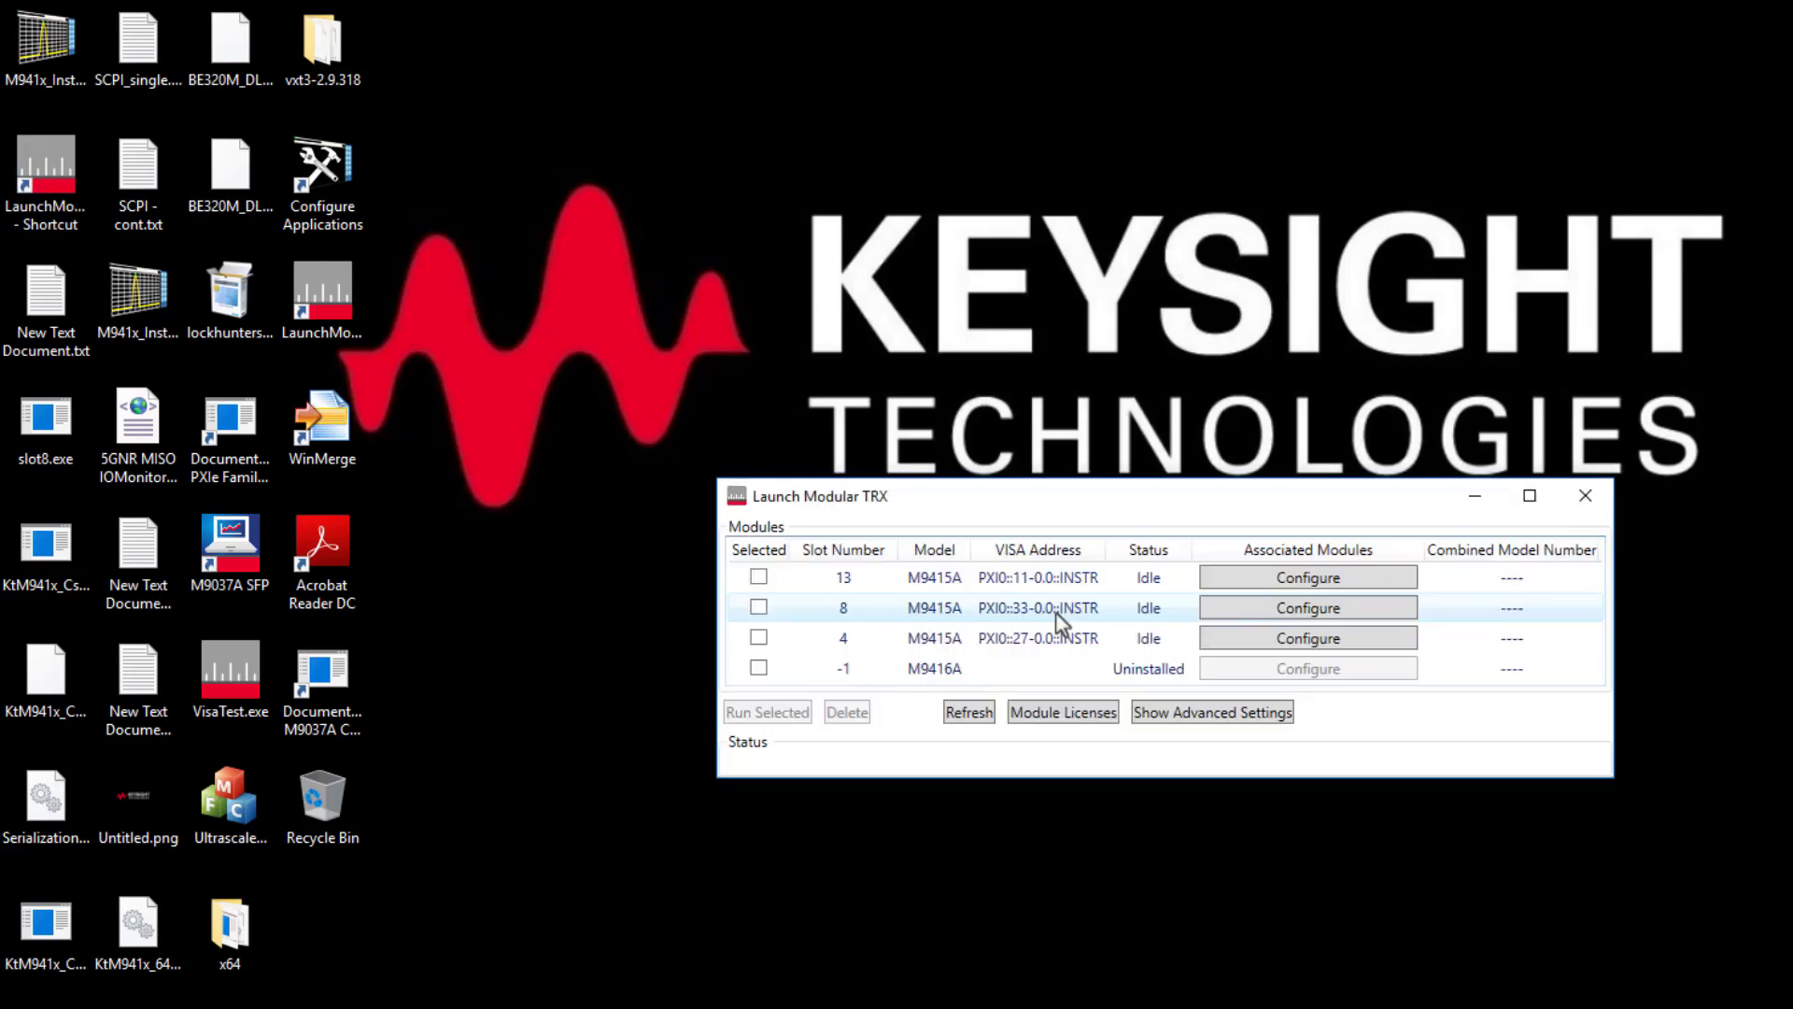
# Step: Select the M9415A modules in slots 8 and 4 in Launch Modular TRX and run them
pyautogui.click(758, 607)
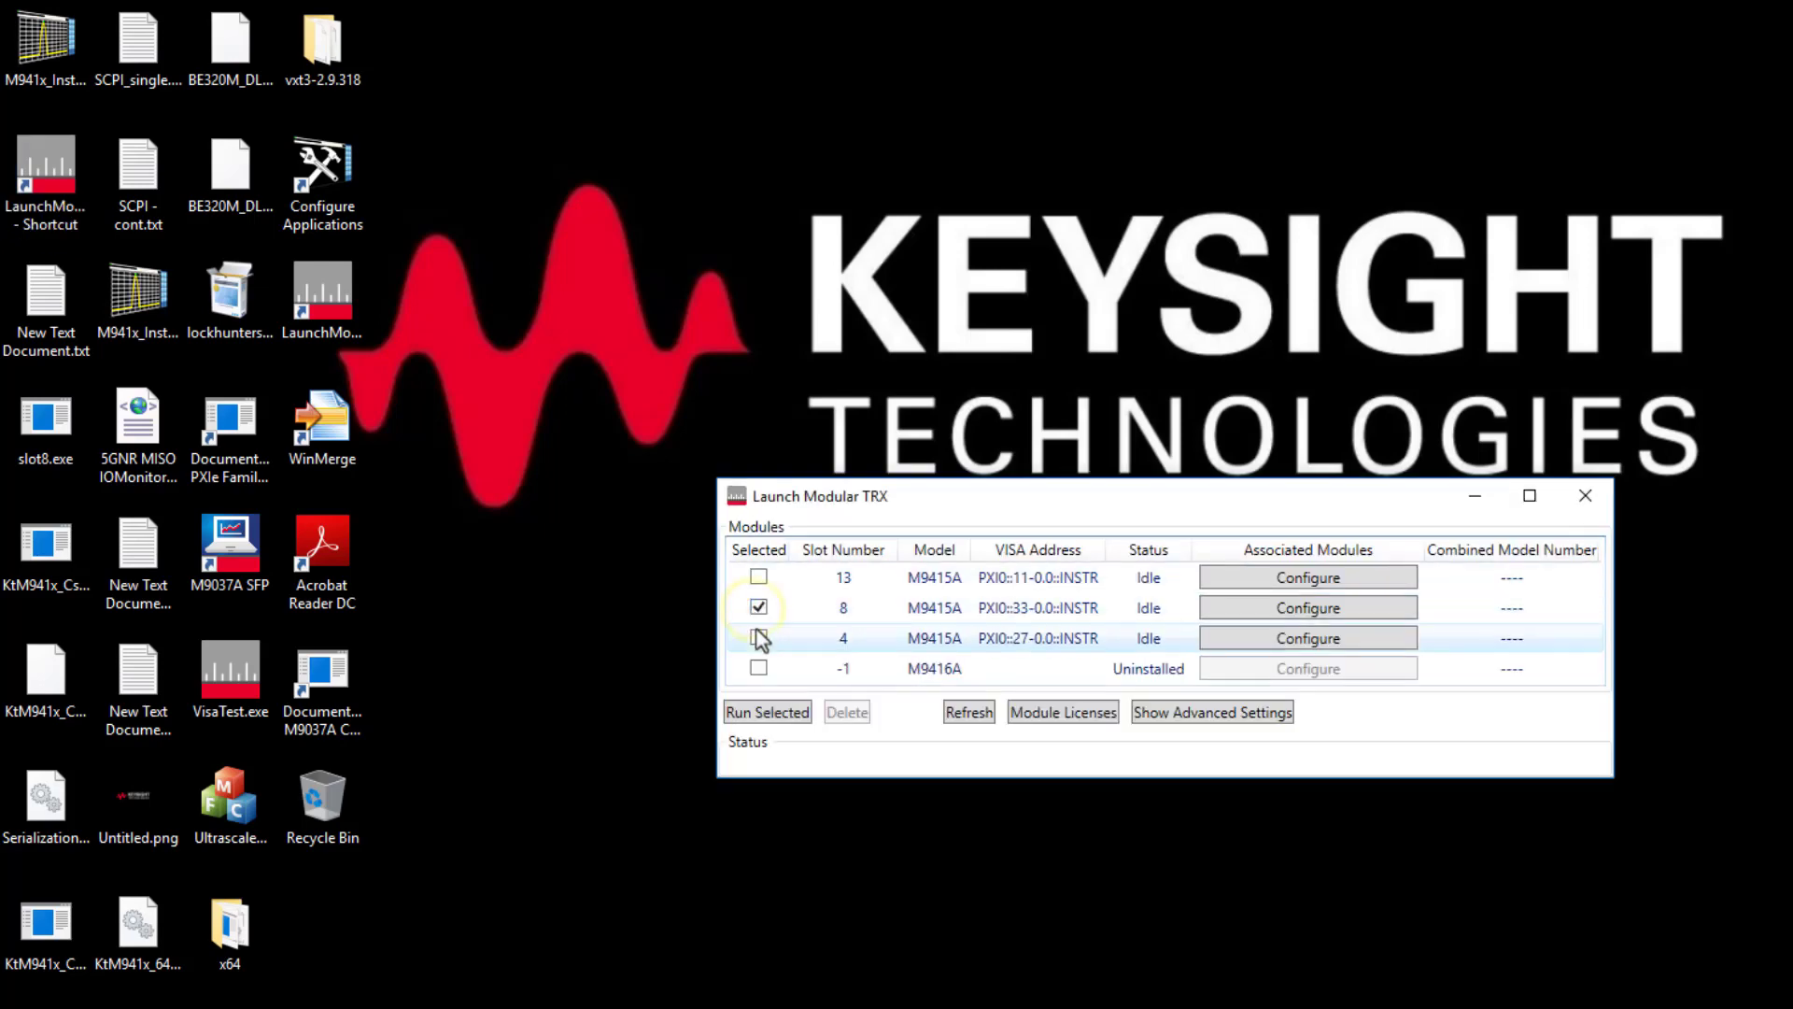
pyautogui.click(758, 638)
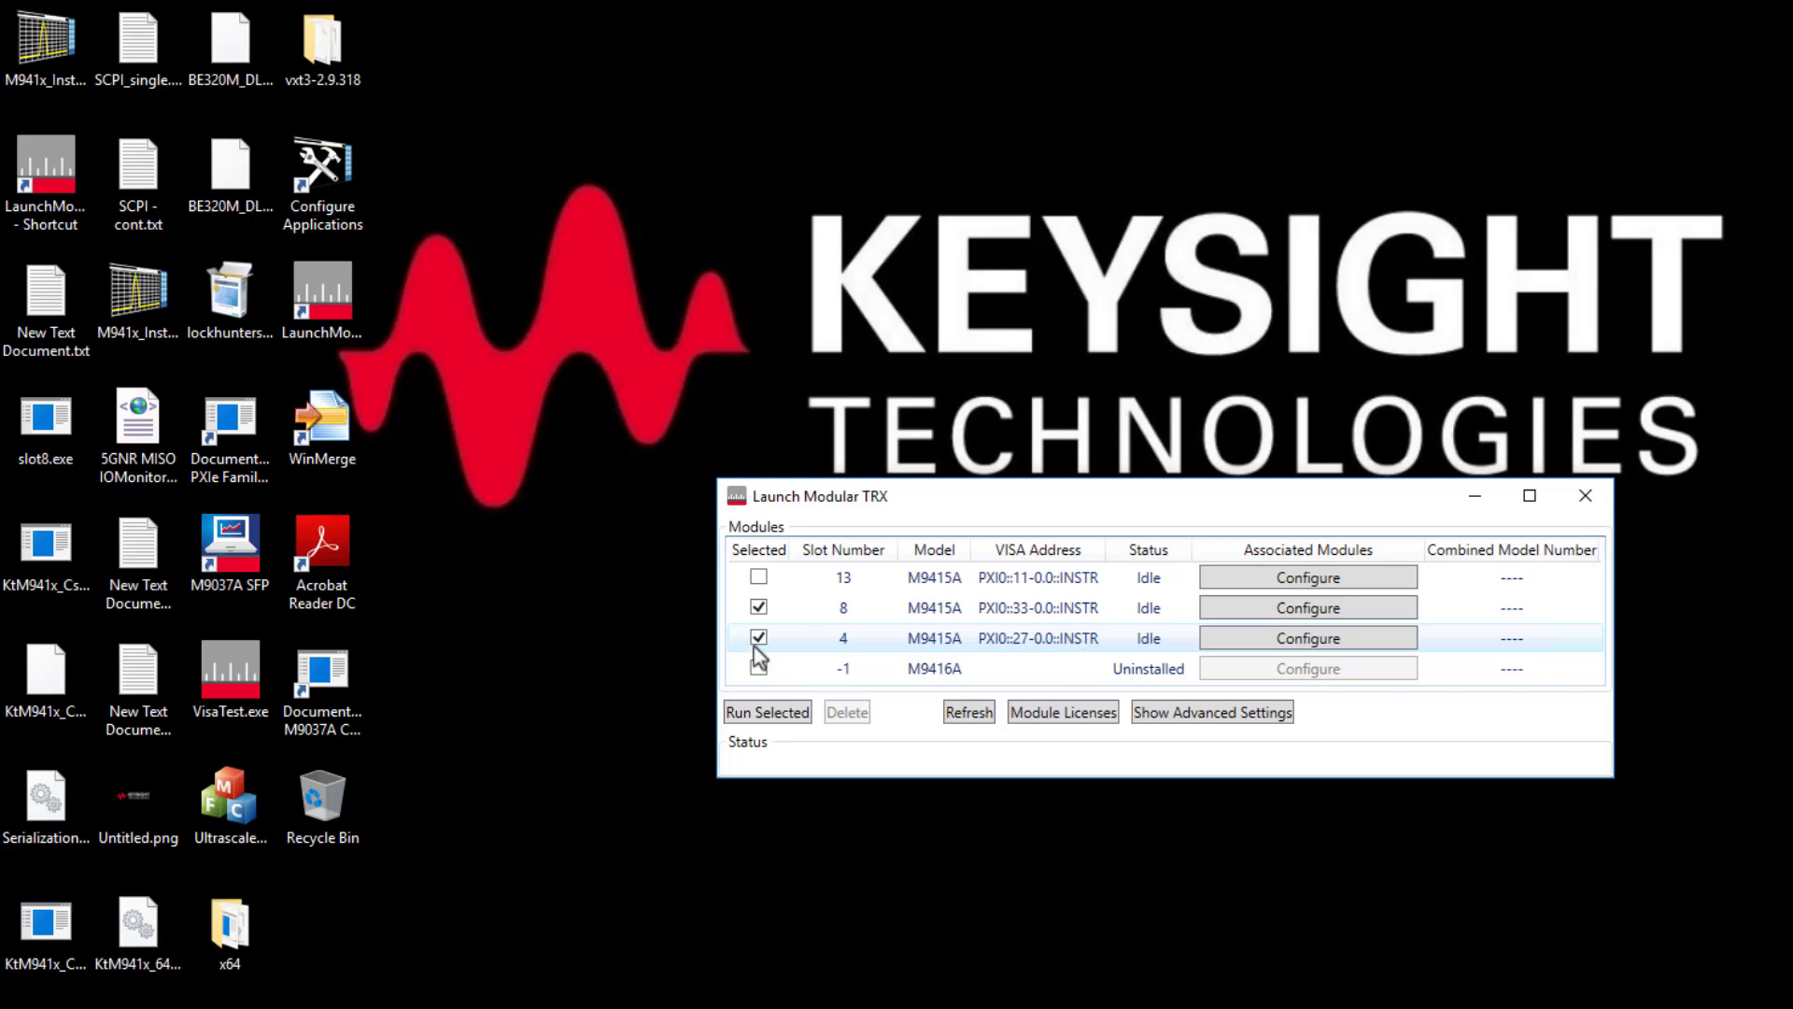
pyautogui.click(767, 712)
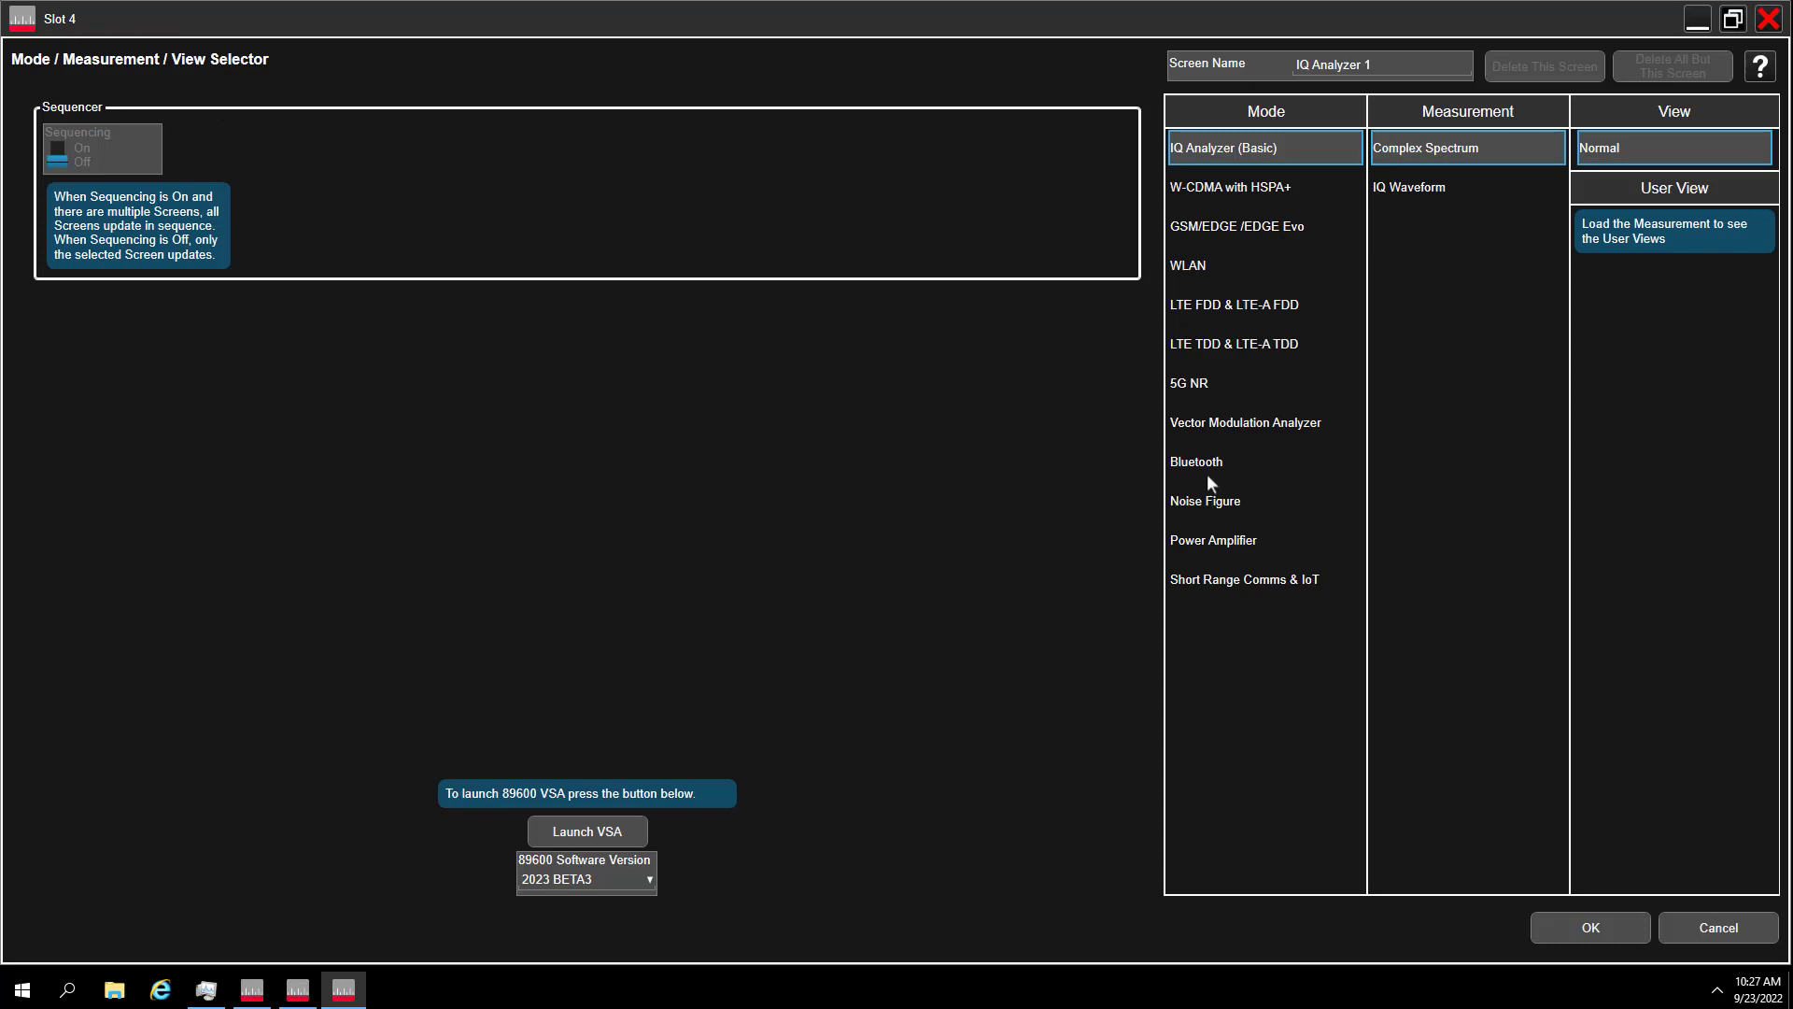
# Step: Choose WLAN mode and the Modulation Analysis measurement, and confirm the selection
pyautogui.click(1189, 265)
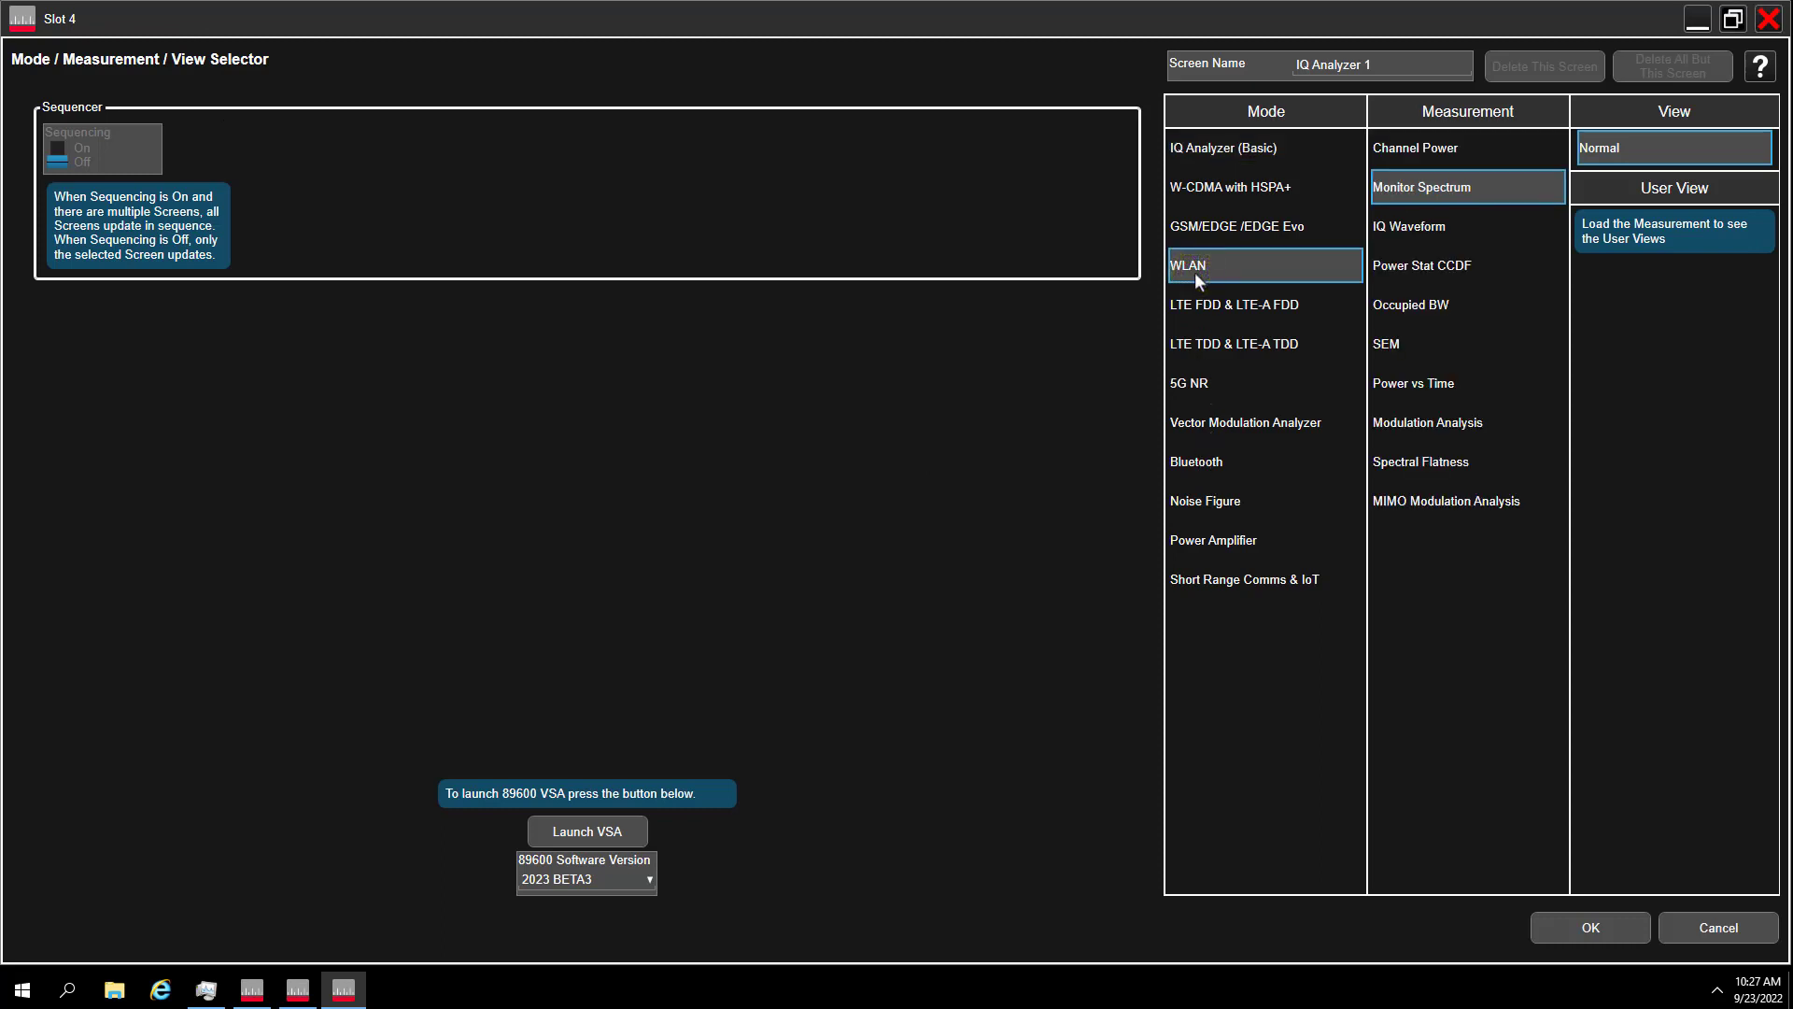
pyautogui.moveTo(1438, 435)
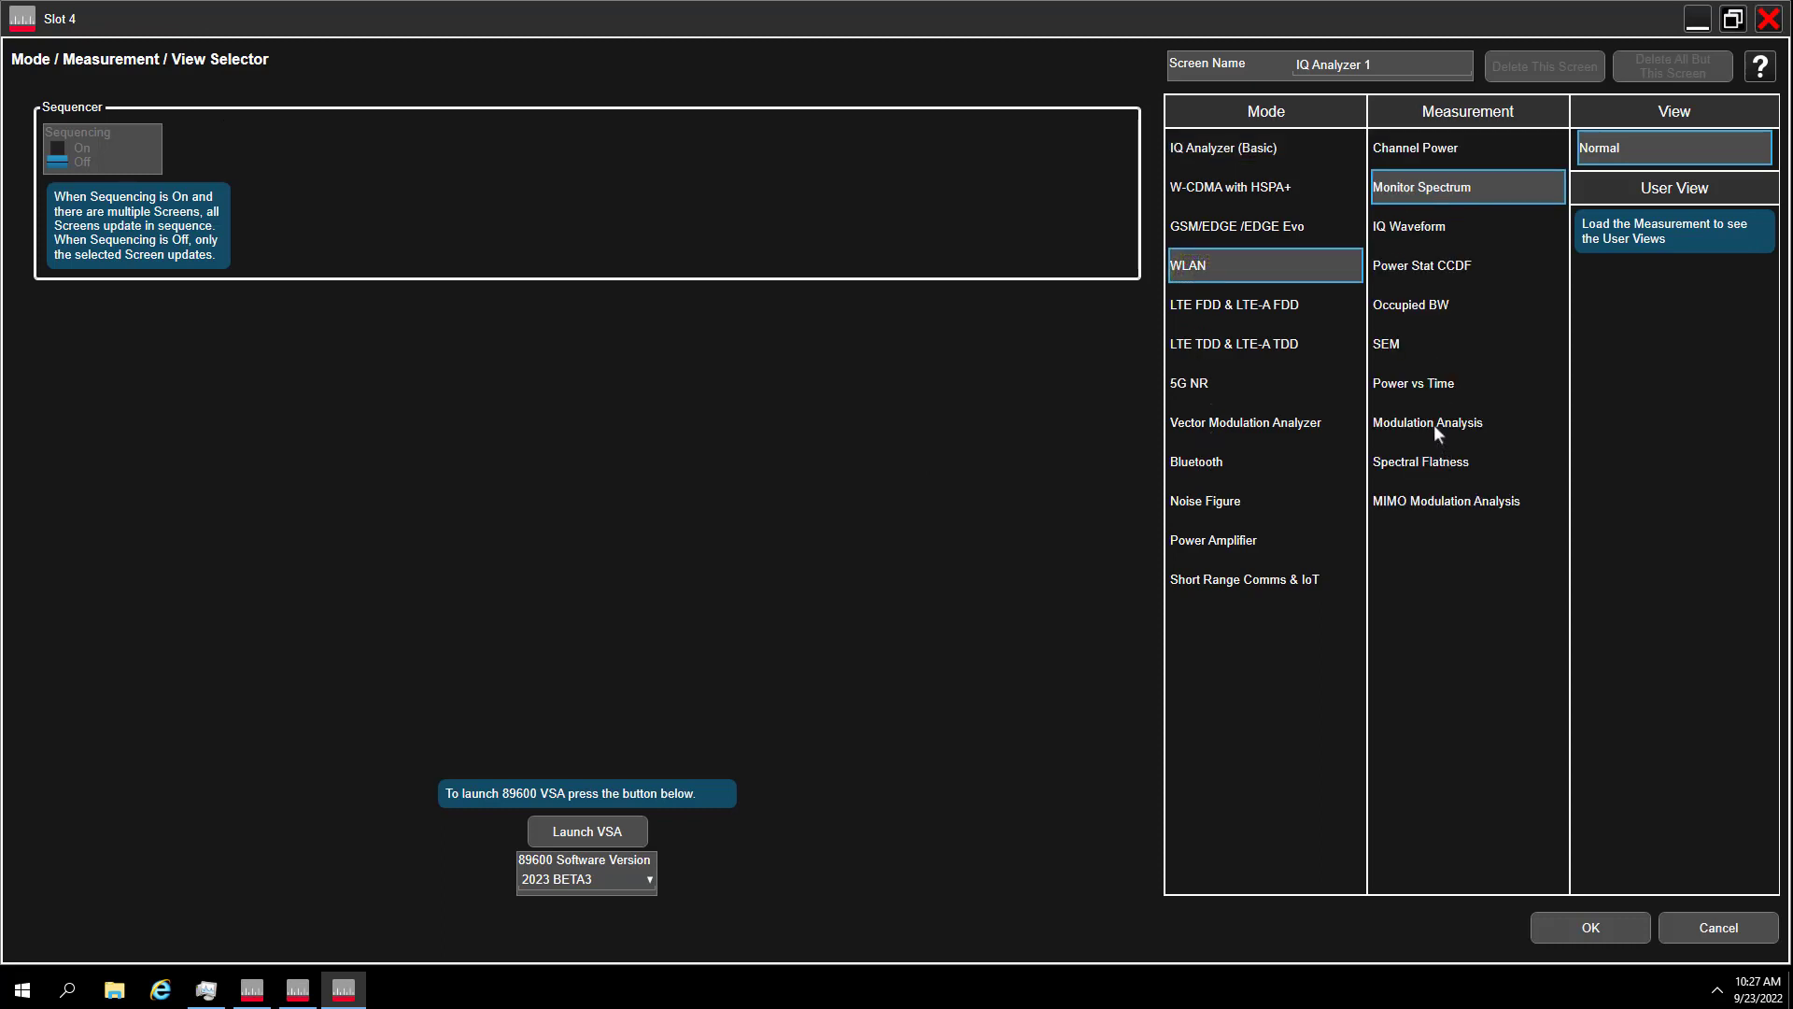
pyautogui.click(1428, 422)
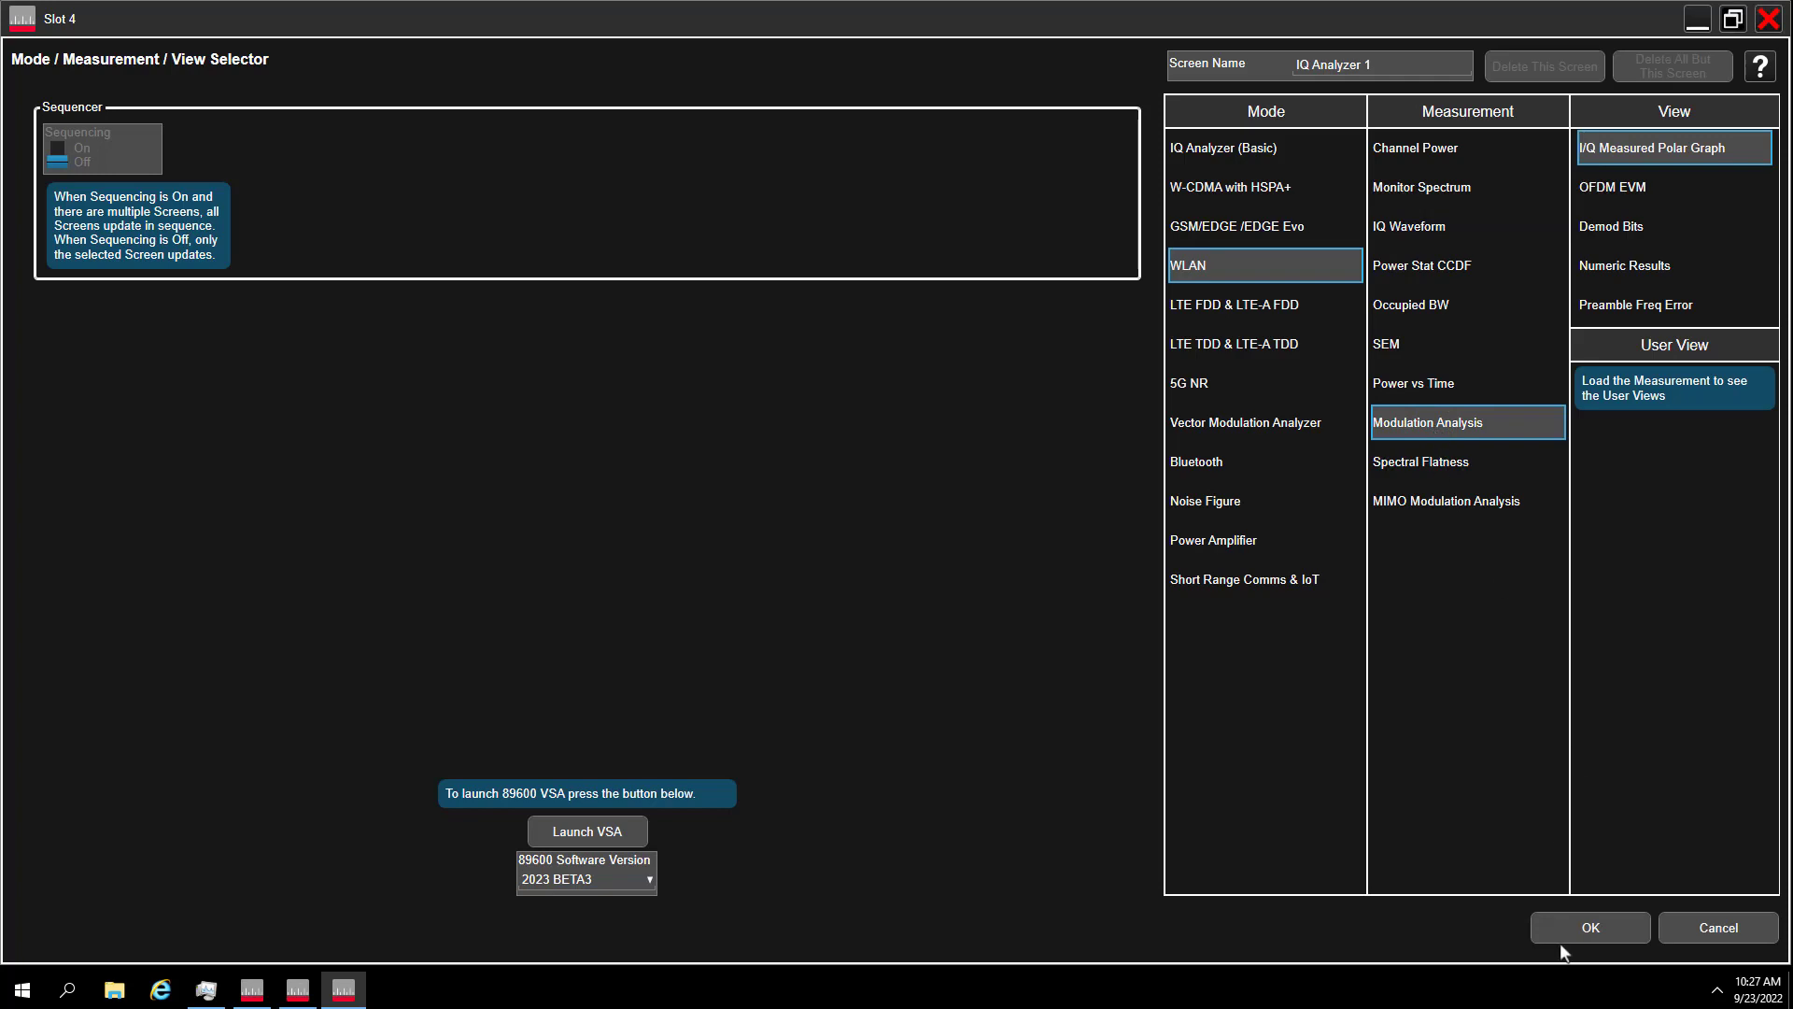
pyautogui.click(1591, 928)
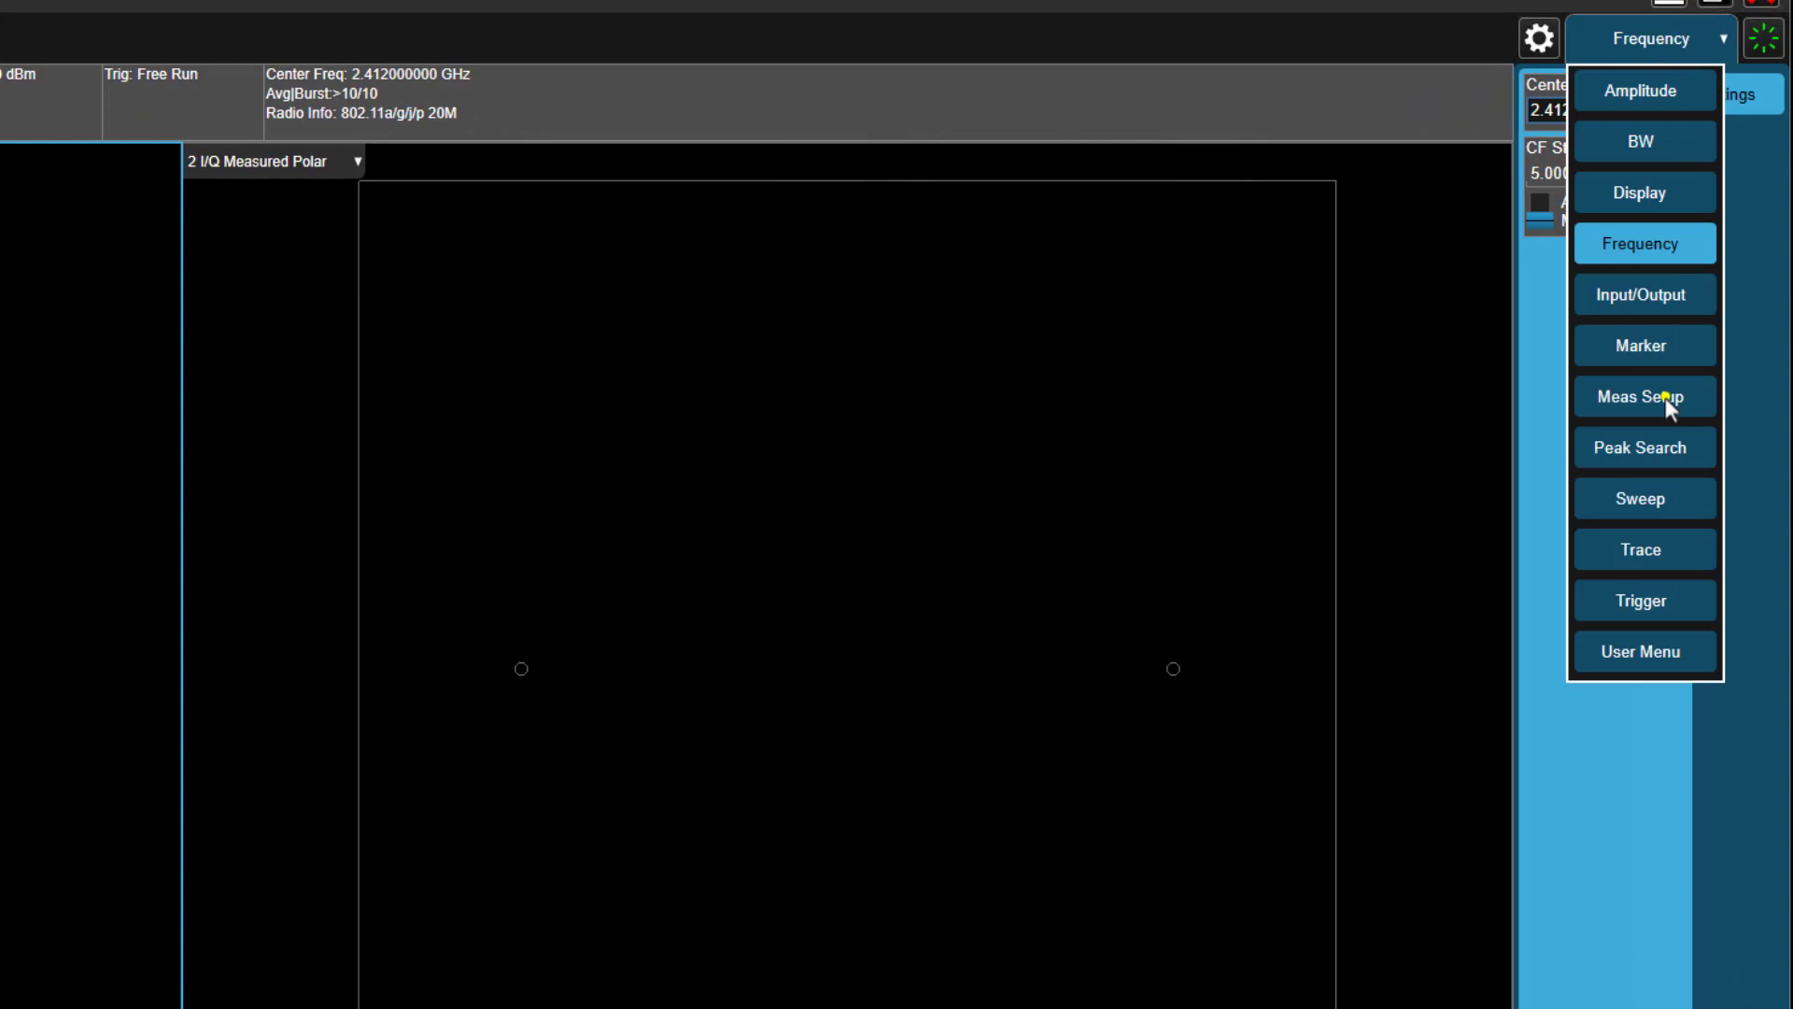
# Step: Verify the listed remote analyzer in Remote Analyzer Config and select it as channel 2
pyautogui.click(1645, 396)
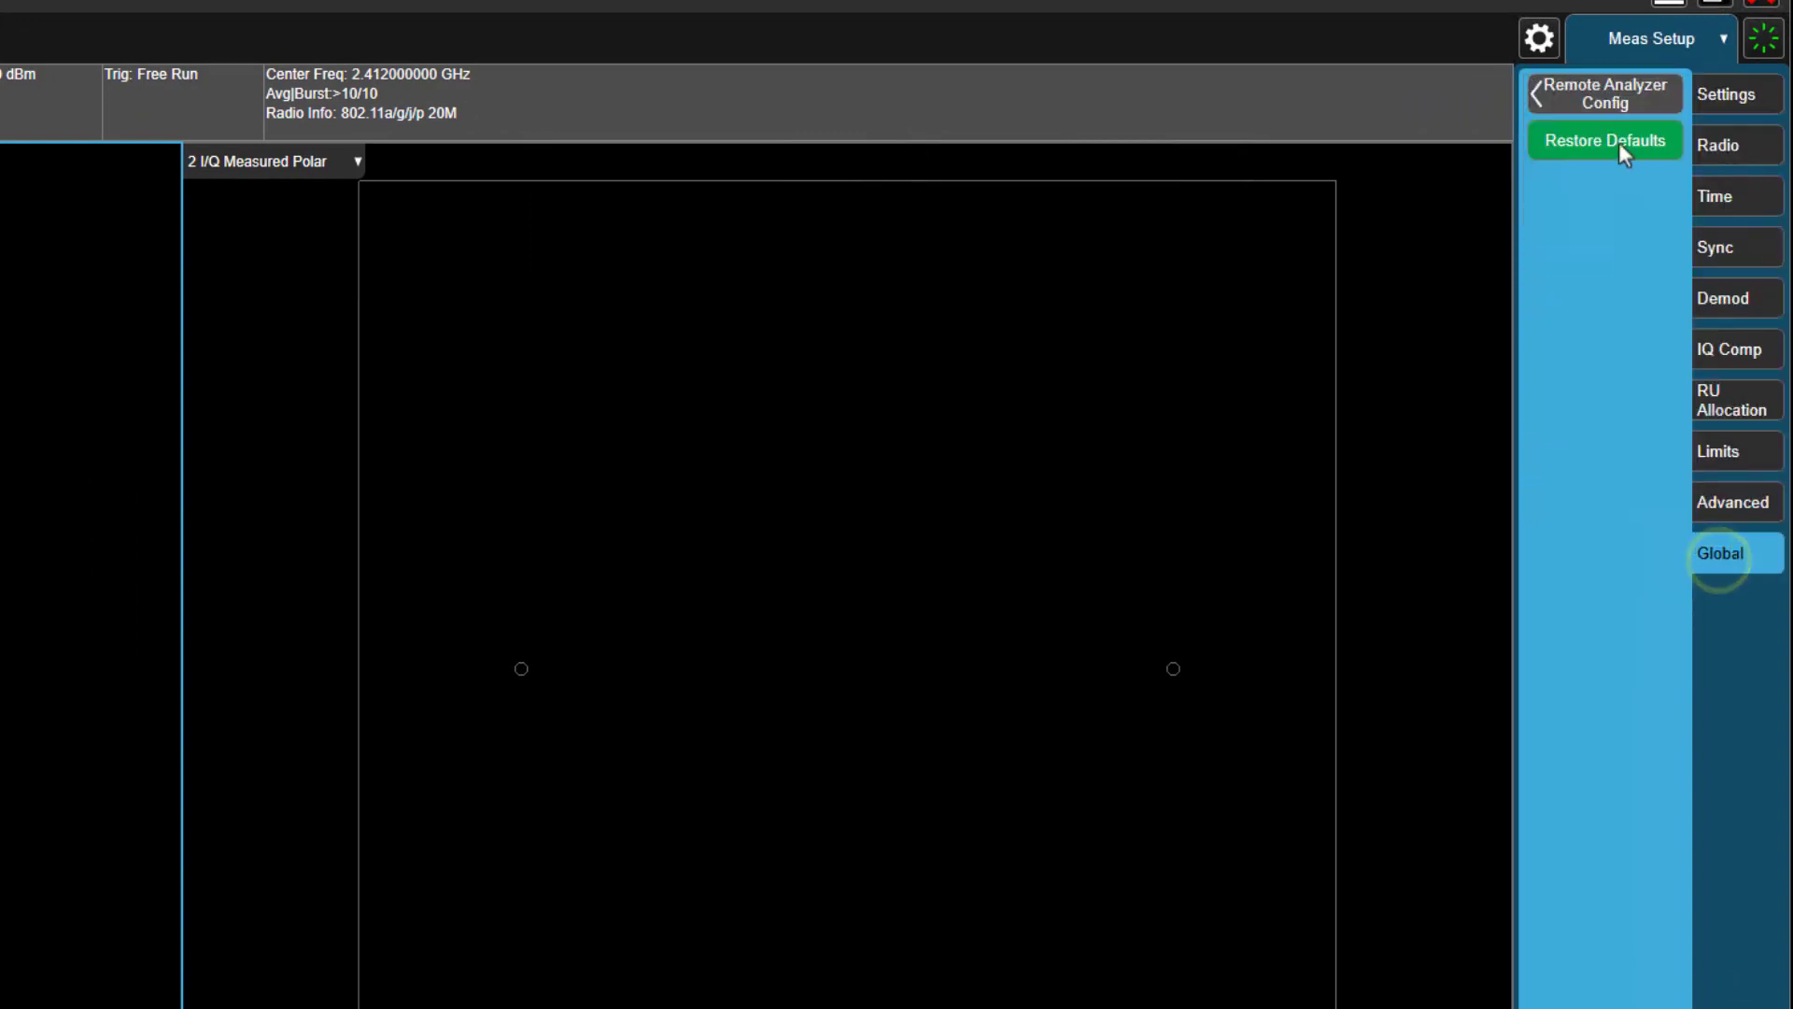
pyautogui.click(1605, 94)
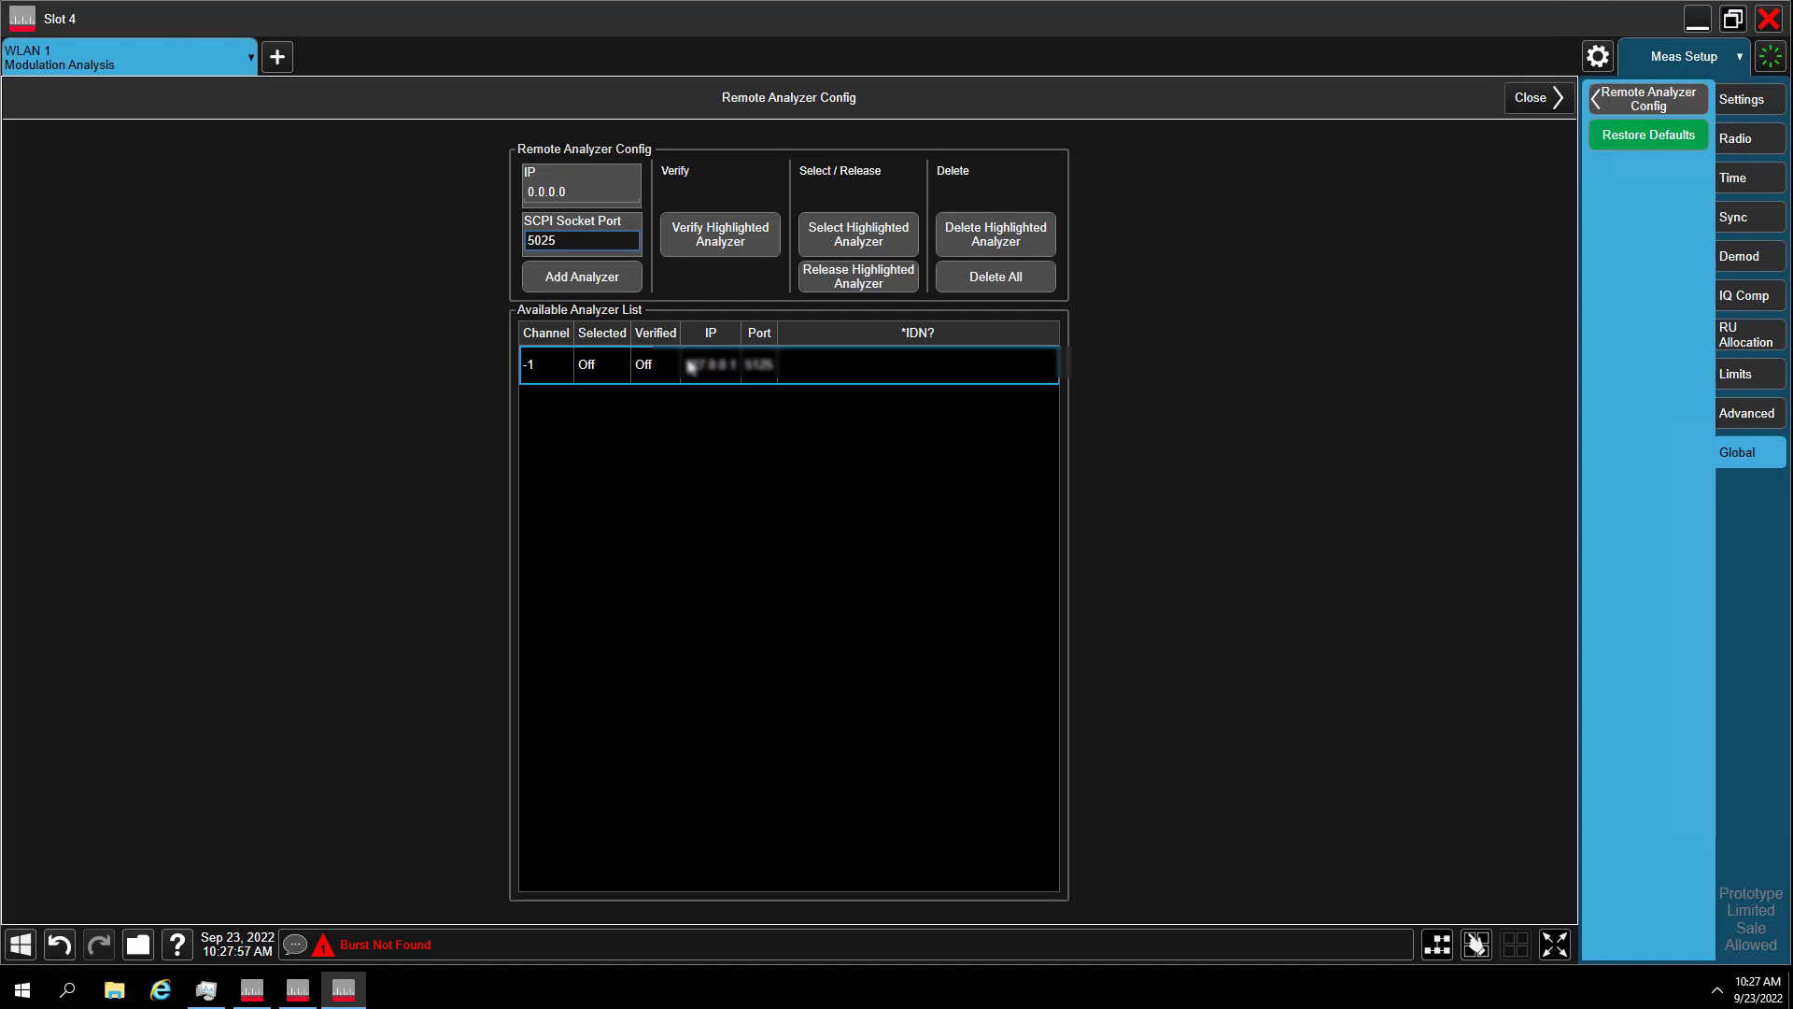
pyautogui.click(710, 233)
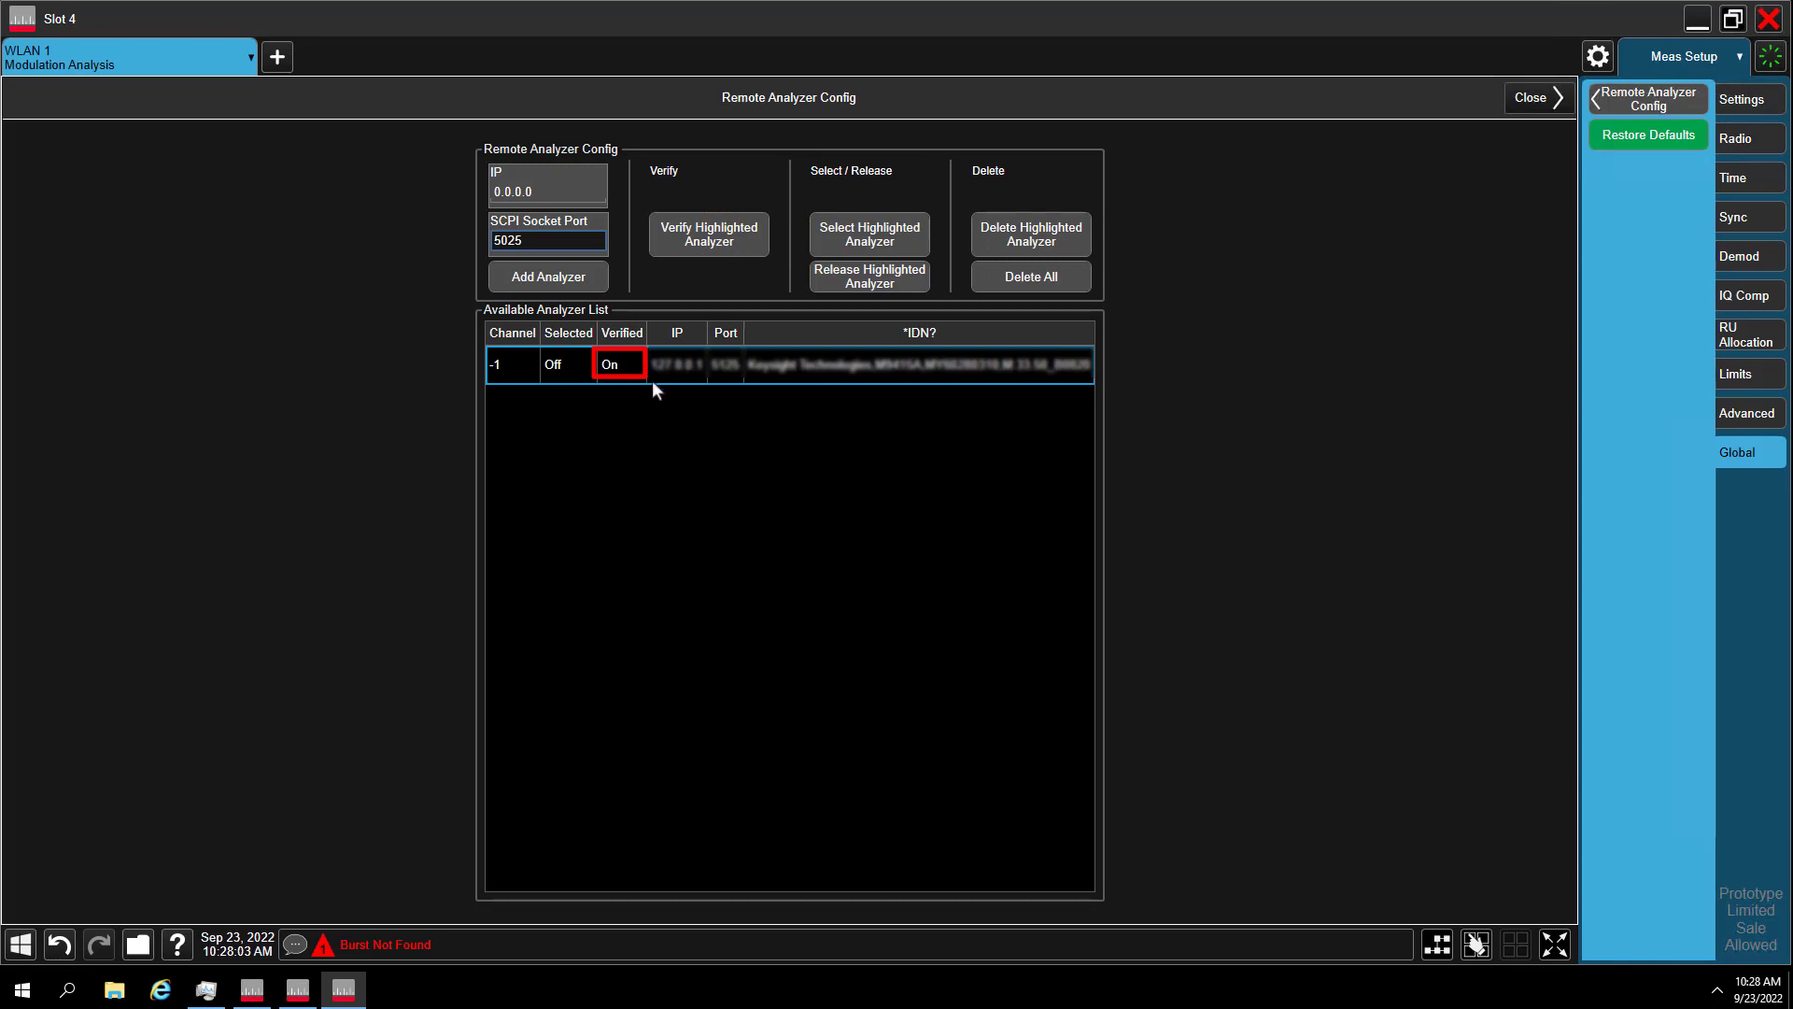
pyautogui.moveTo(850, 396)
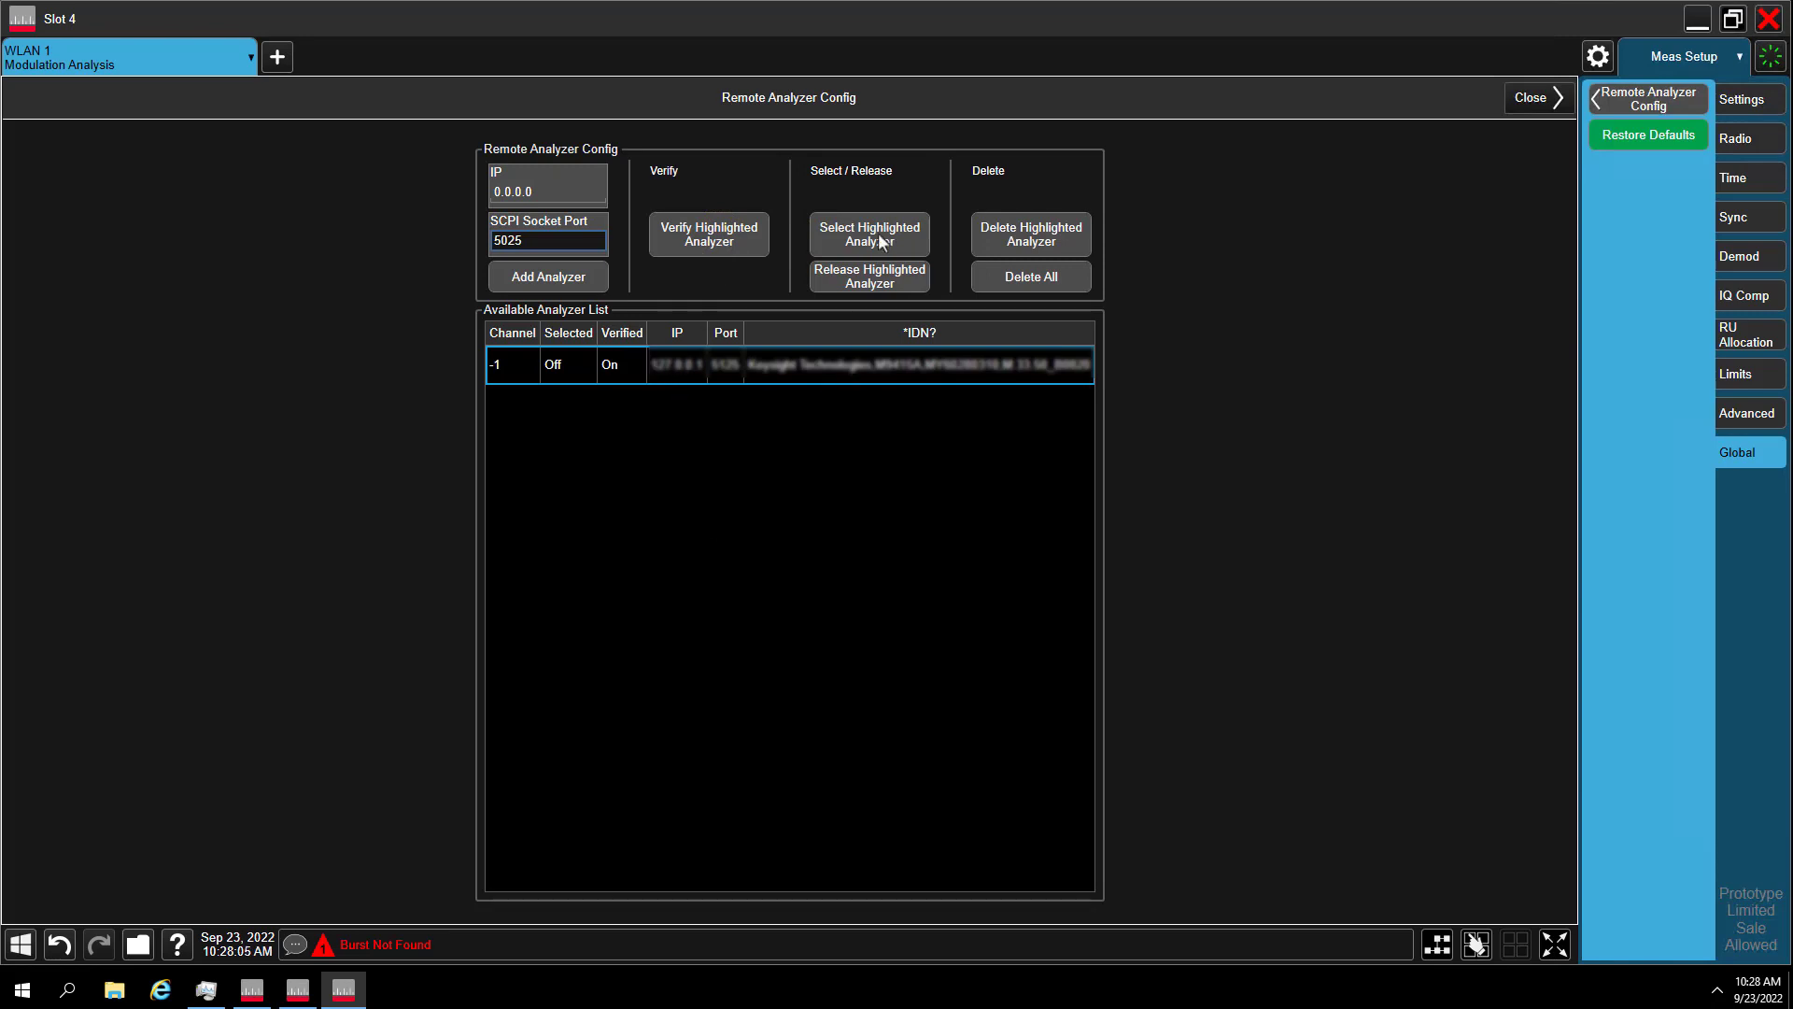
pyautogui.click(869, 233)
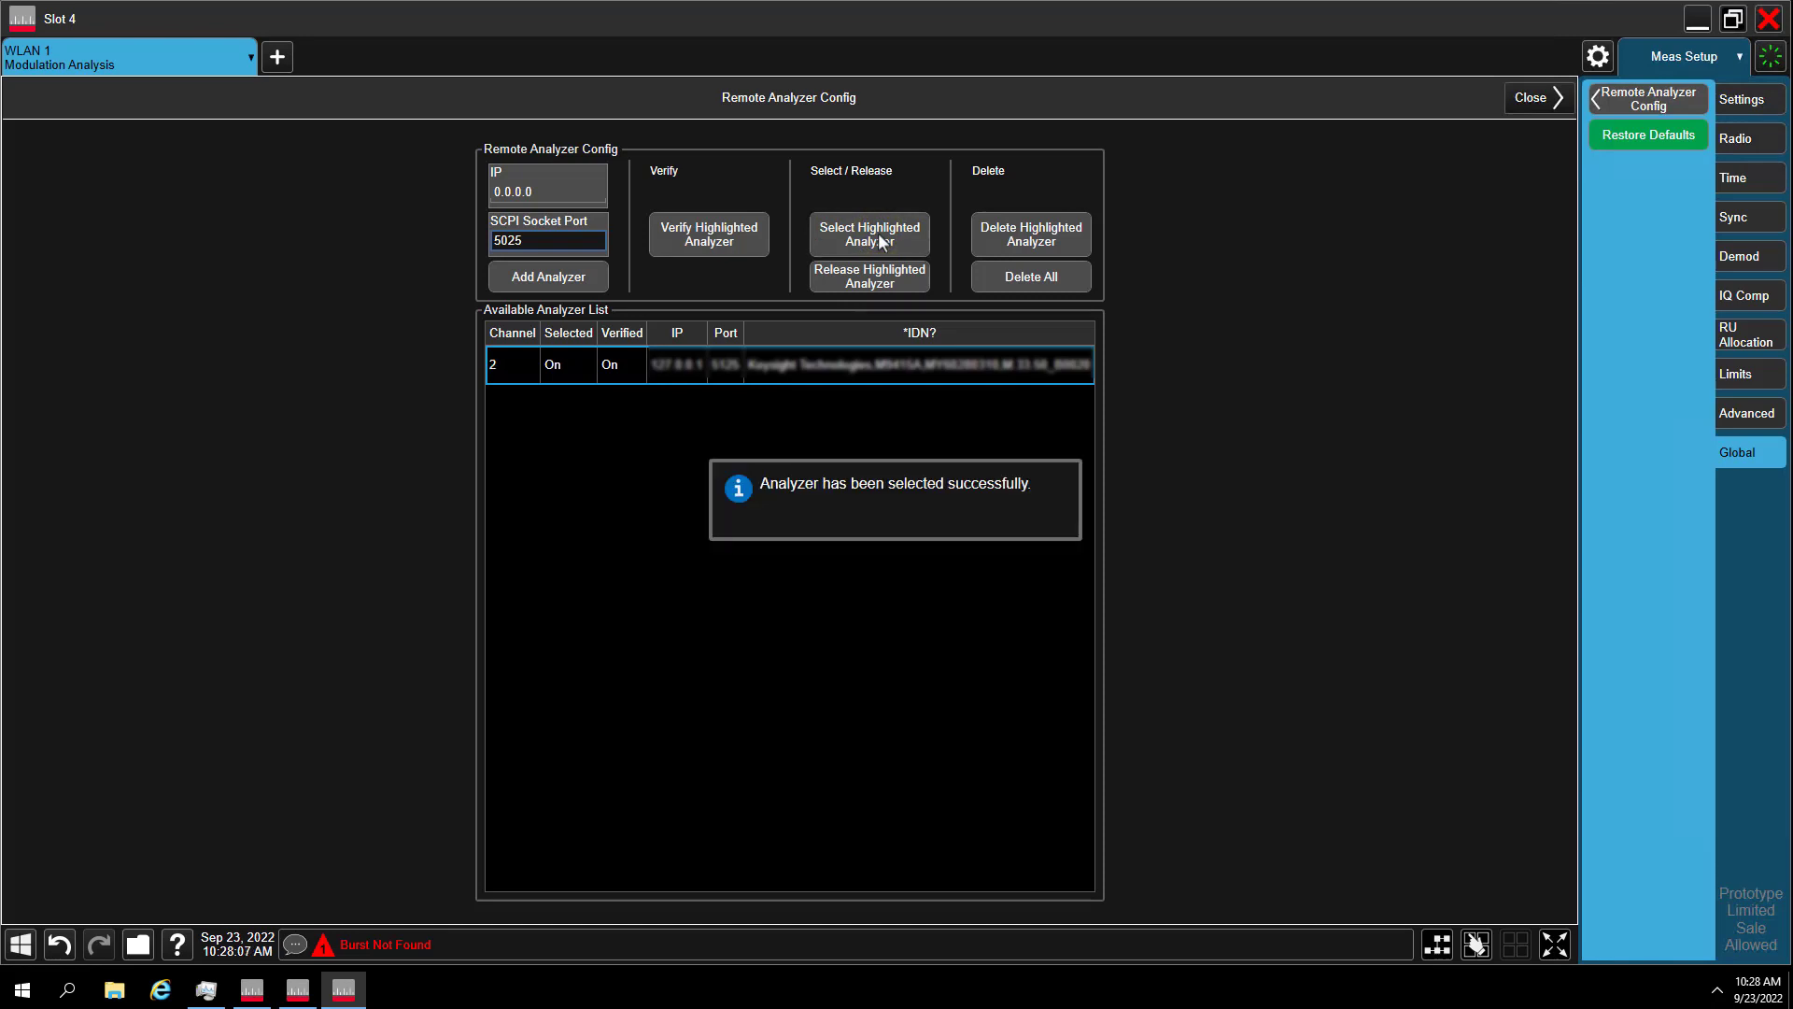
pyautogui.moveTo(980, 524)
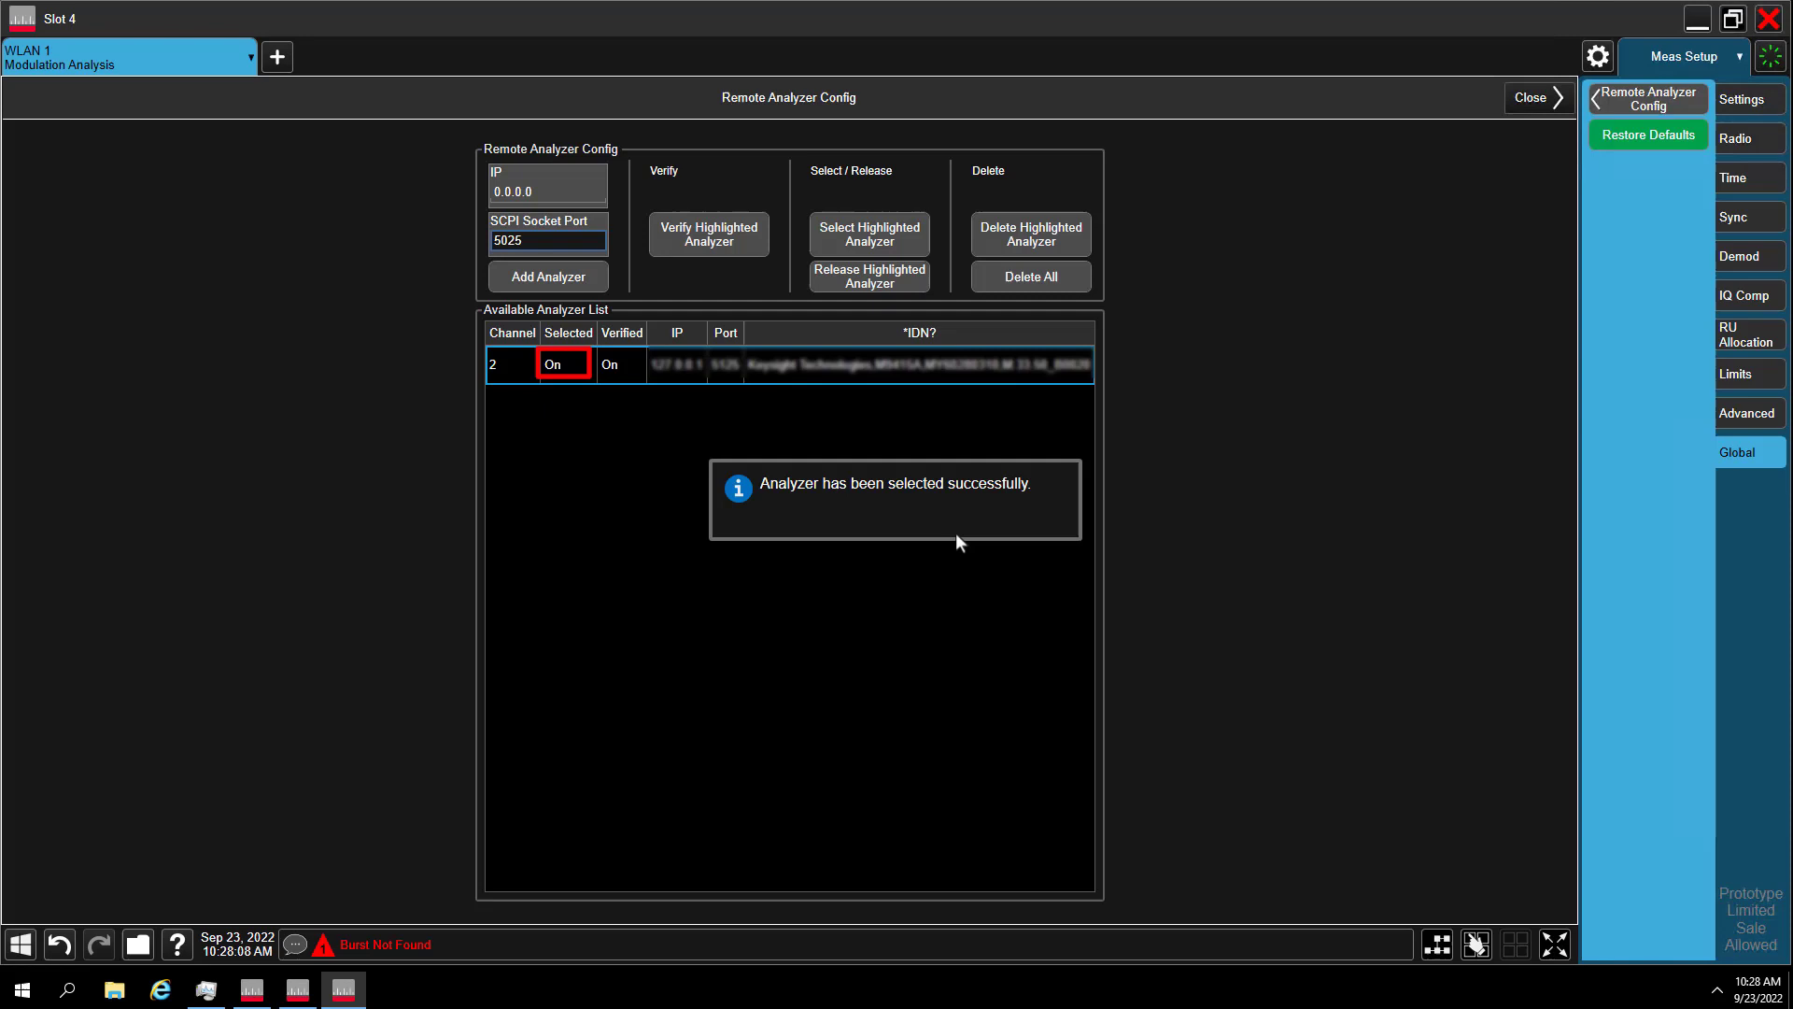
pyautogui.moveTo(980, 524)
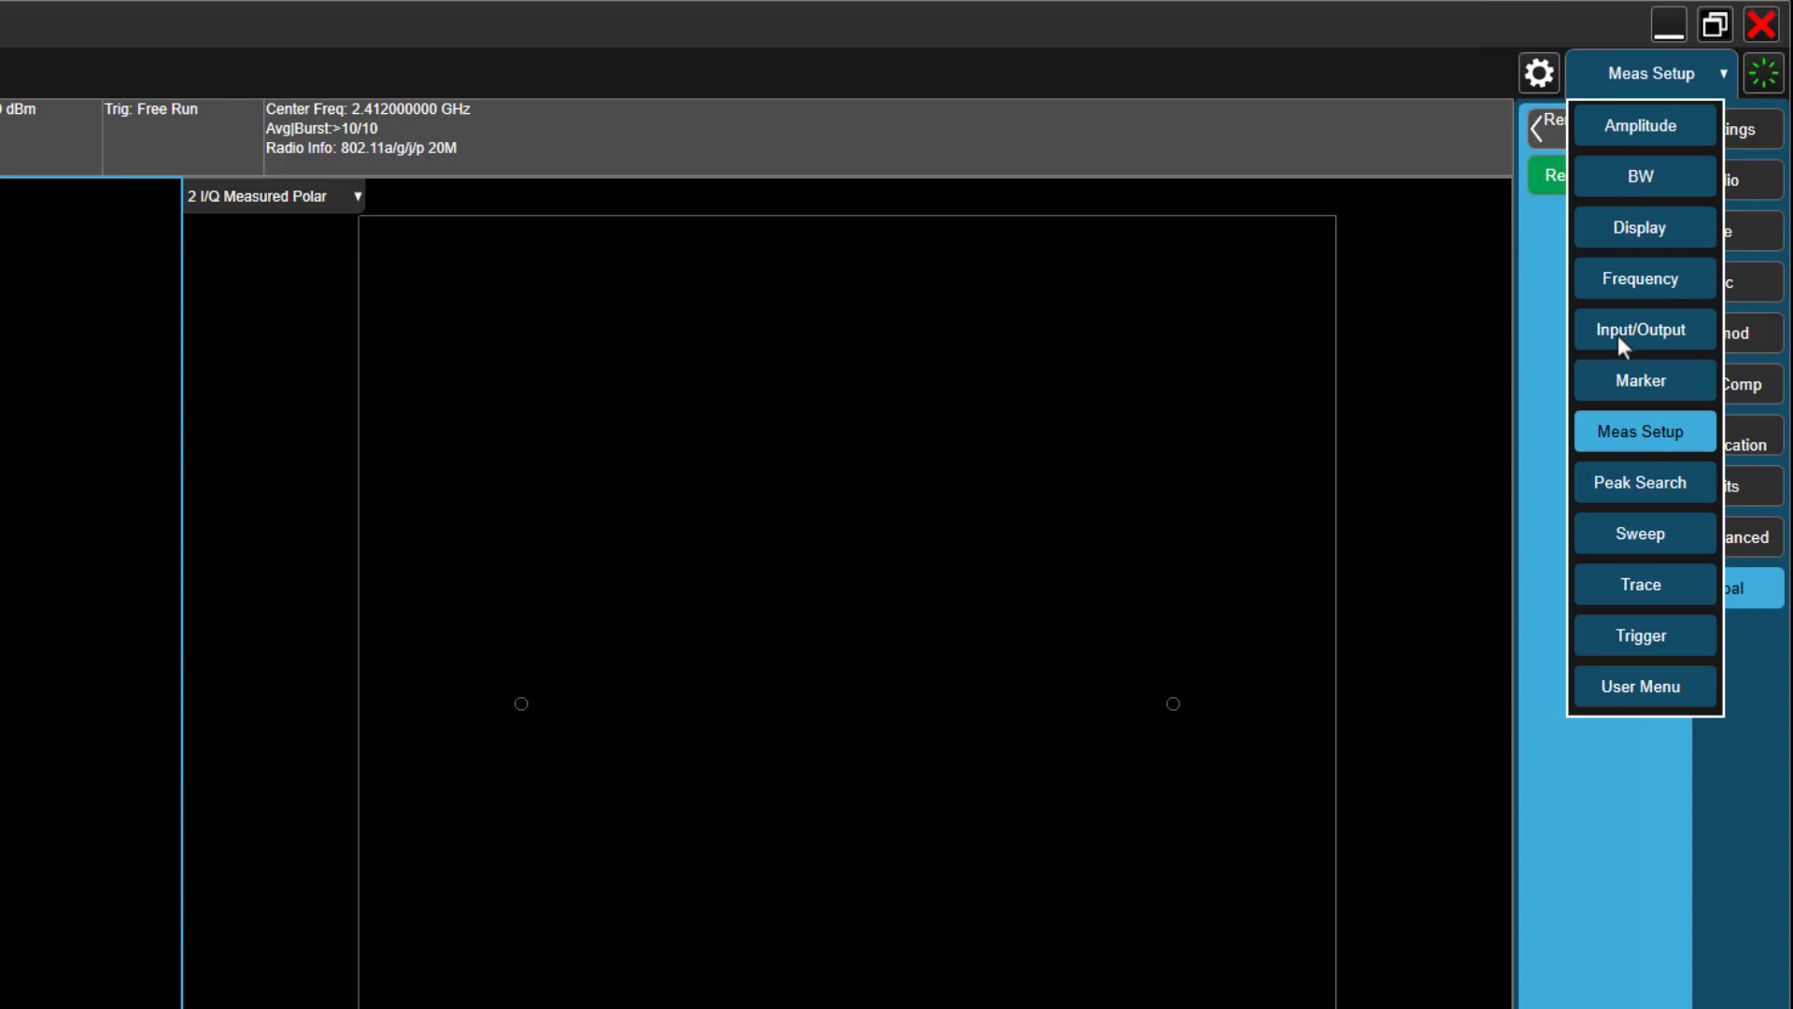
# Step: Set the RF source frequency to 6.68 GHz and bring up ARB Setup
pyautogui.click(1644, 329)
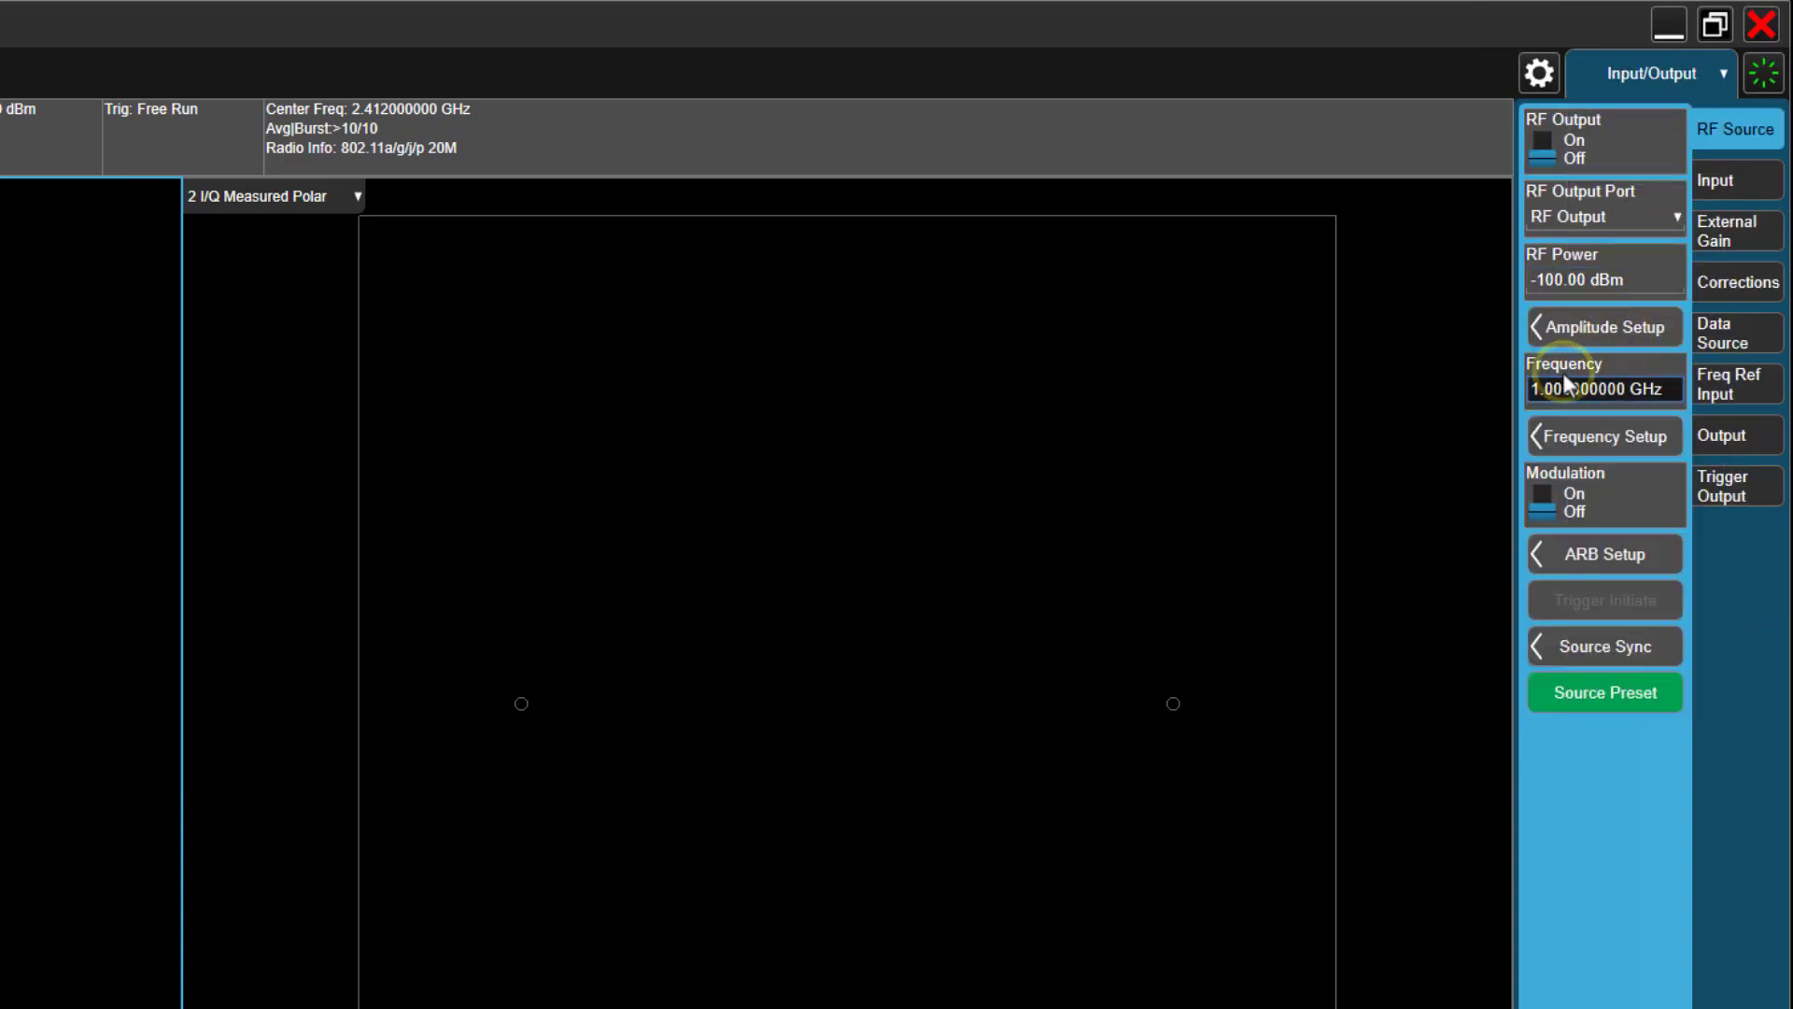
pyautogui.click(1605, 388)
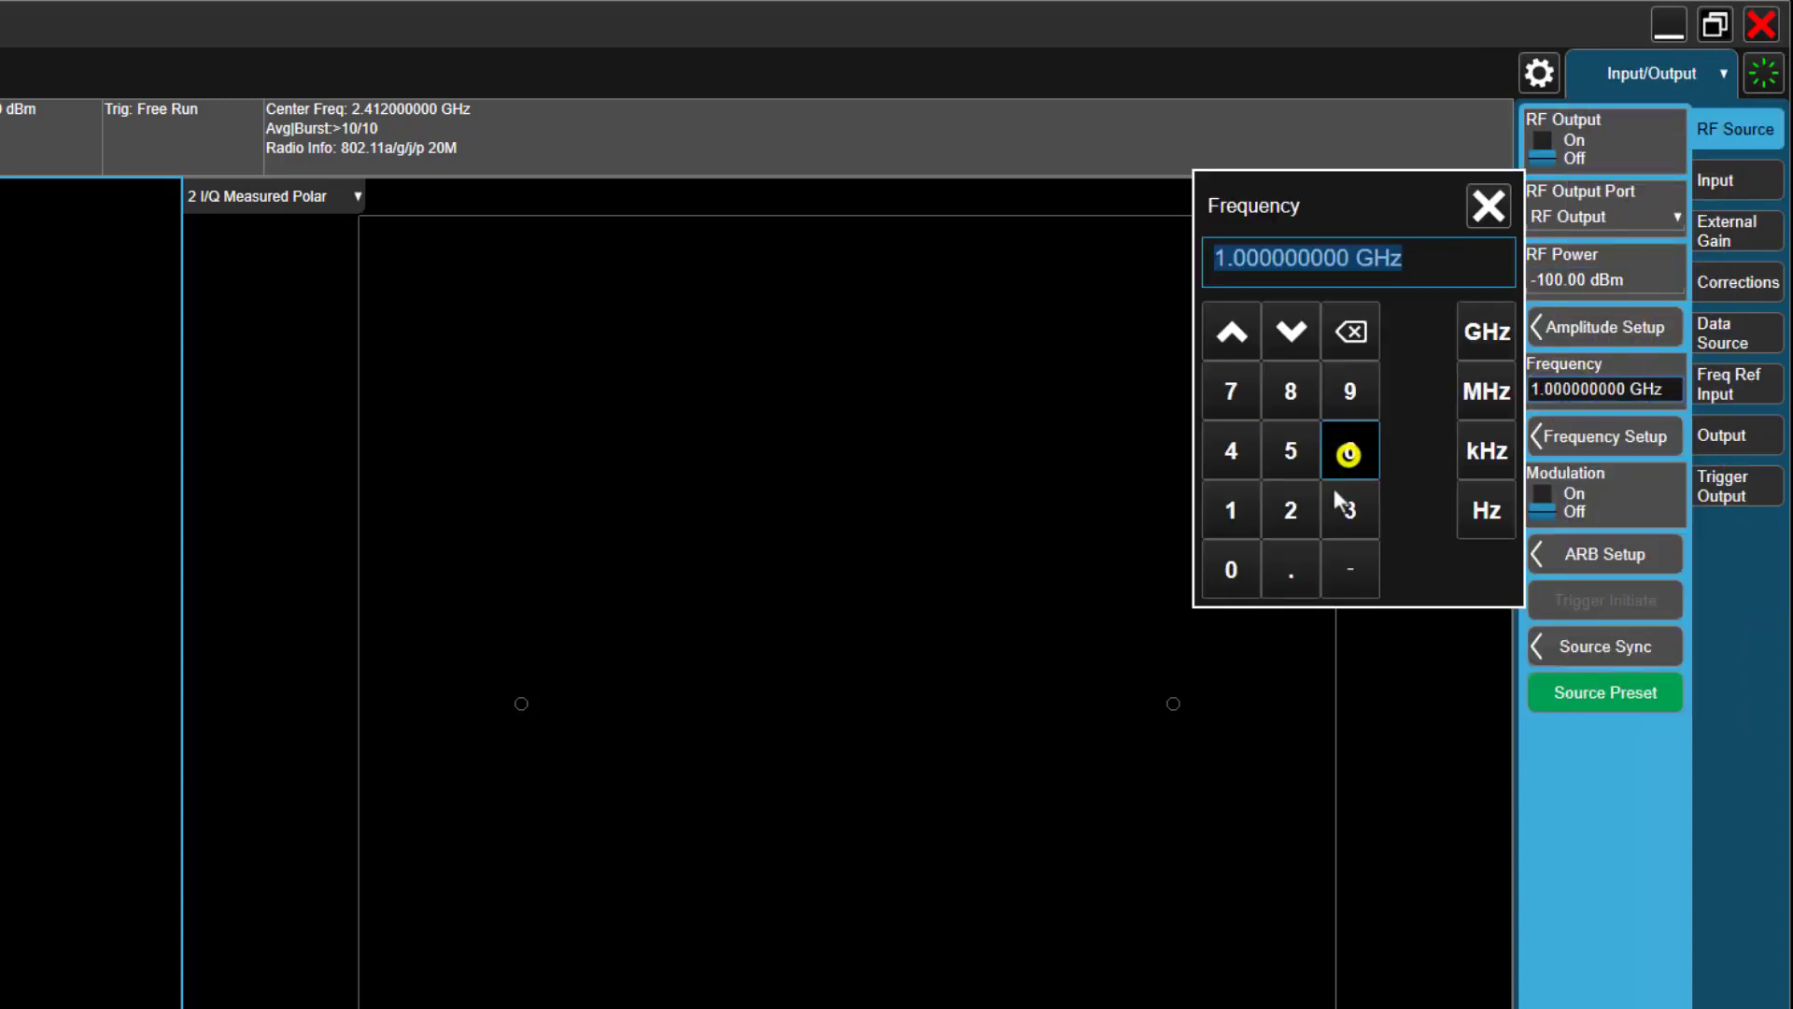
pyautogui.click(1290, 391)
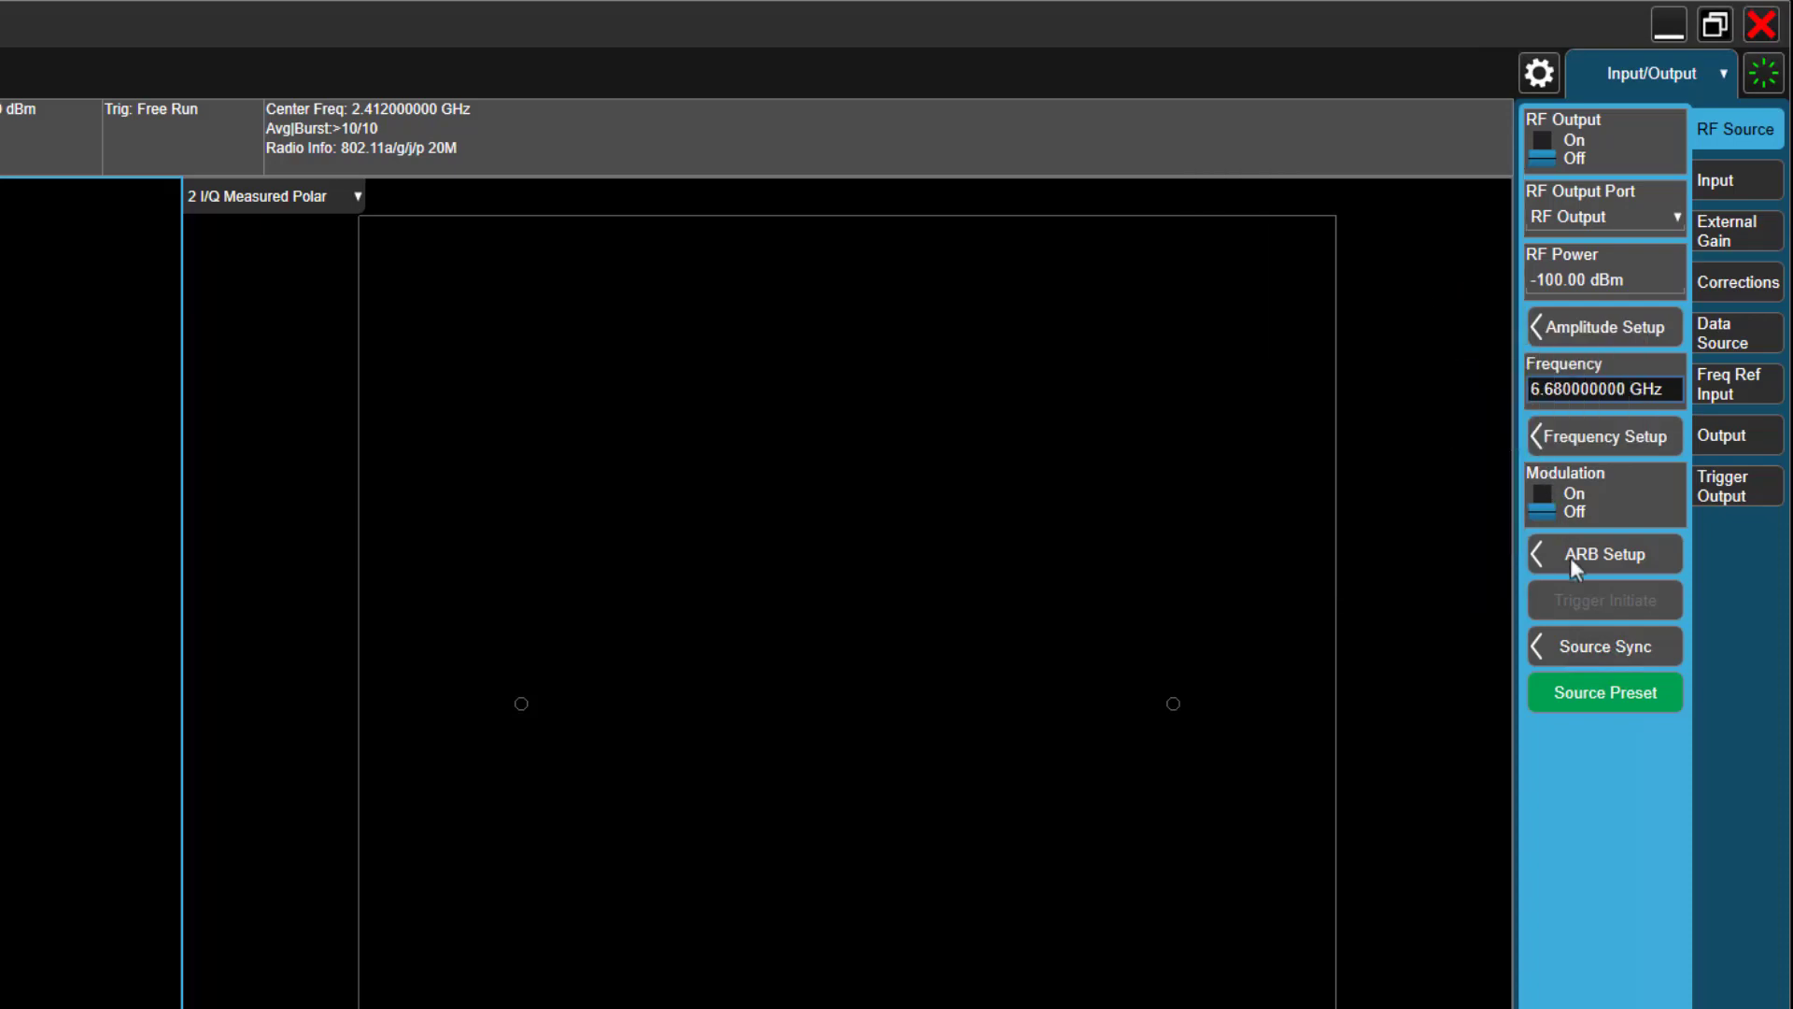
pyautogui.click(1605, 553)
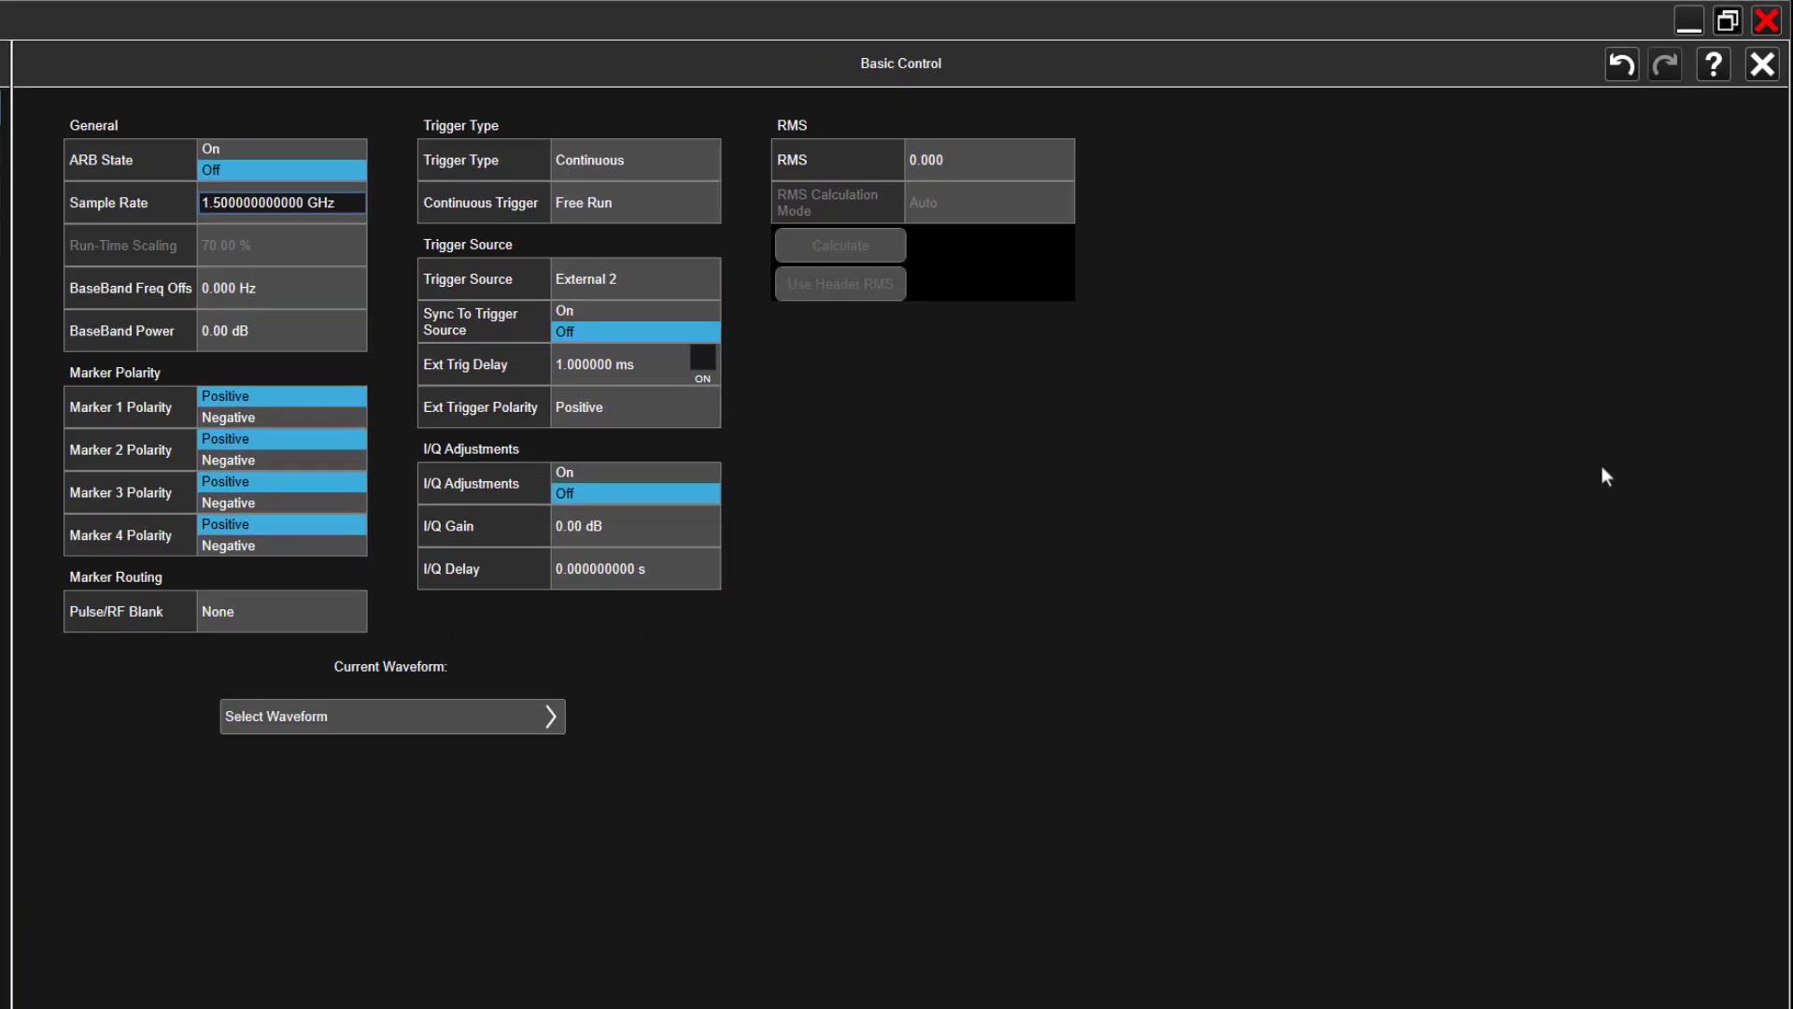
# Step: Recall WLAN_11BE_320M_Mcs13_basebandoffset.wfm into ARB memory, make it current, and close ARB Setup
pyautogui.click(391, 717)
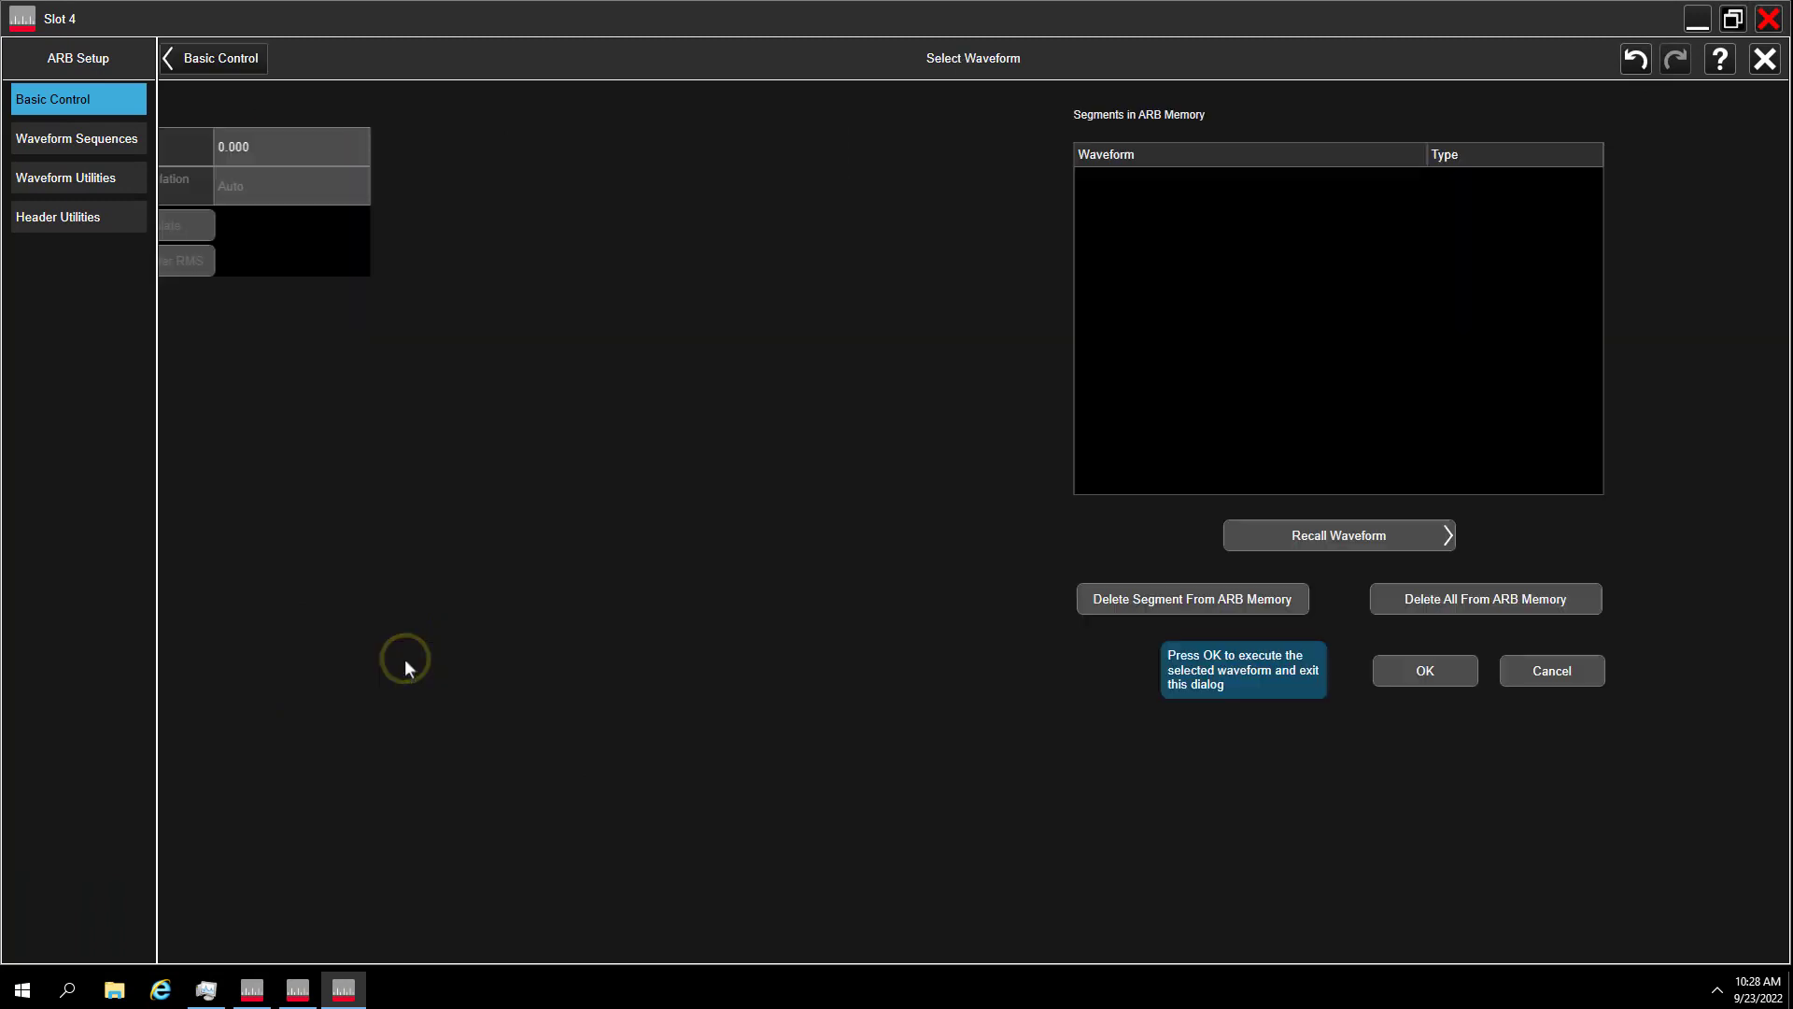
pyautogui.click(1339, 536)
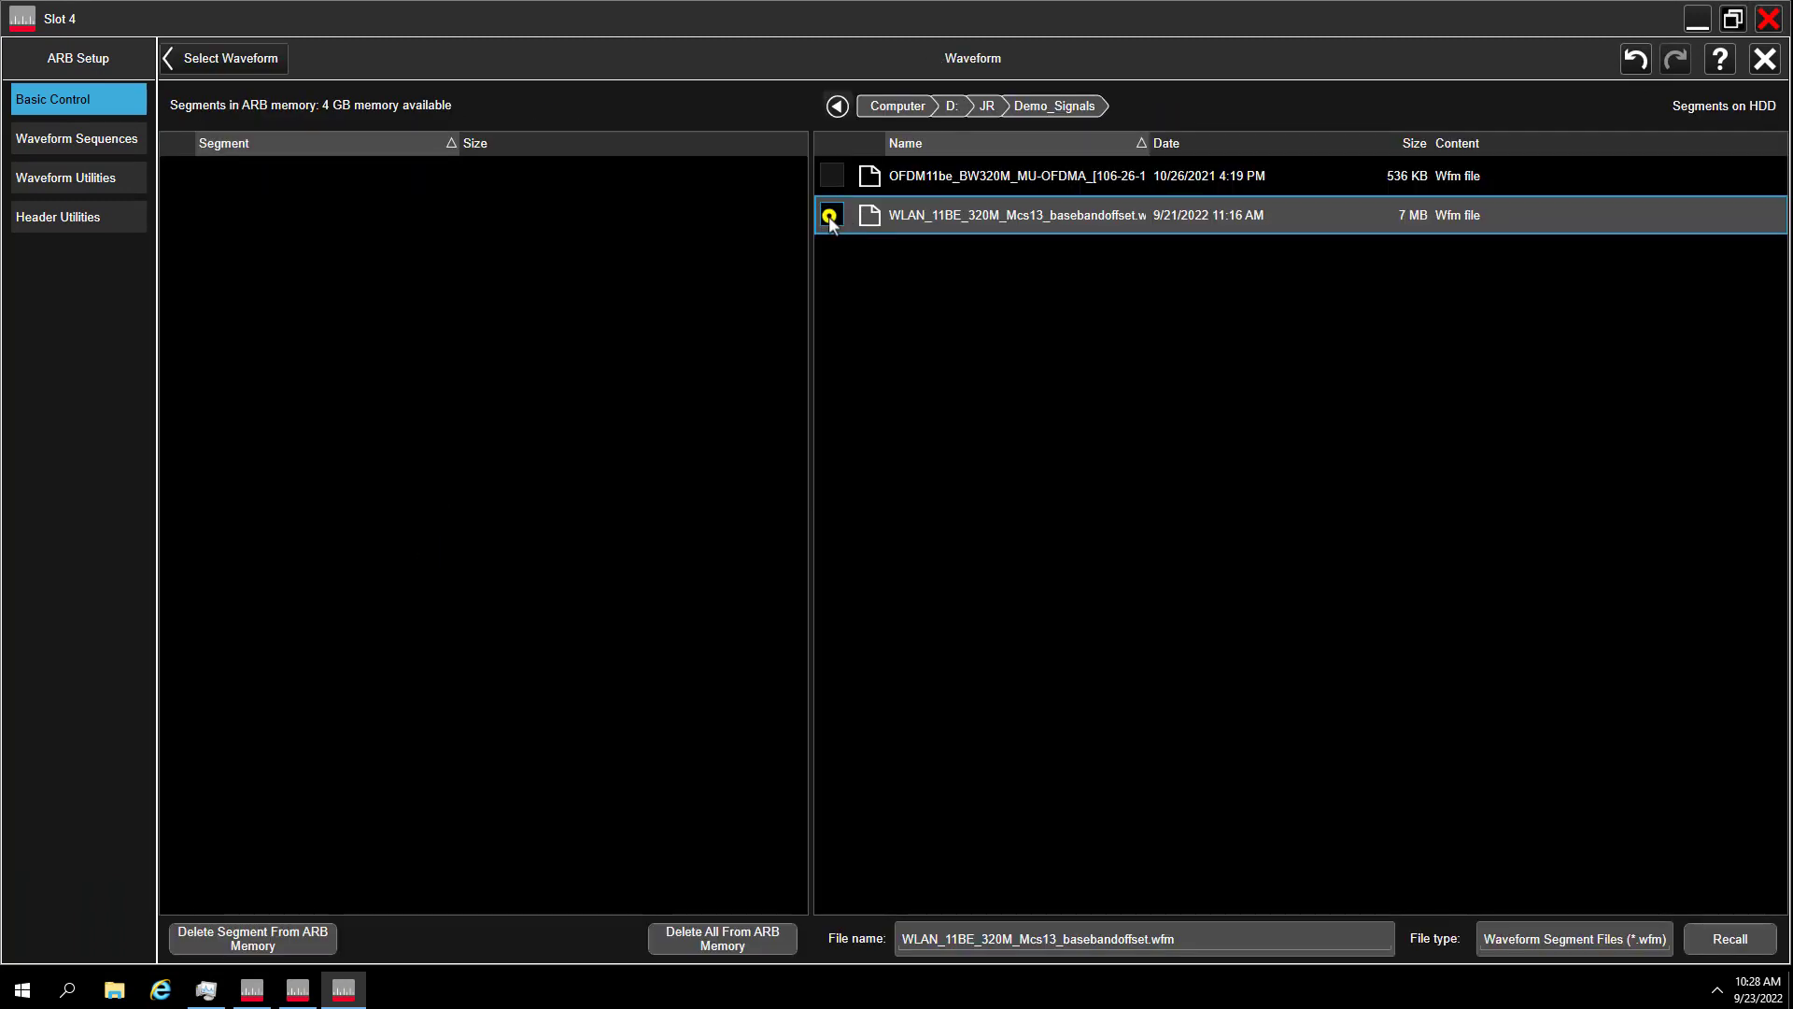
pyautogui.click(1730, 939)
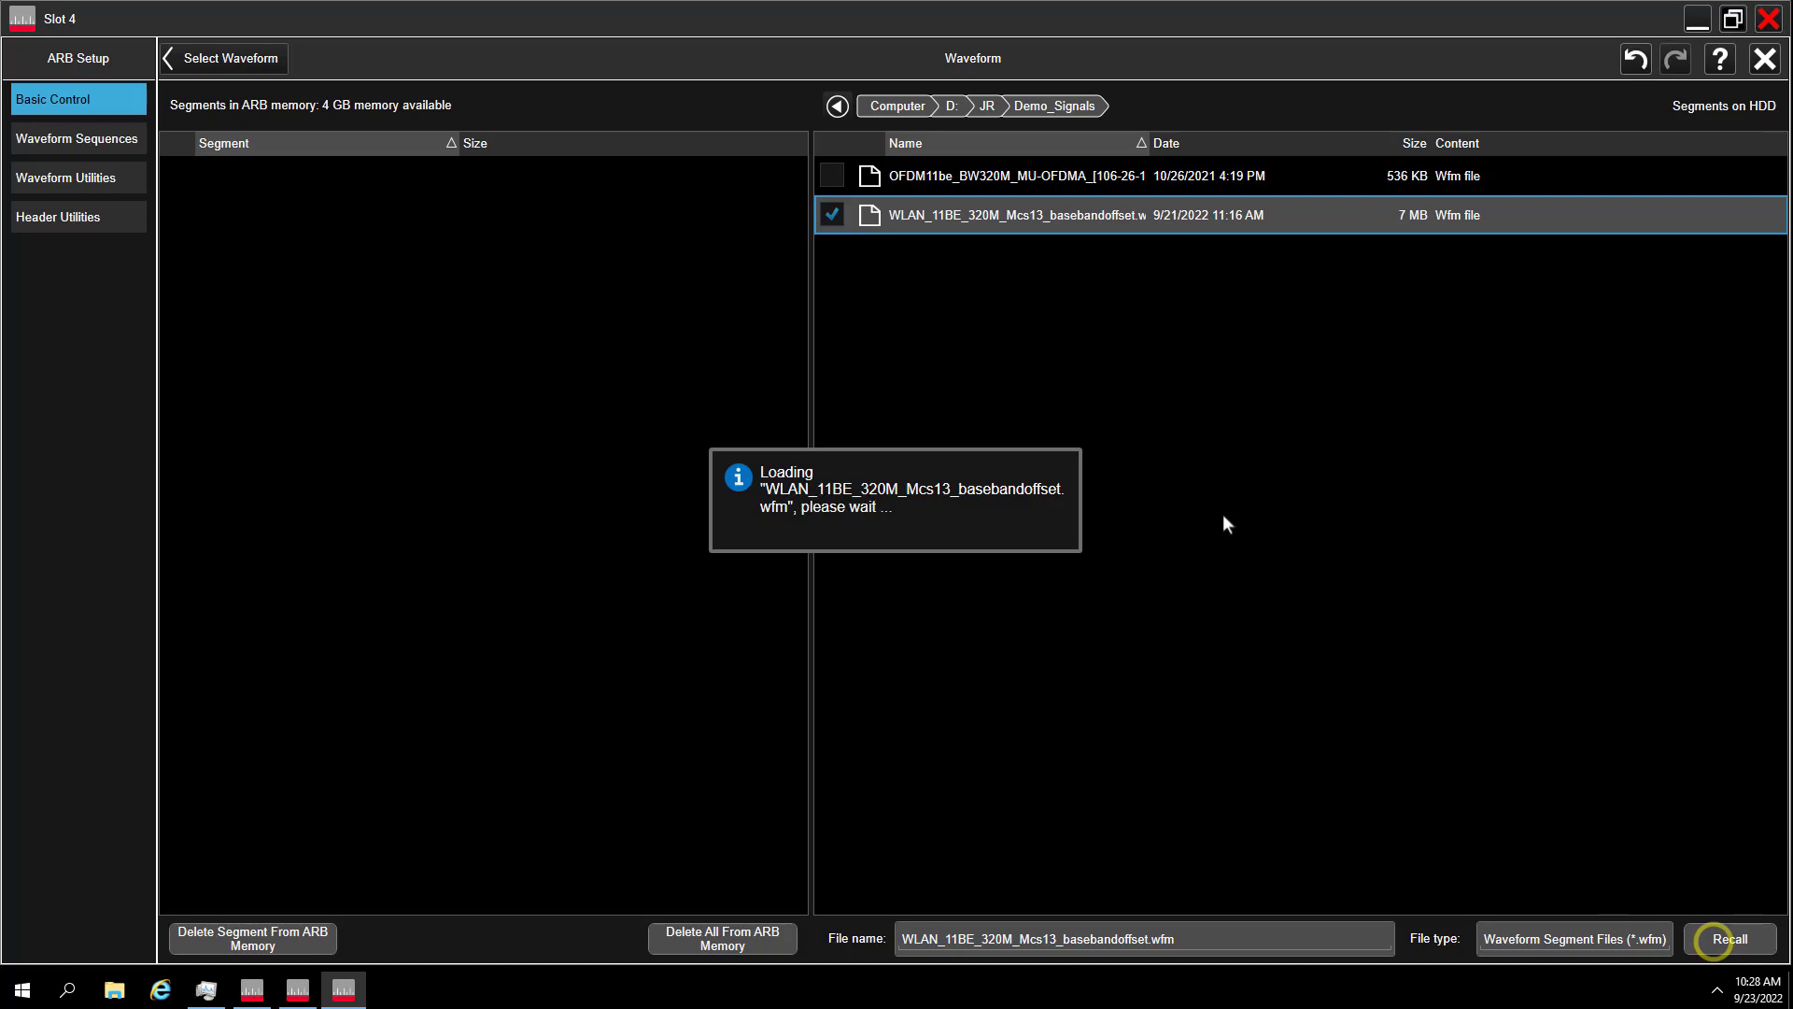
pyautogui.click(1730, 938)
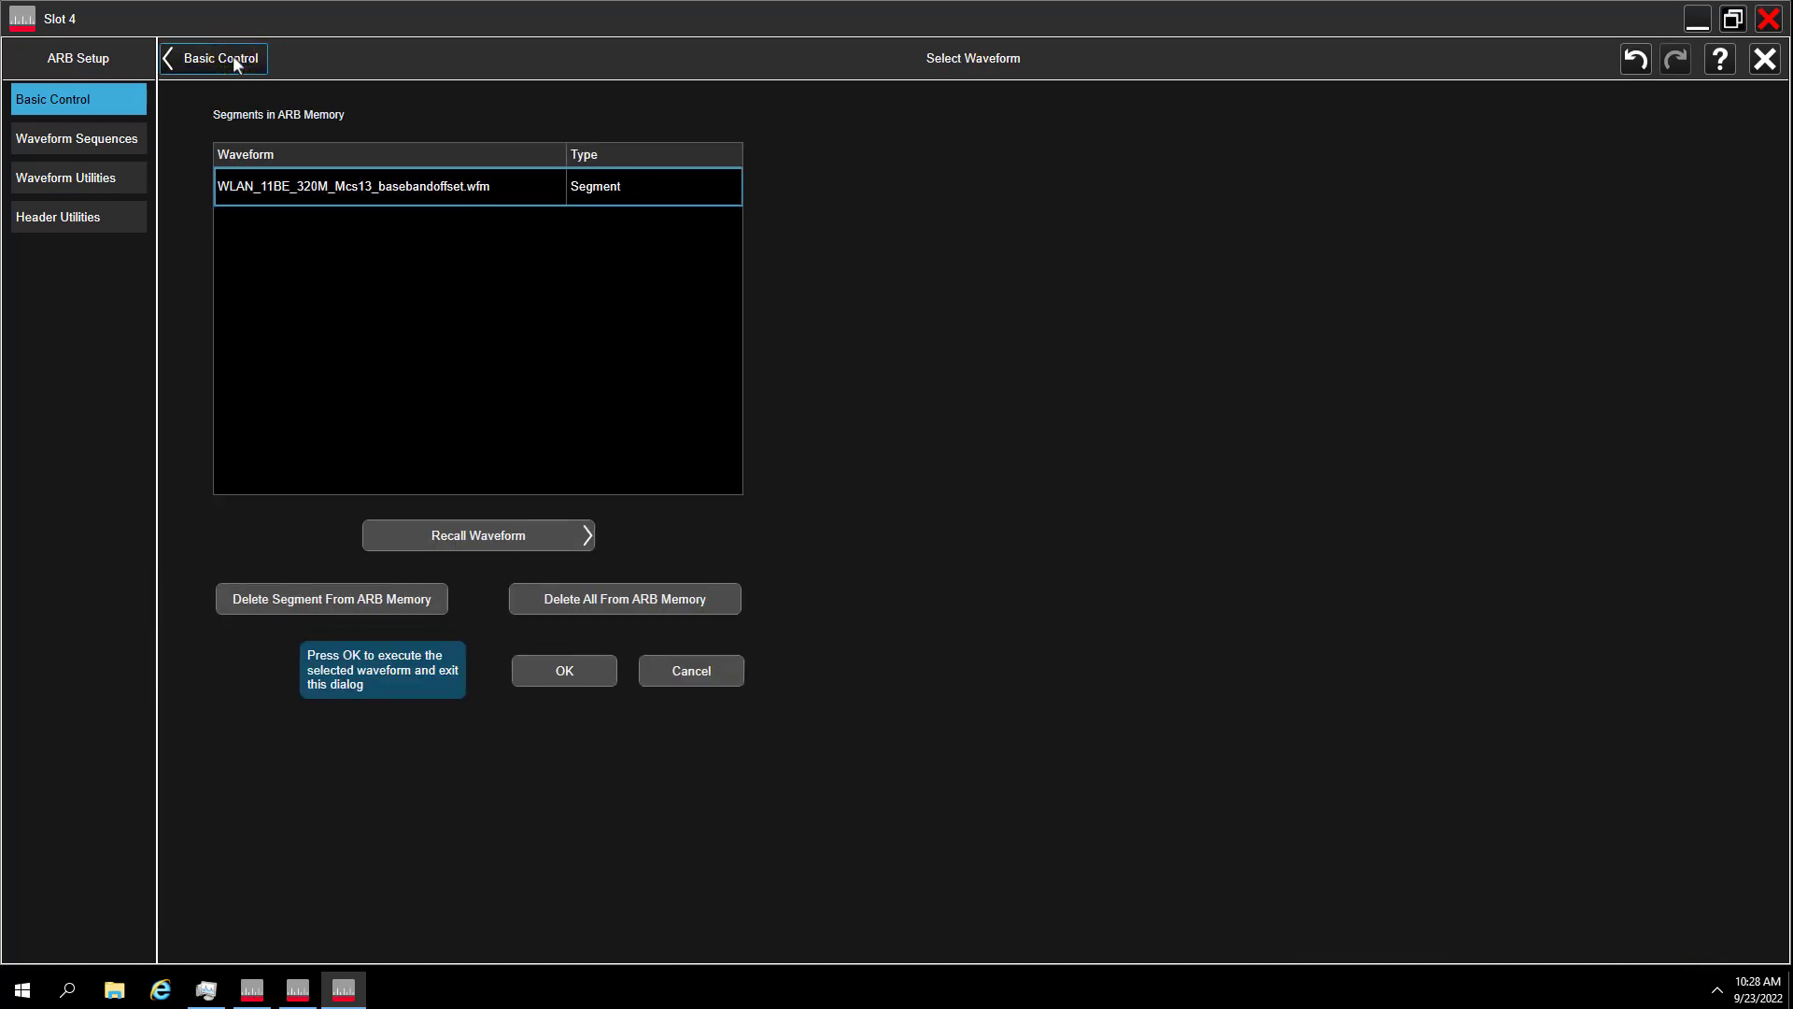
pyautogui.click(558, 671)
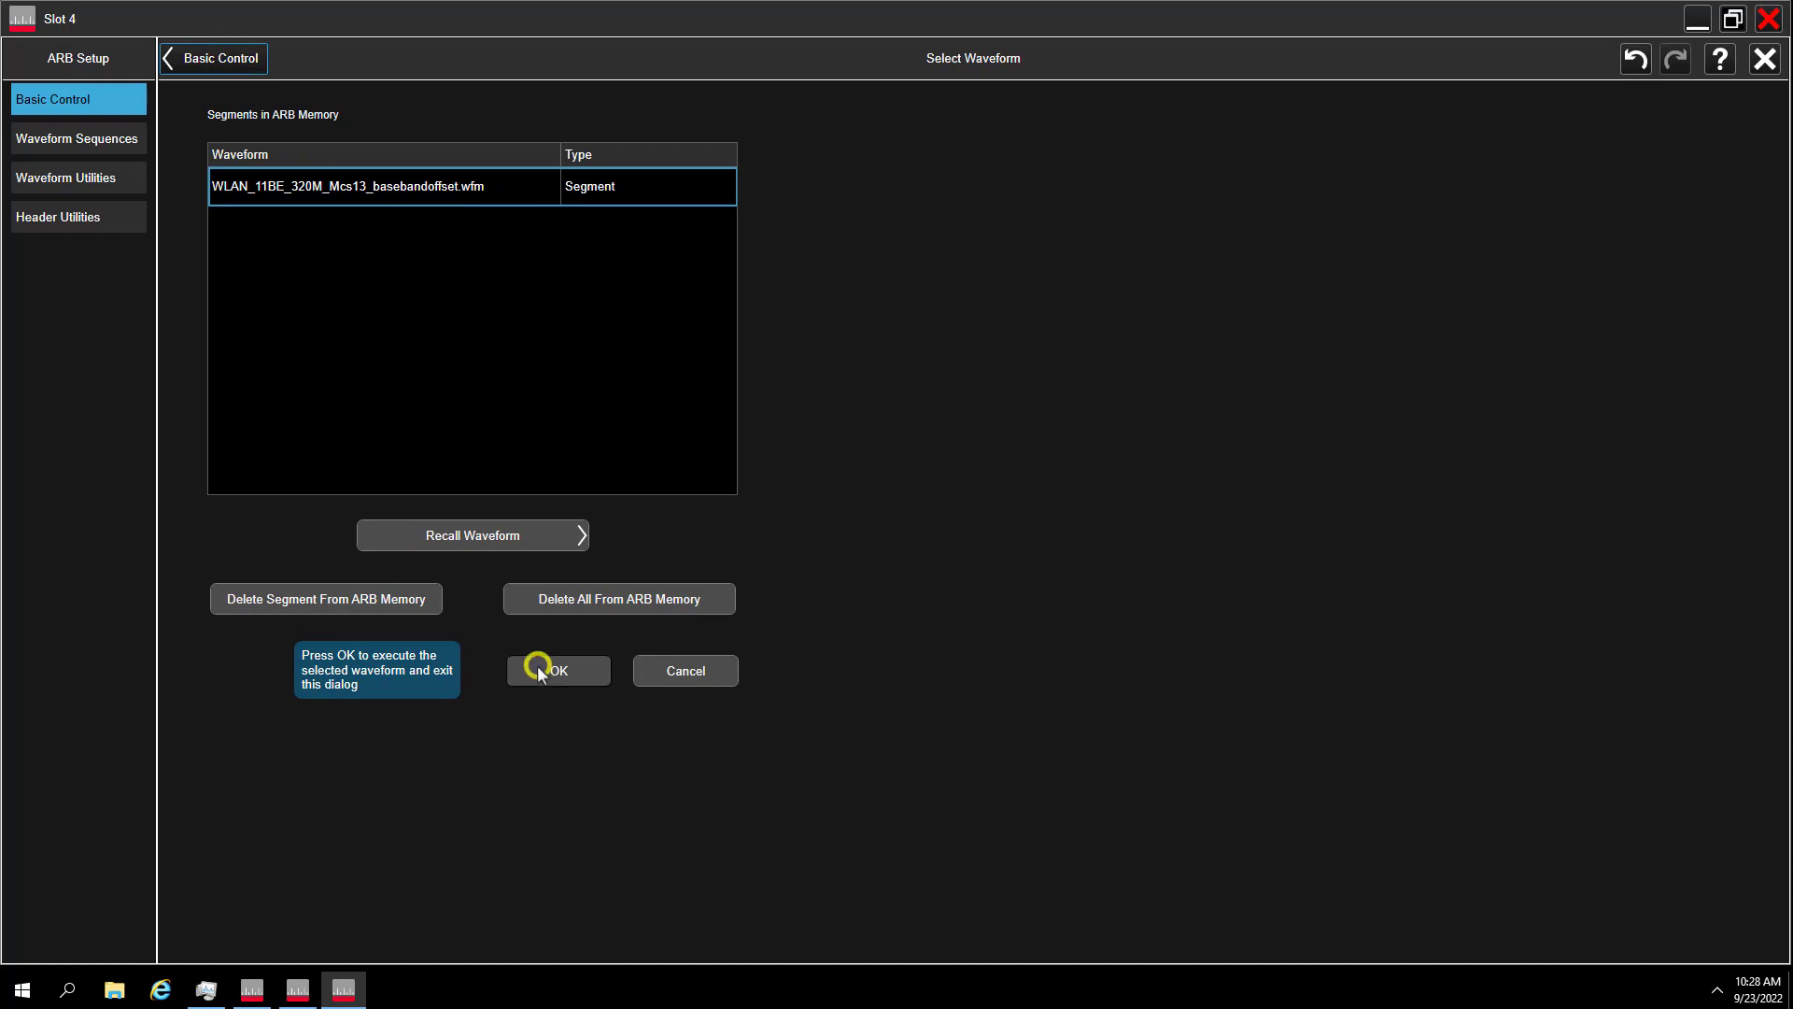
pyautogui.click(559, 671)
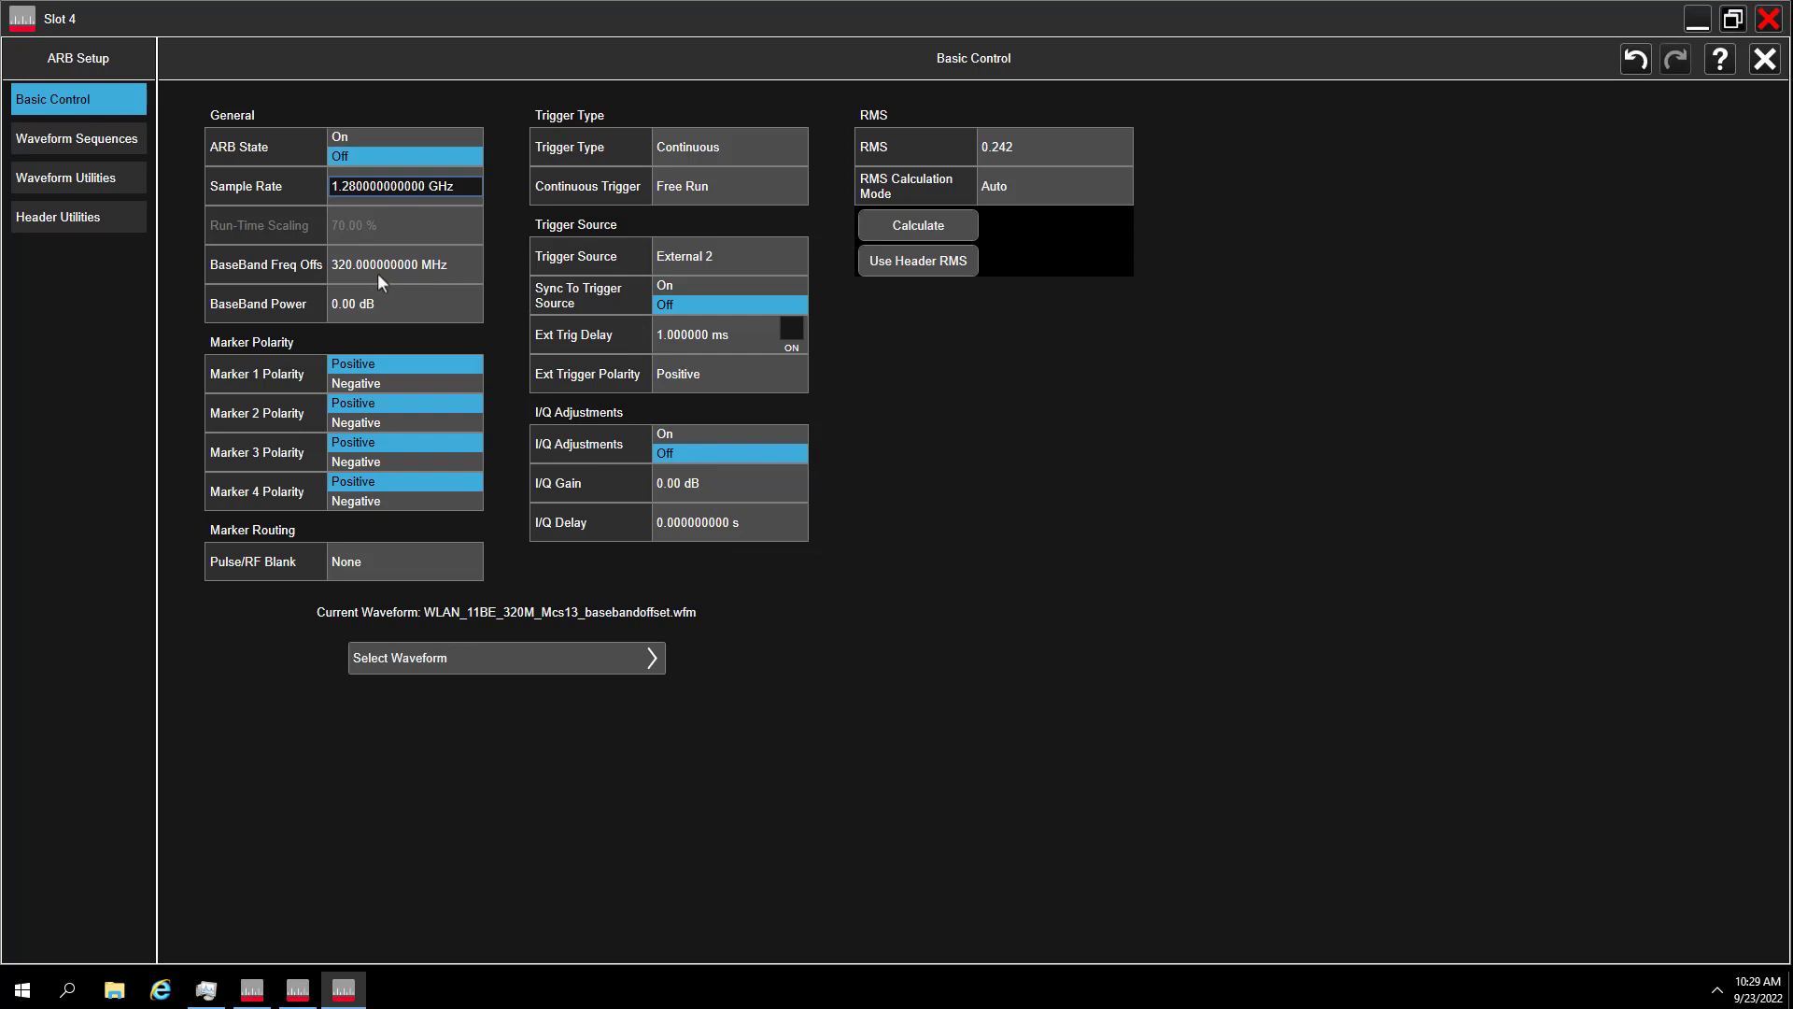
pyautogui.click(381, 137)
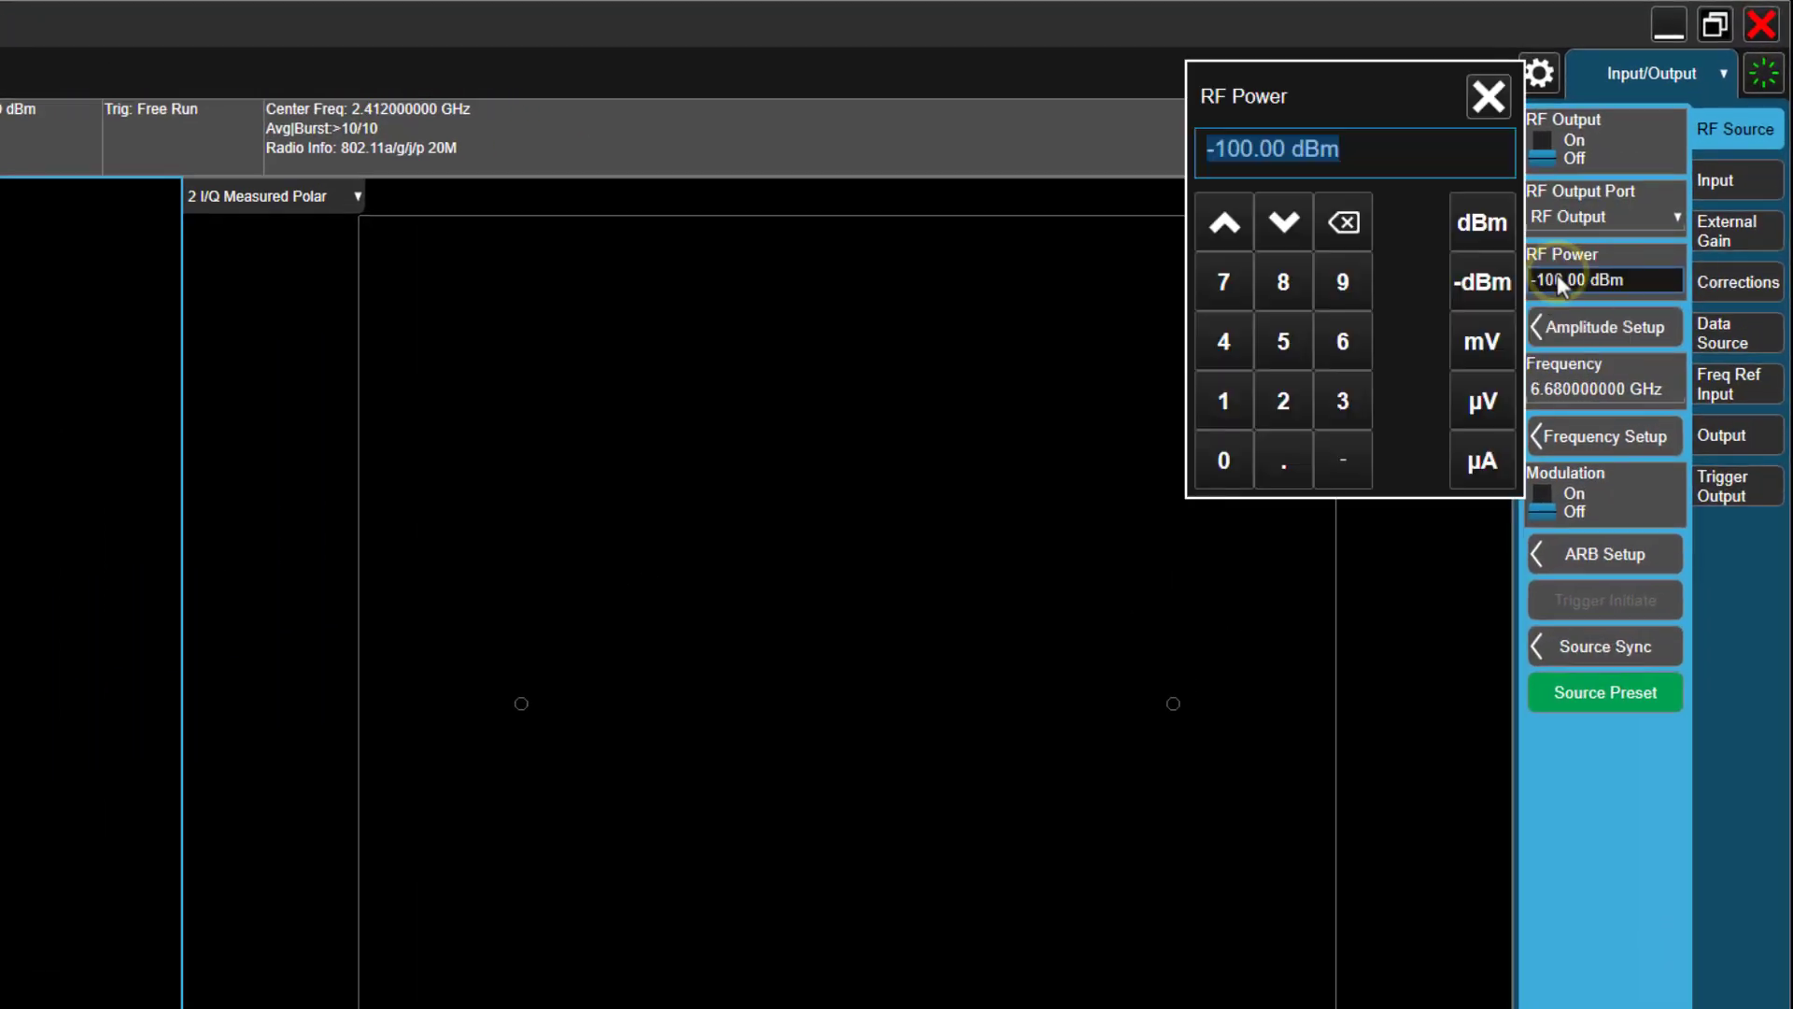
# Step: Set the source power to -10 dBm and switch modulation and RF output on
pyautogui.click(1222, 459)
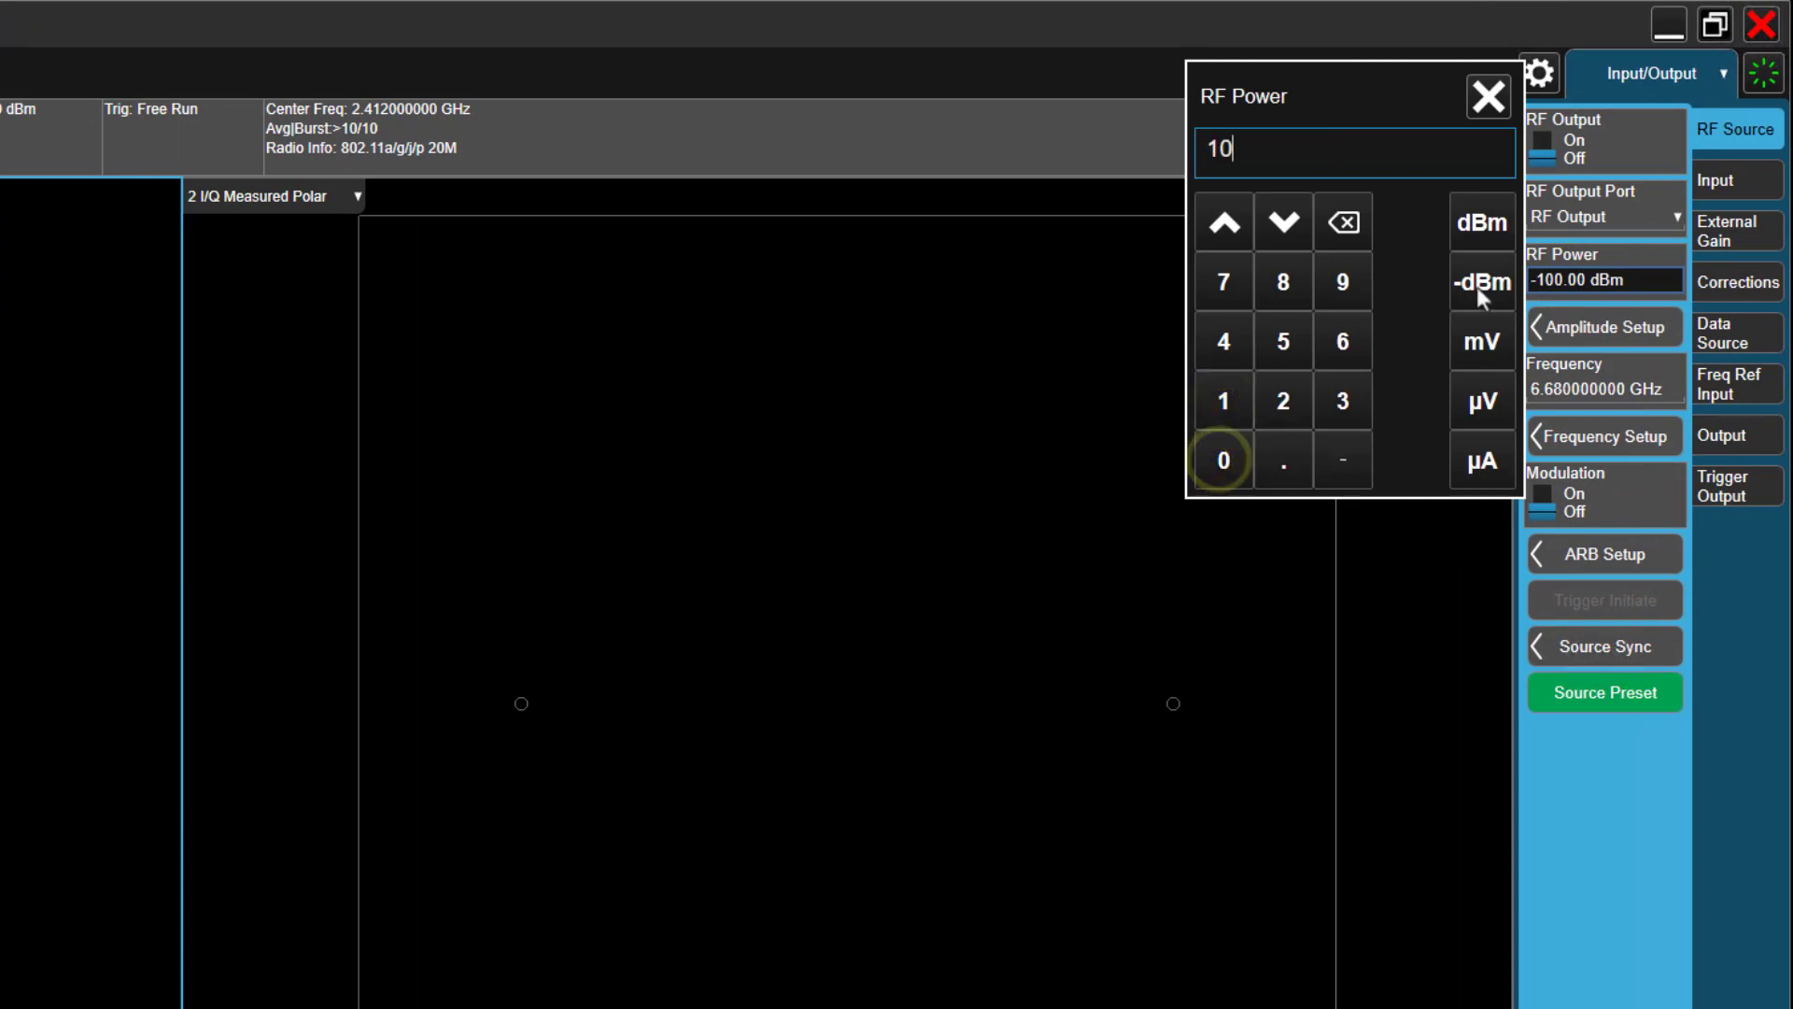
pyautogui.click(1480, 282)
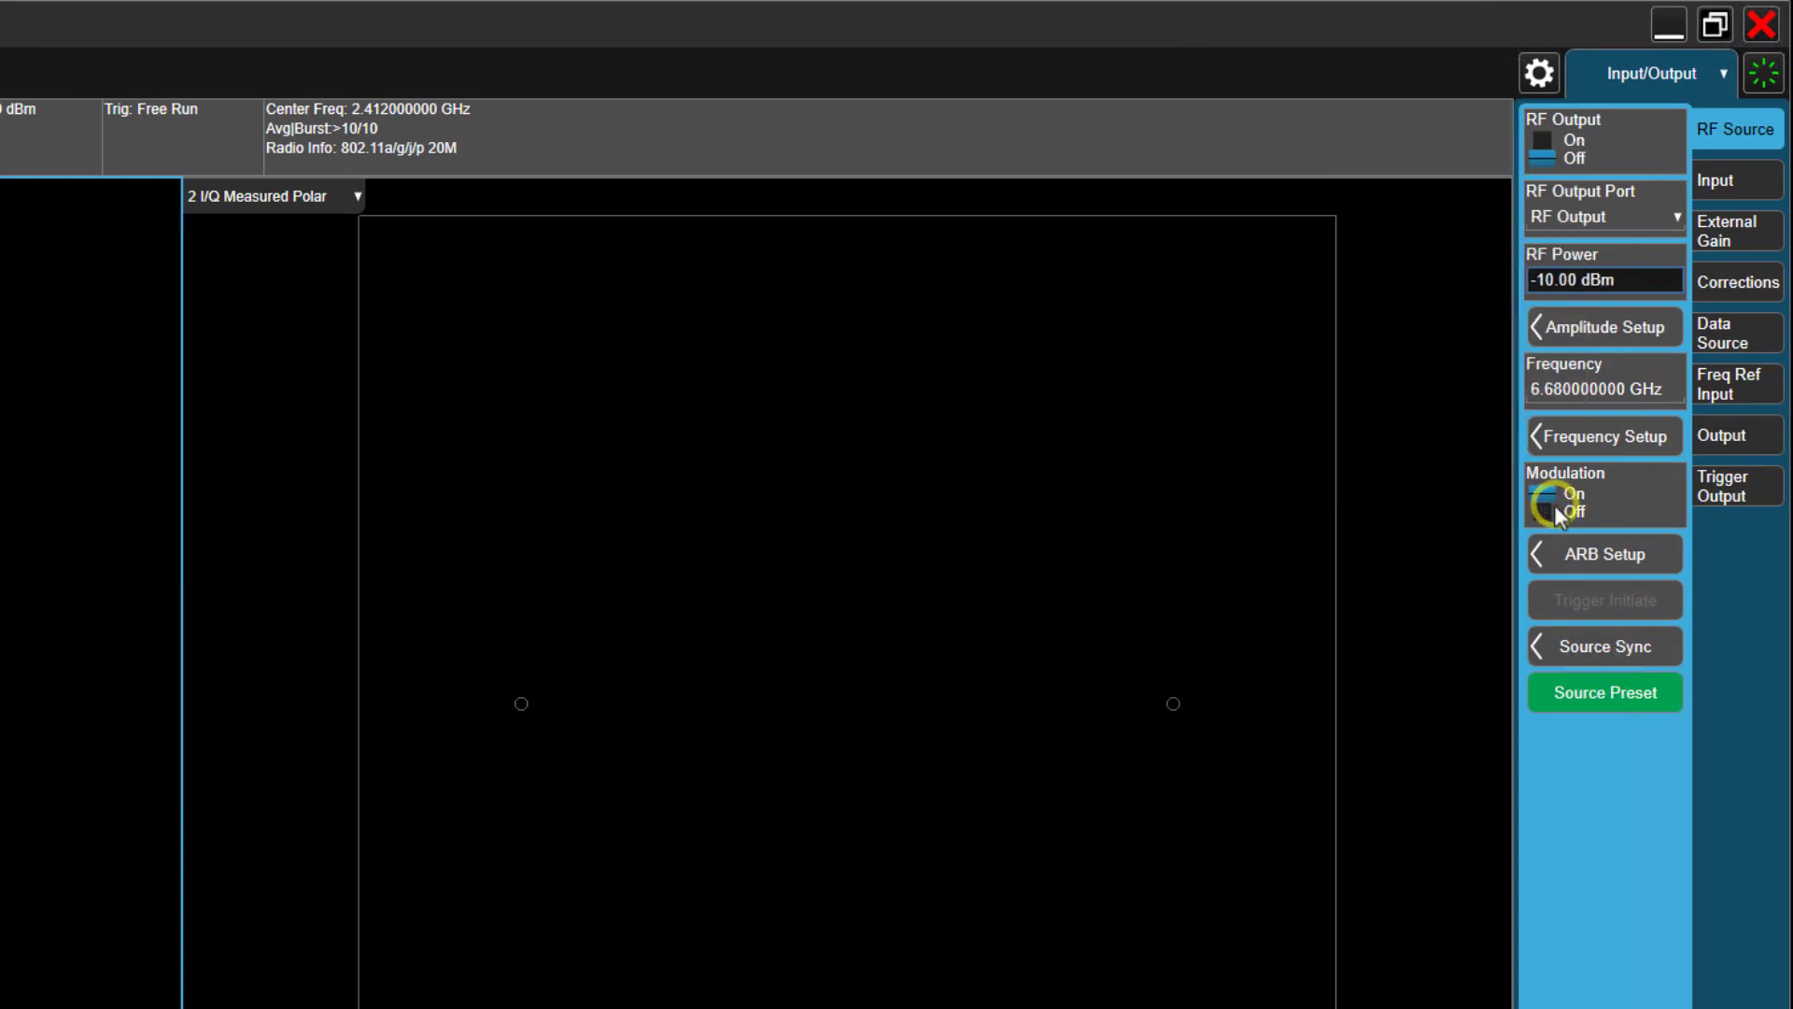
pyautogui.click(1567, 511)
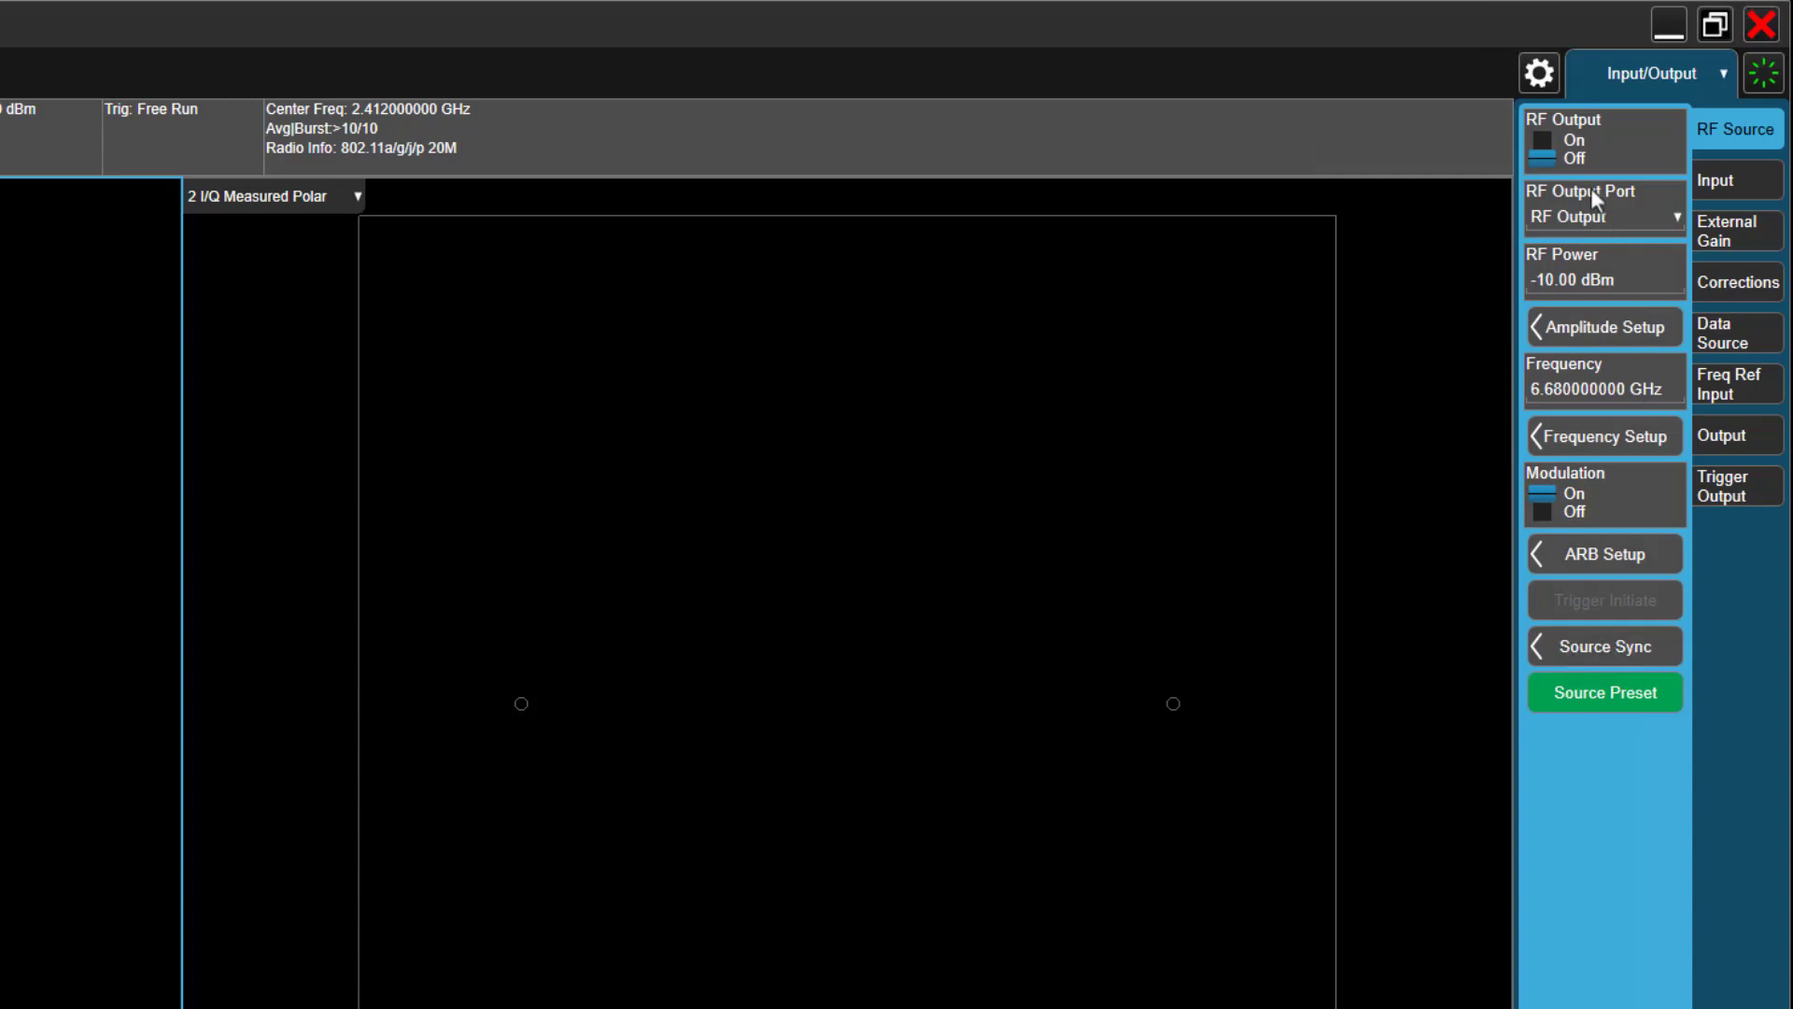
pyautogui.click(1534, 140)
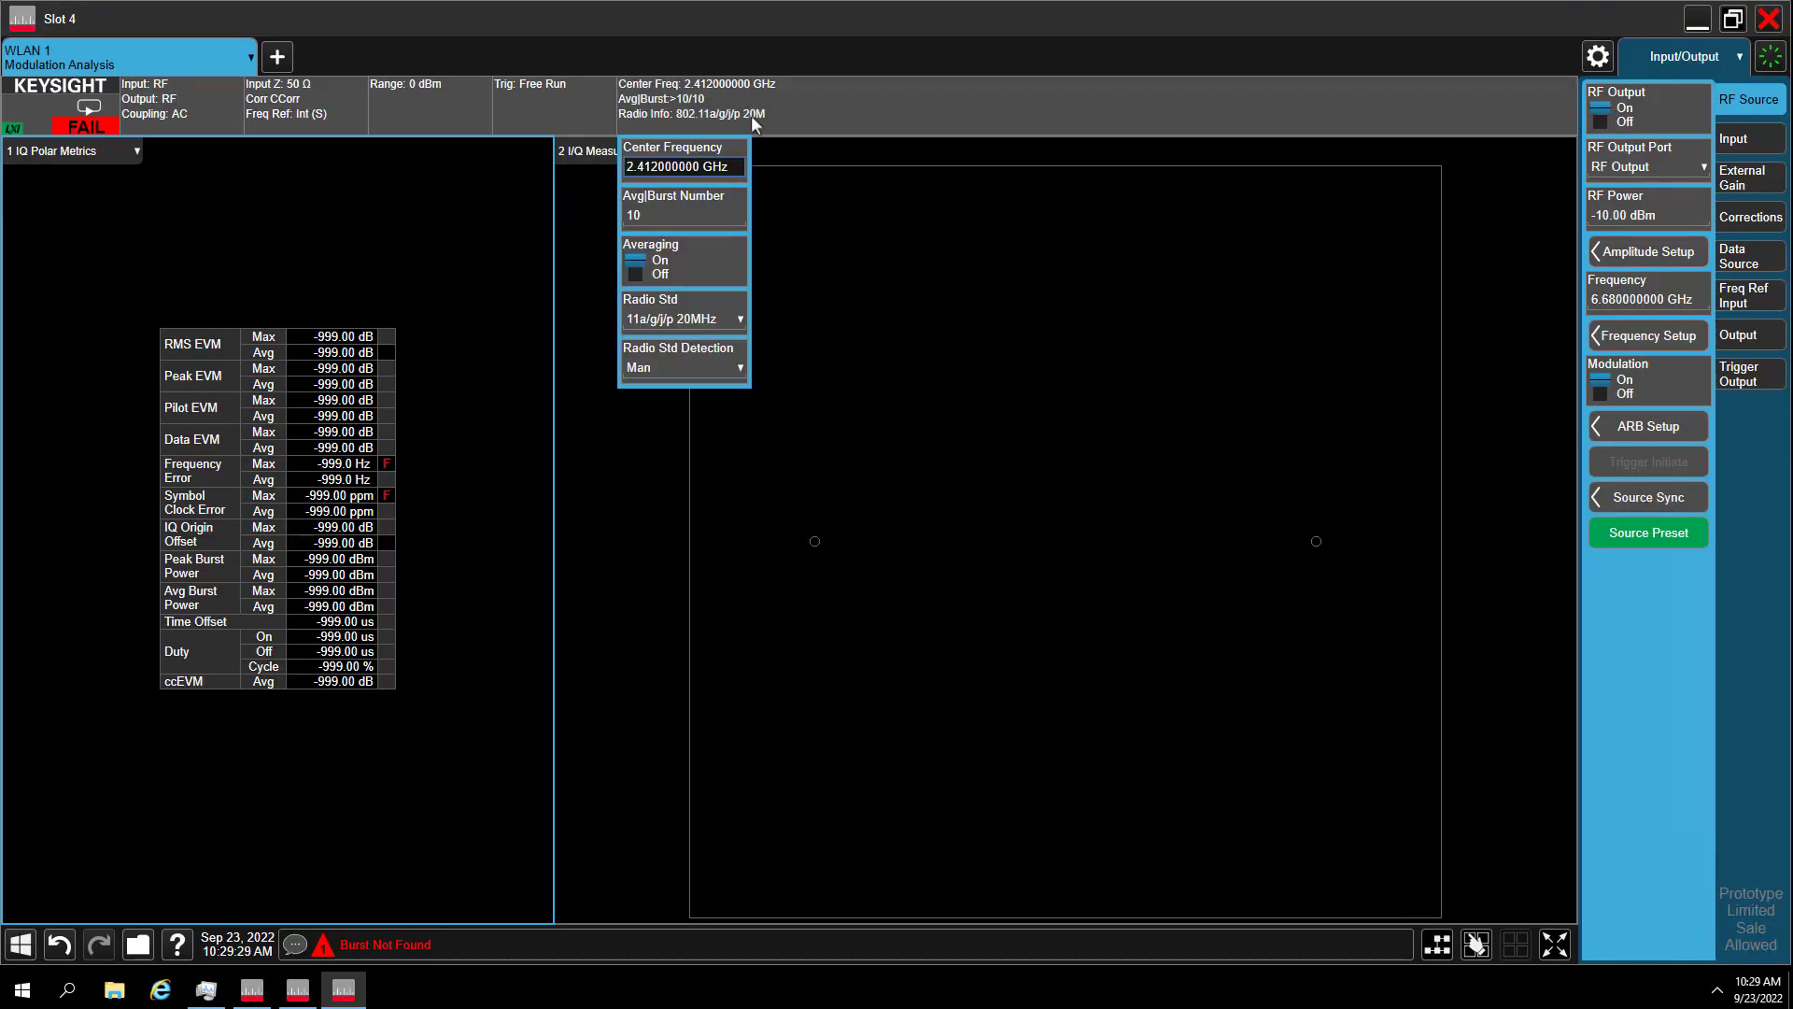
# Step: Set center frequency to 7 GHz and the radio standard to 802.11be at 320 MHz
pyautogui.click(684, 166)
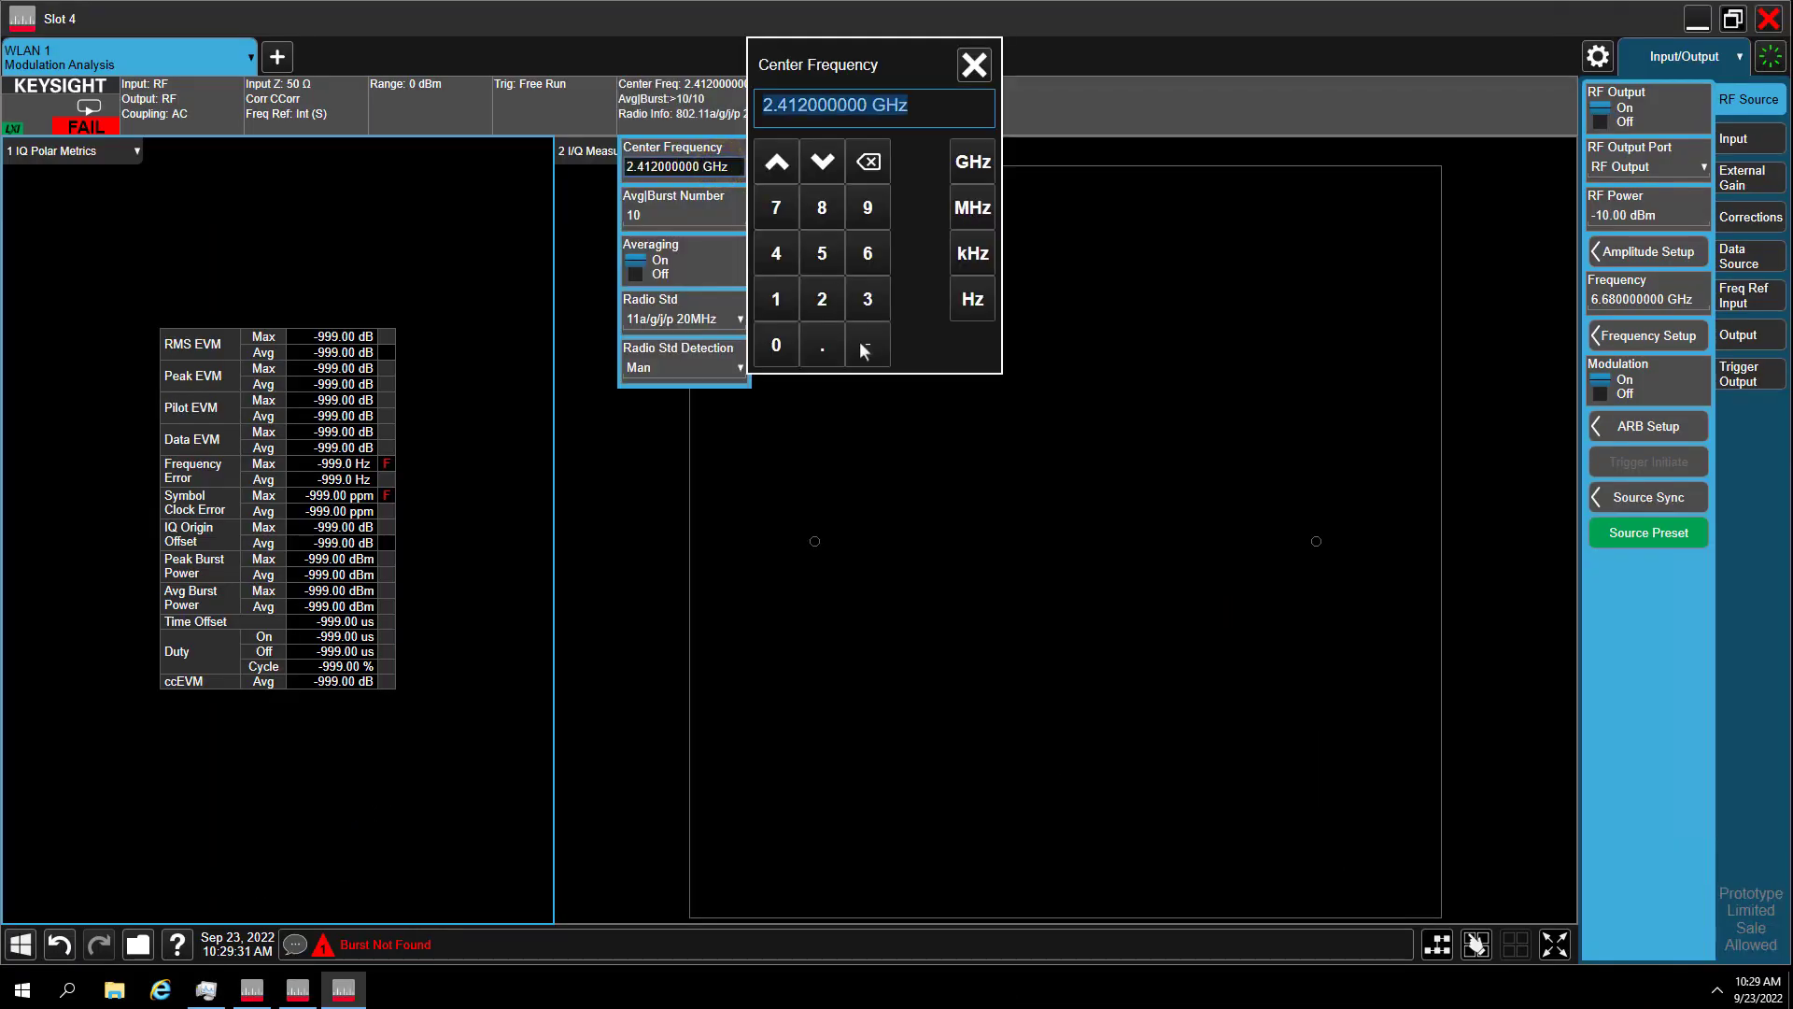
pyautogui.click(972, 161)
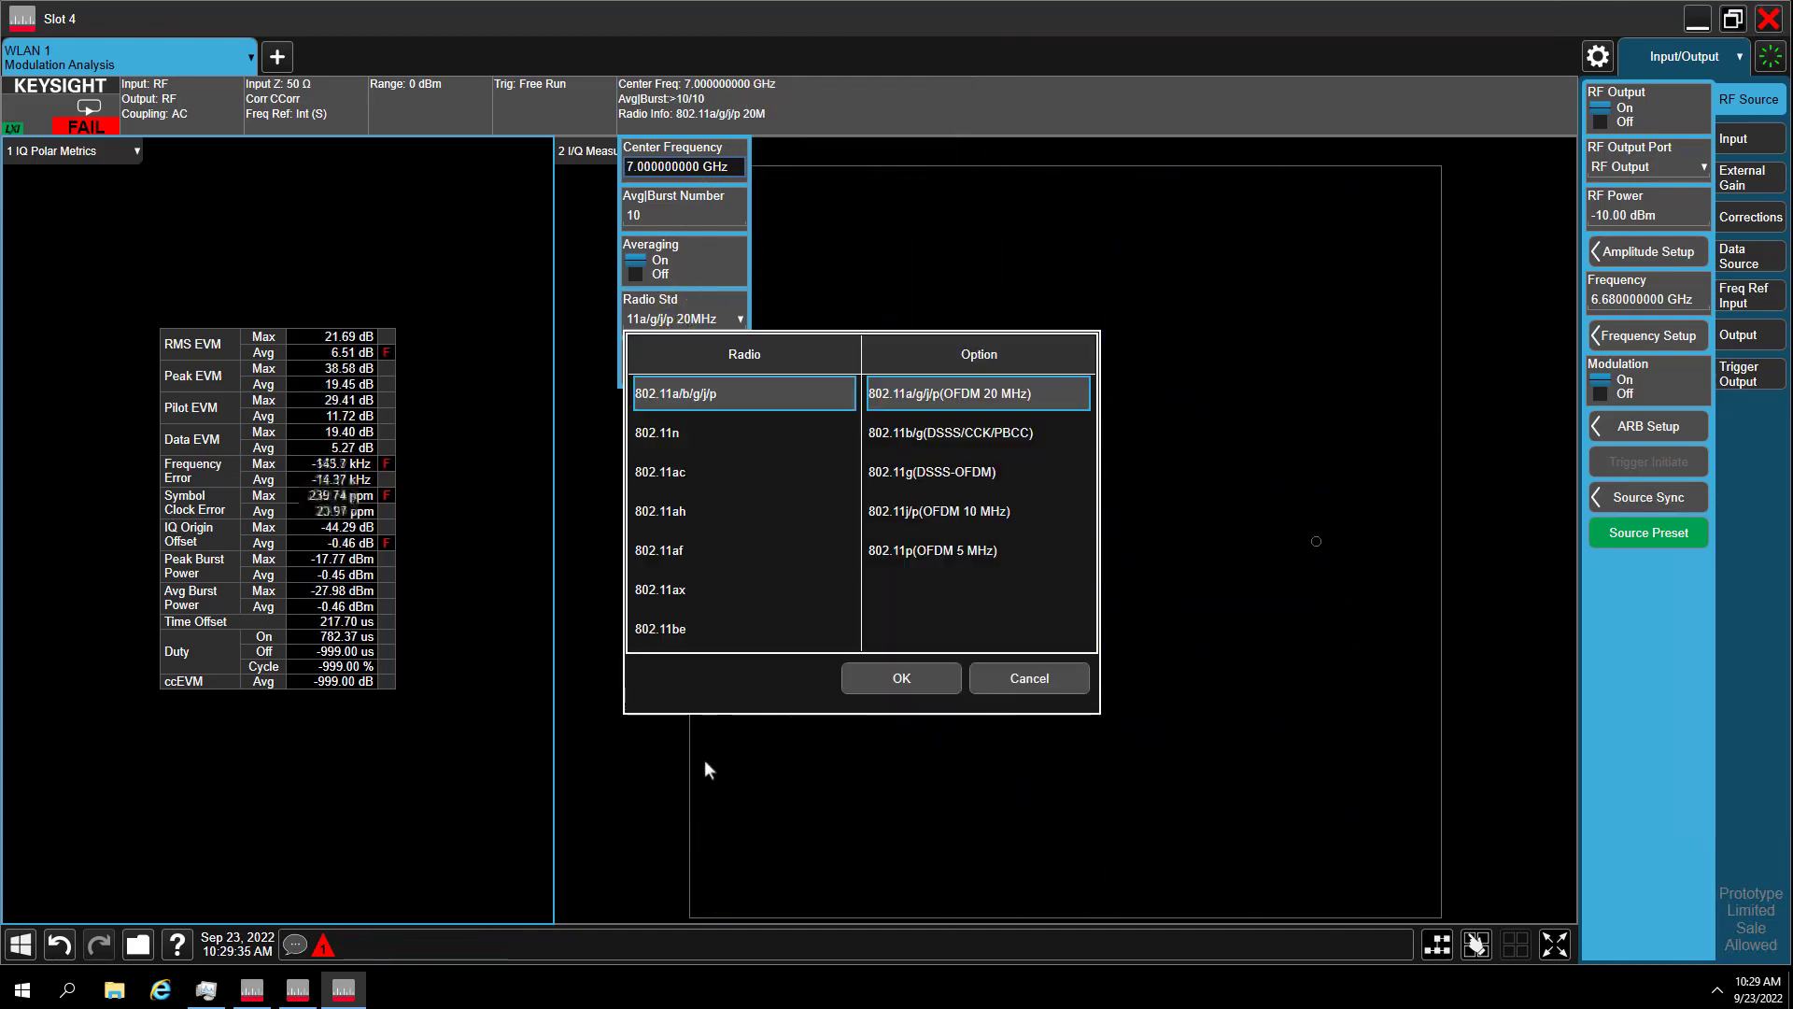
pyautogui.click(661, 629)
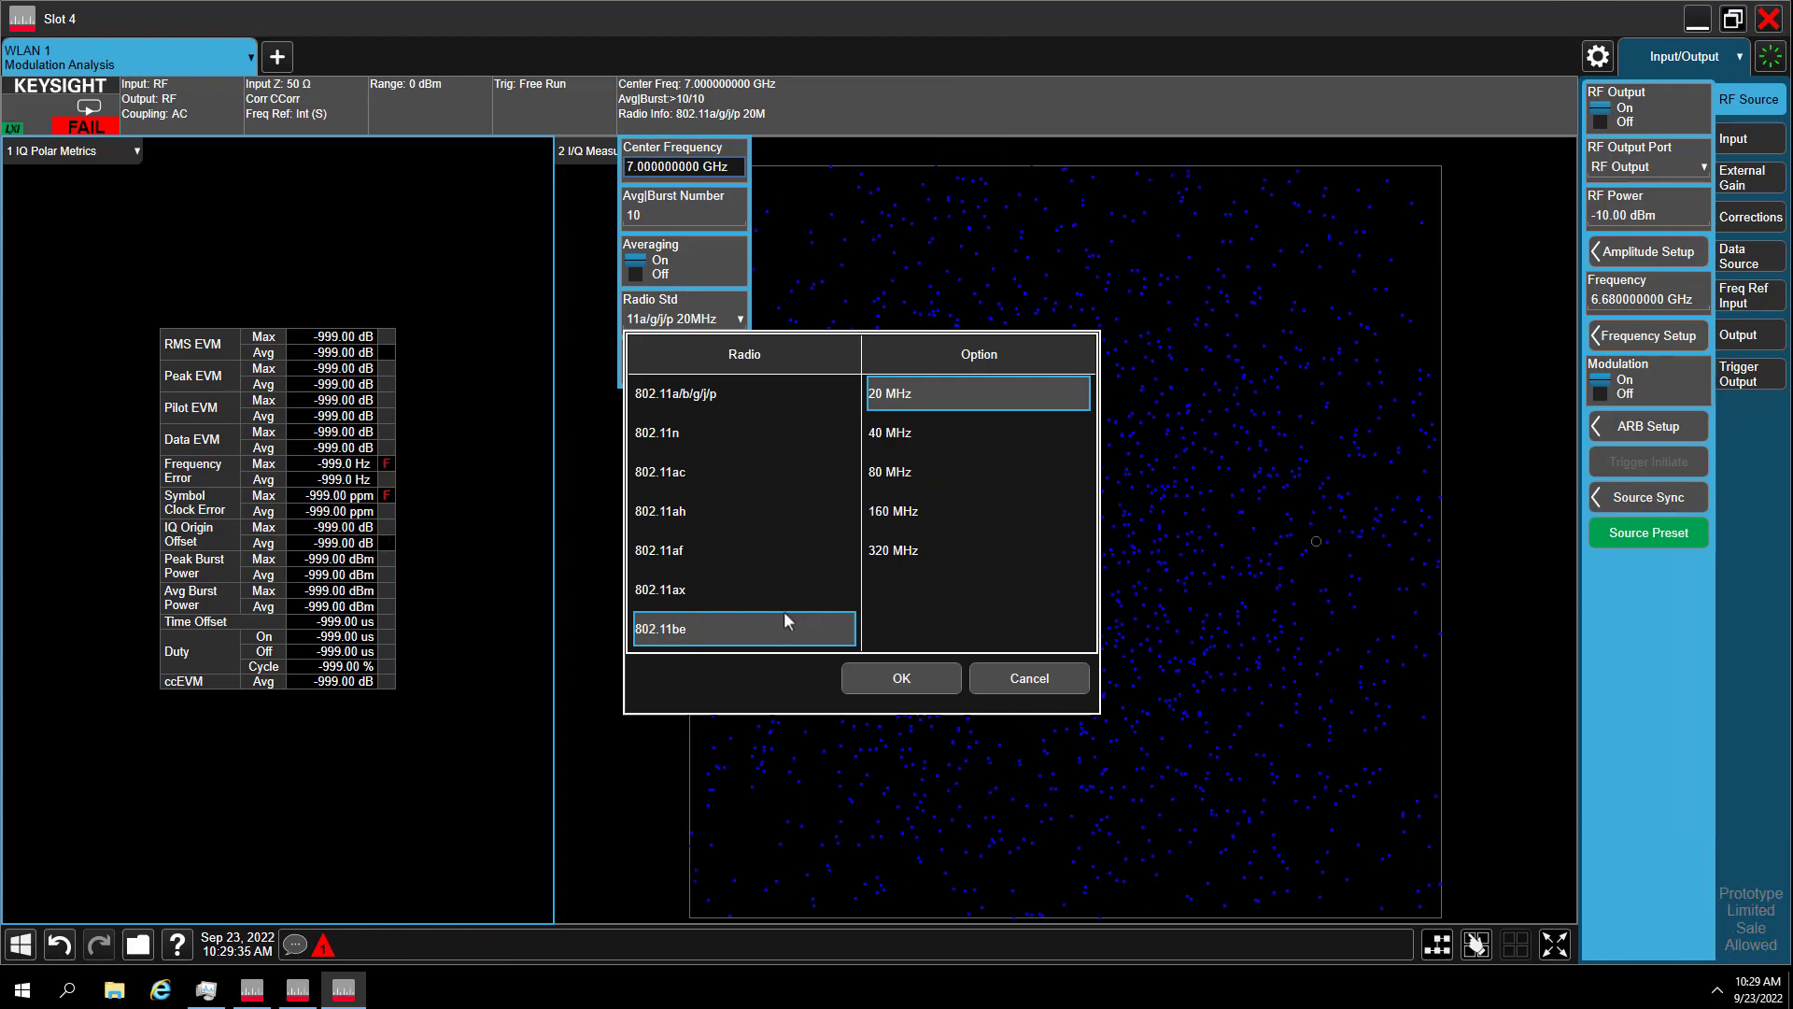
pyautogui.click(893, 550)
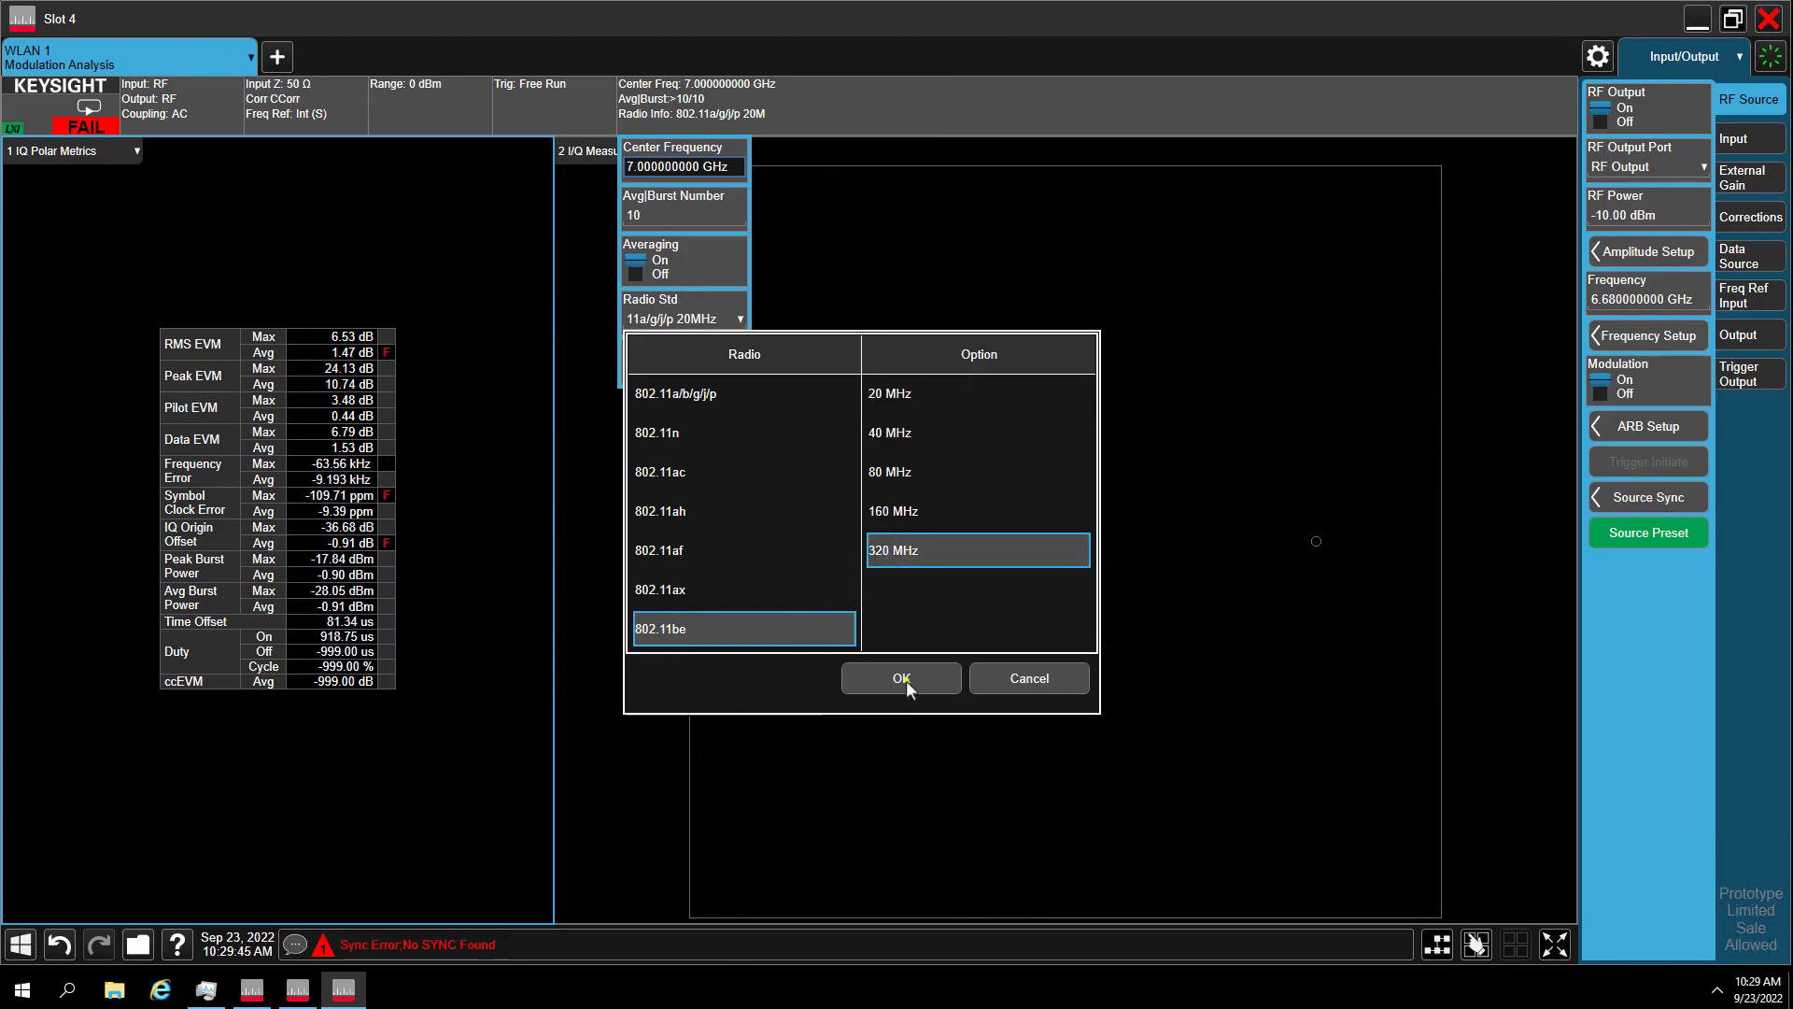
pyautogui.click(902, 678)
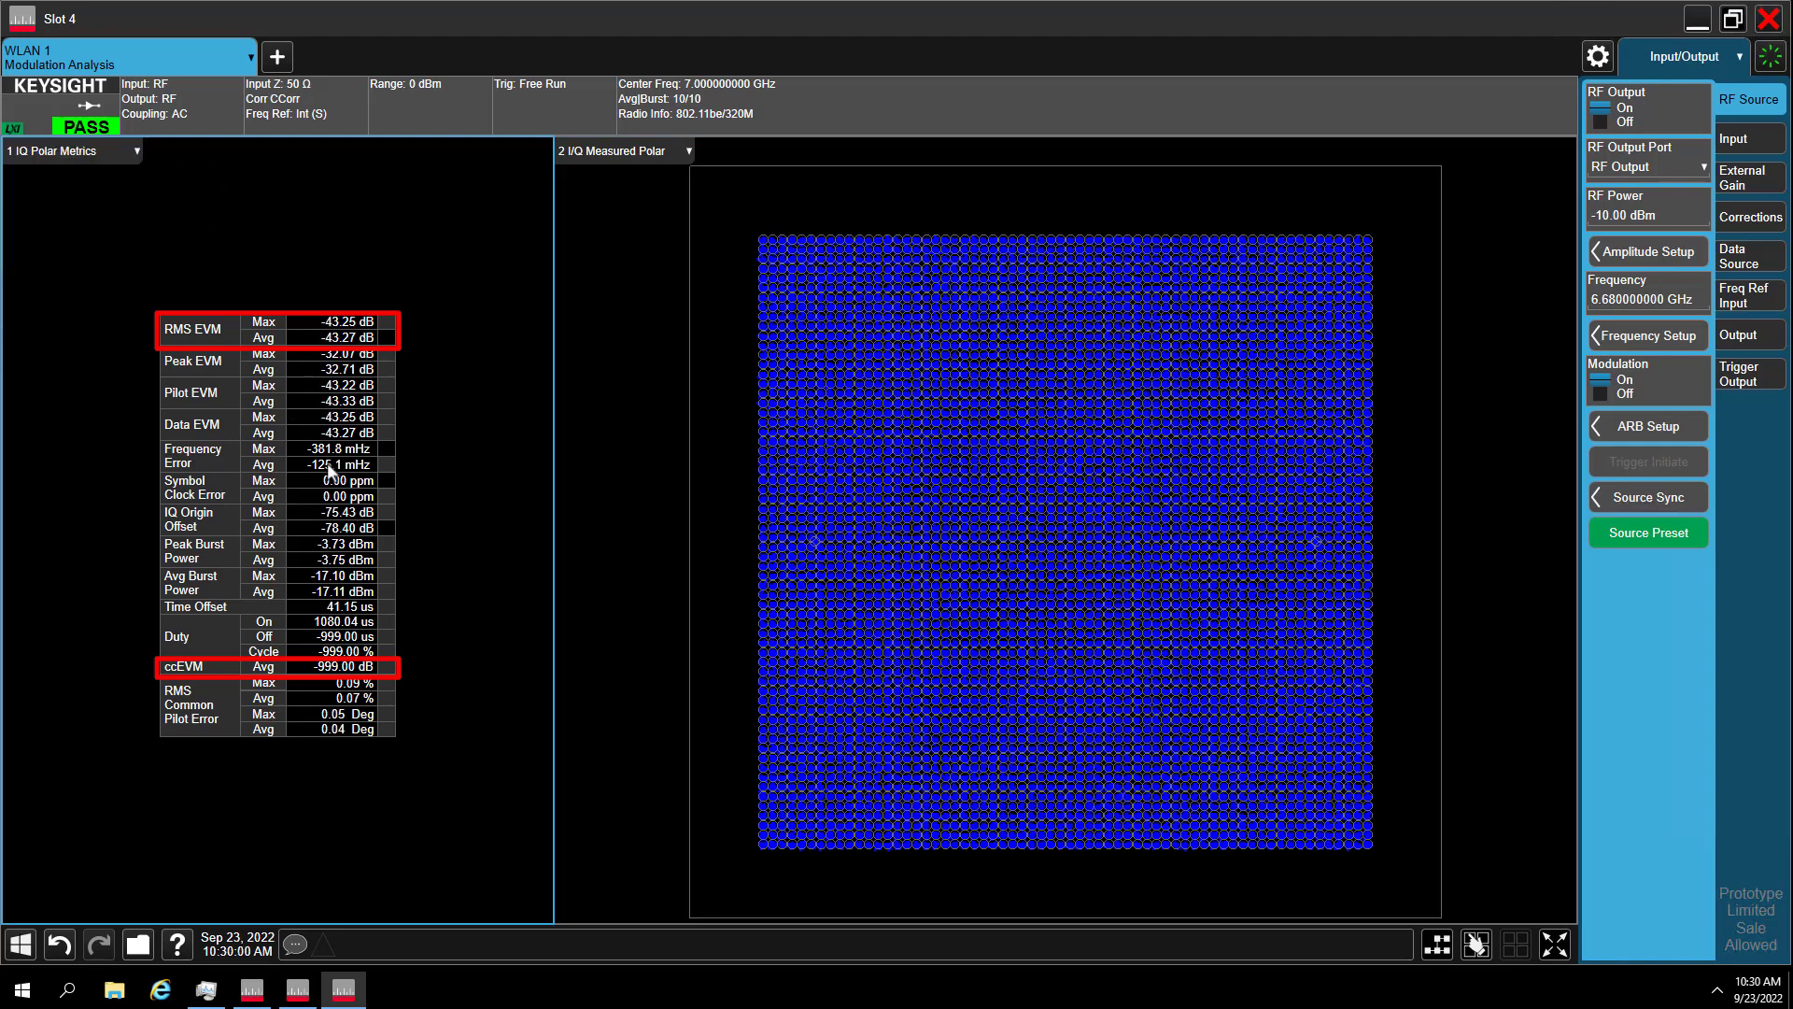
pyautogui.moveTo(328, 479)
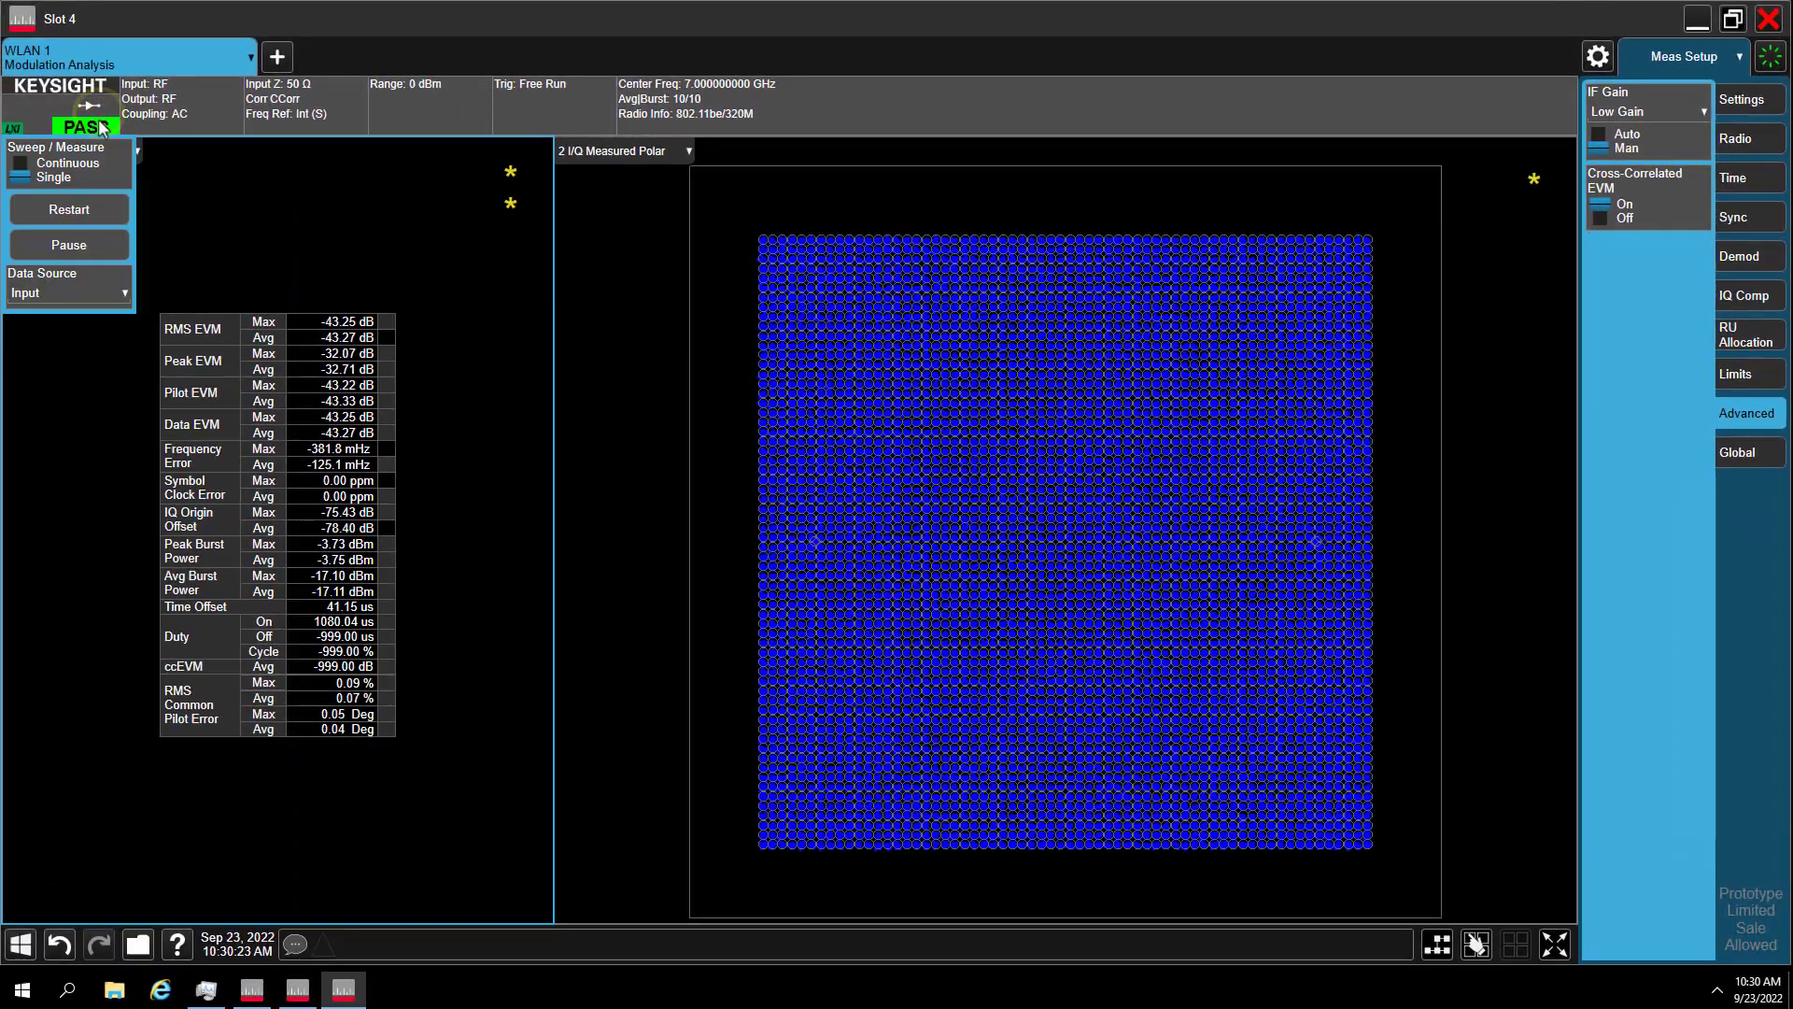
# Step: Turn Cross-Correlated EVM on in the Advanced measurement settings
pyautogui.click(69, 209)
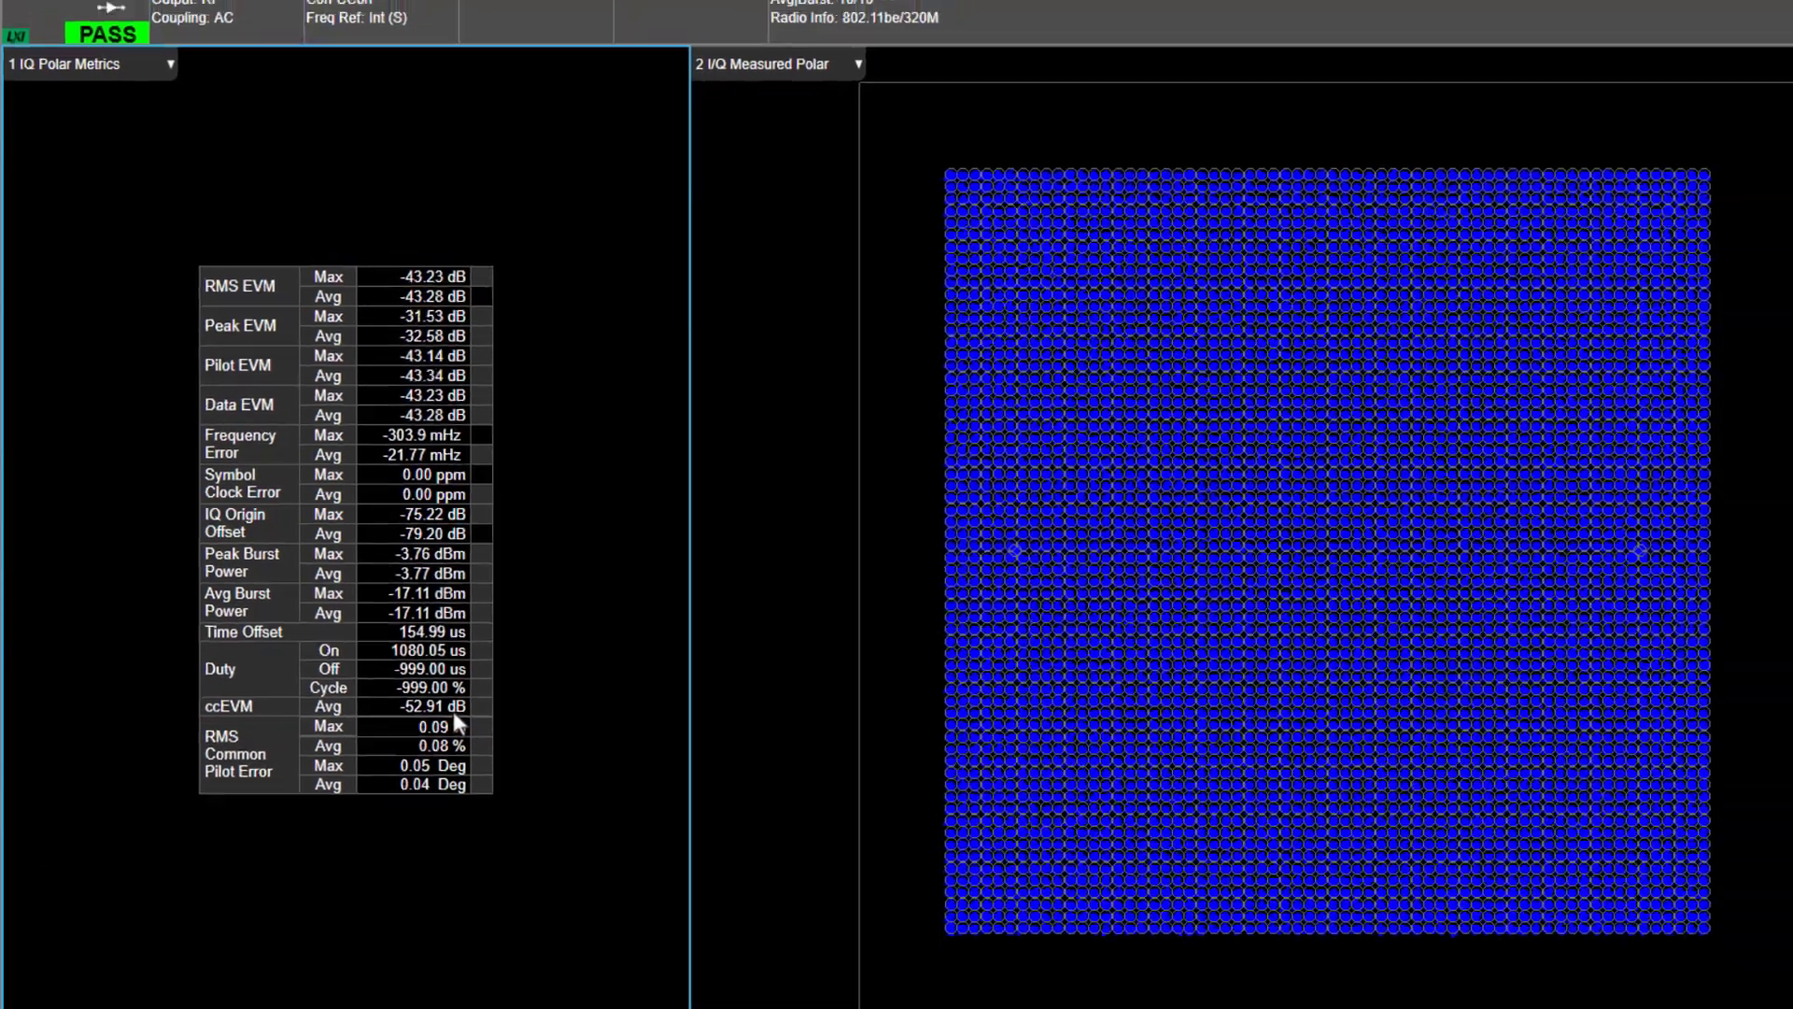
# Step: Select the ccEVM view in the Display settings to plot ccEVM versus symbol
pyautogui.click(1652, 72)
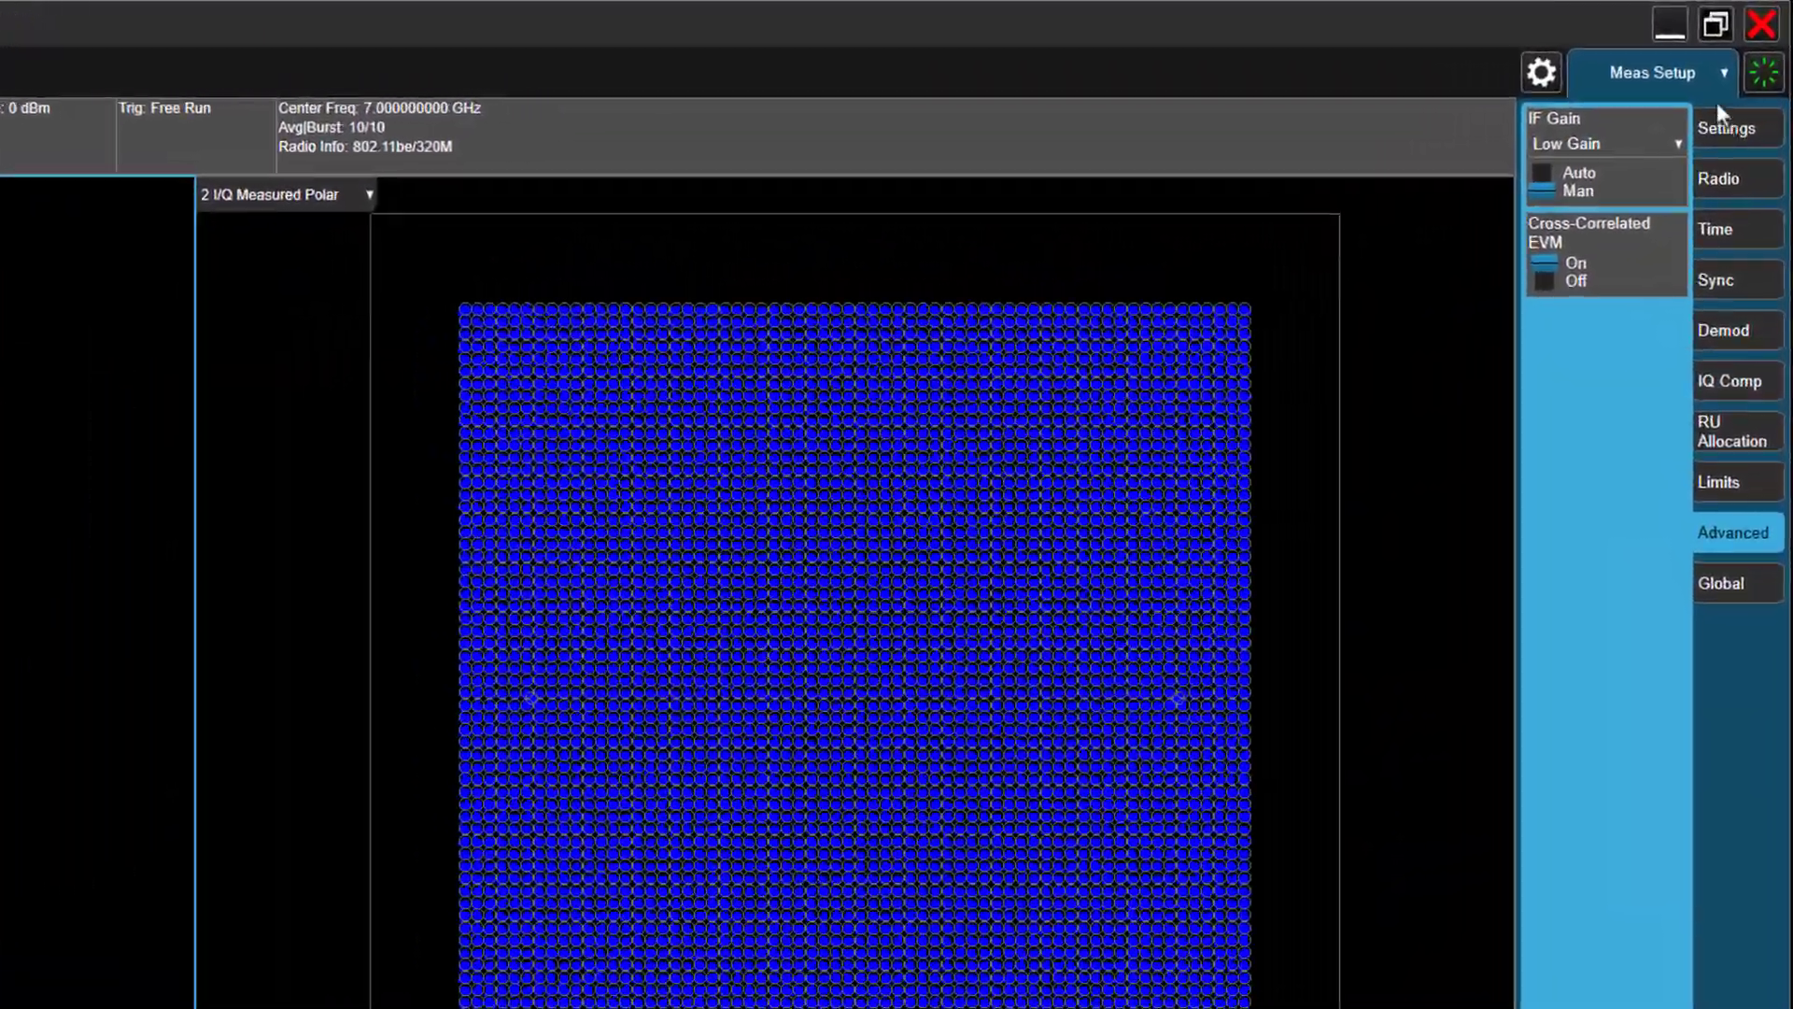
pyautogui.click(1651, 73)
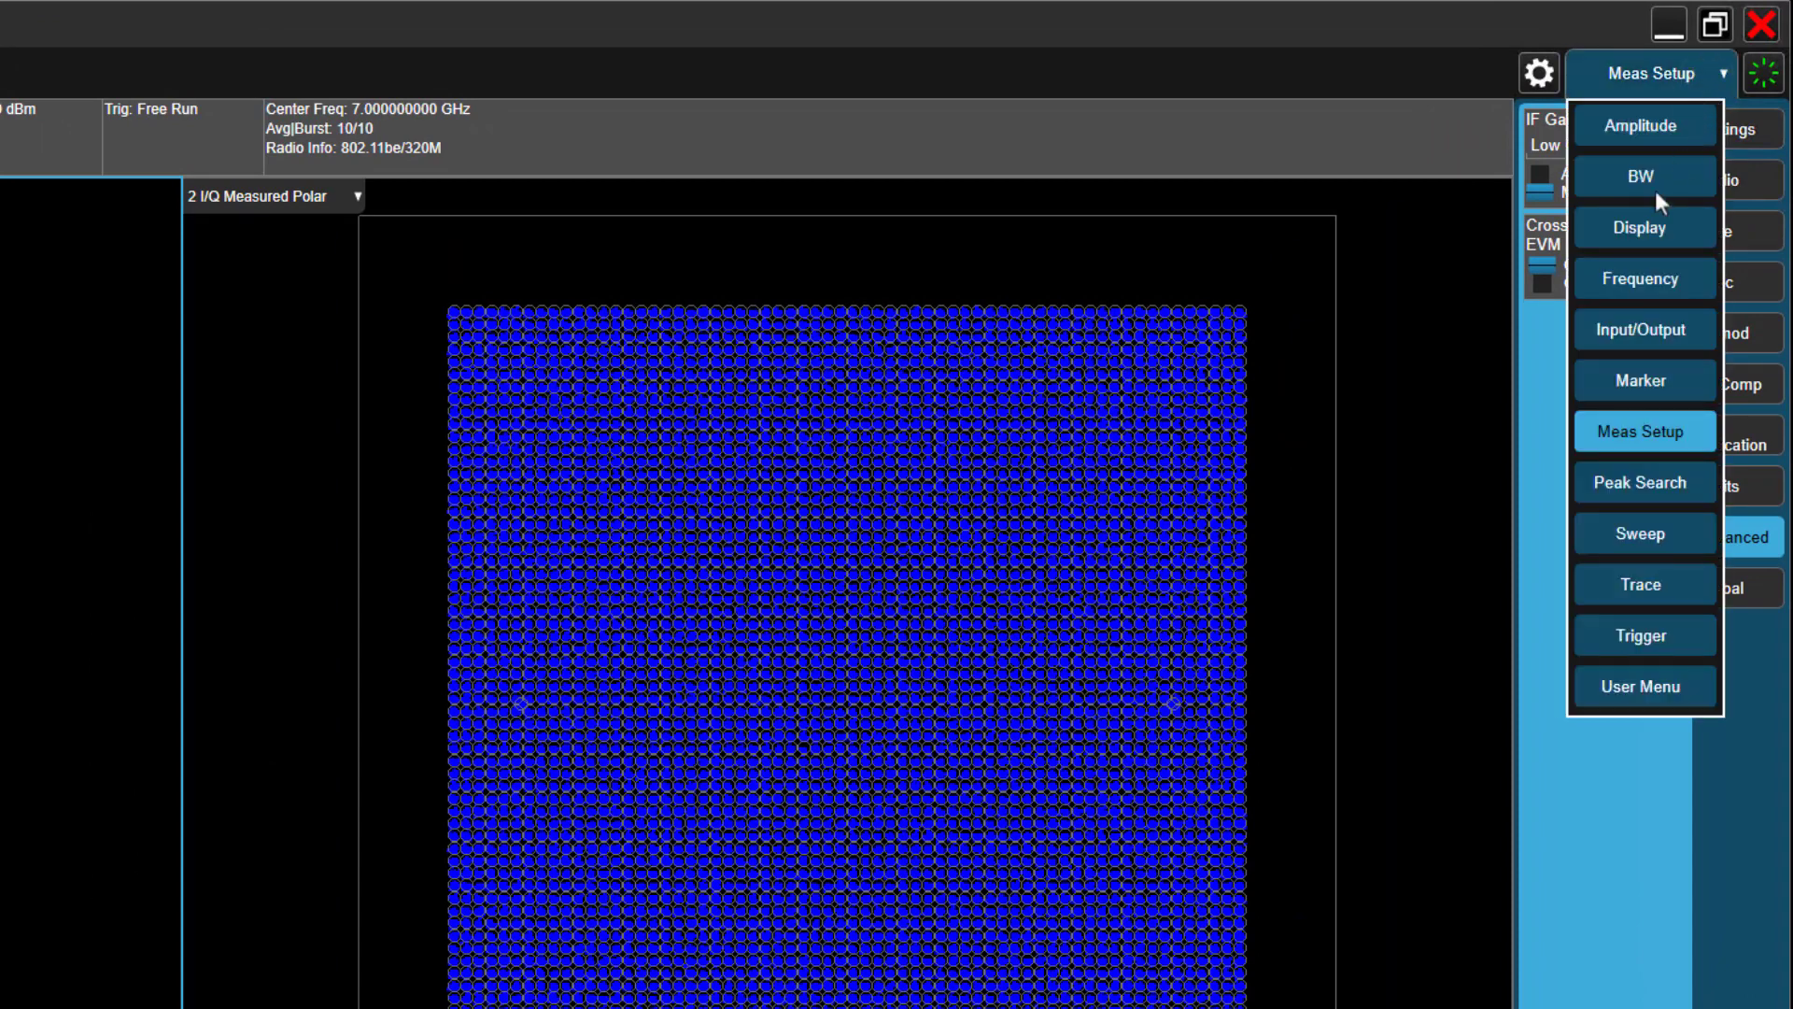
pyautogui.click(1643, 227)
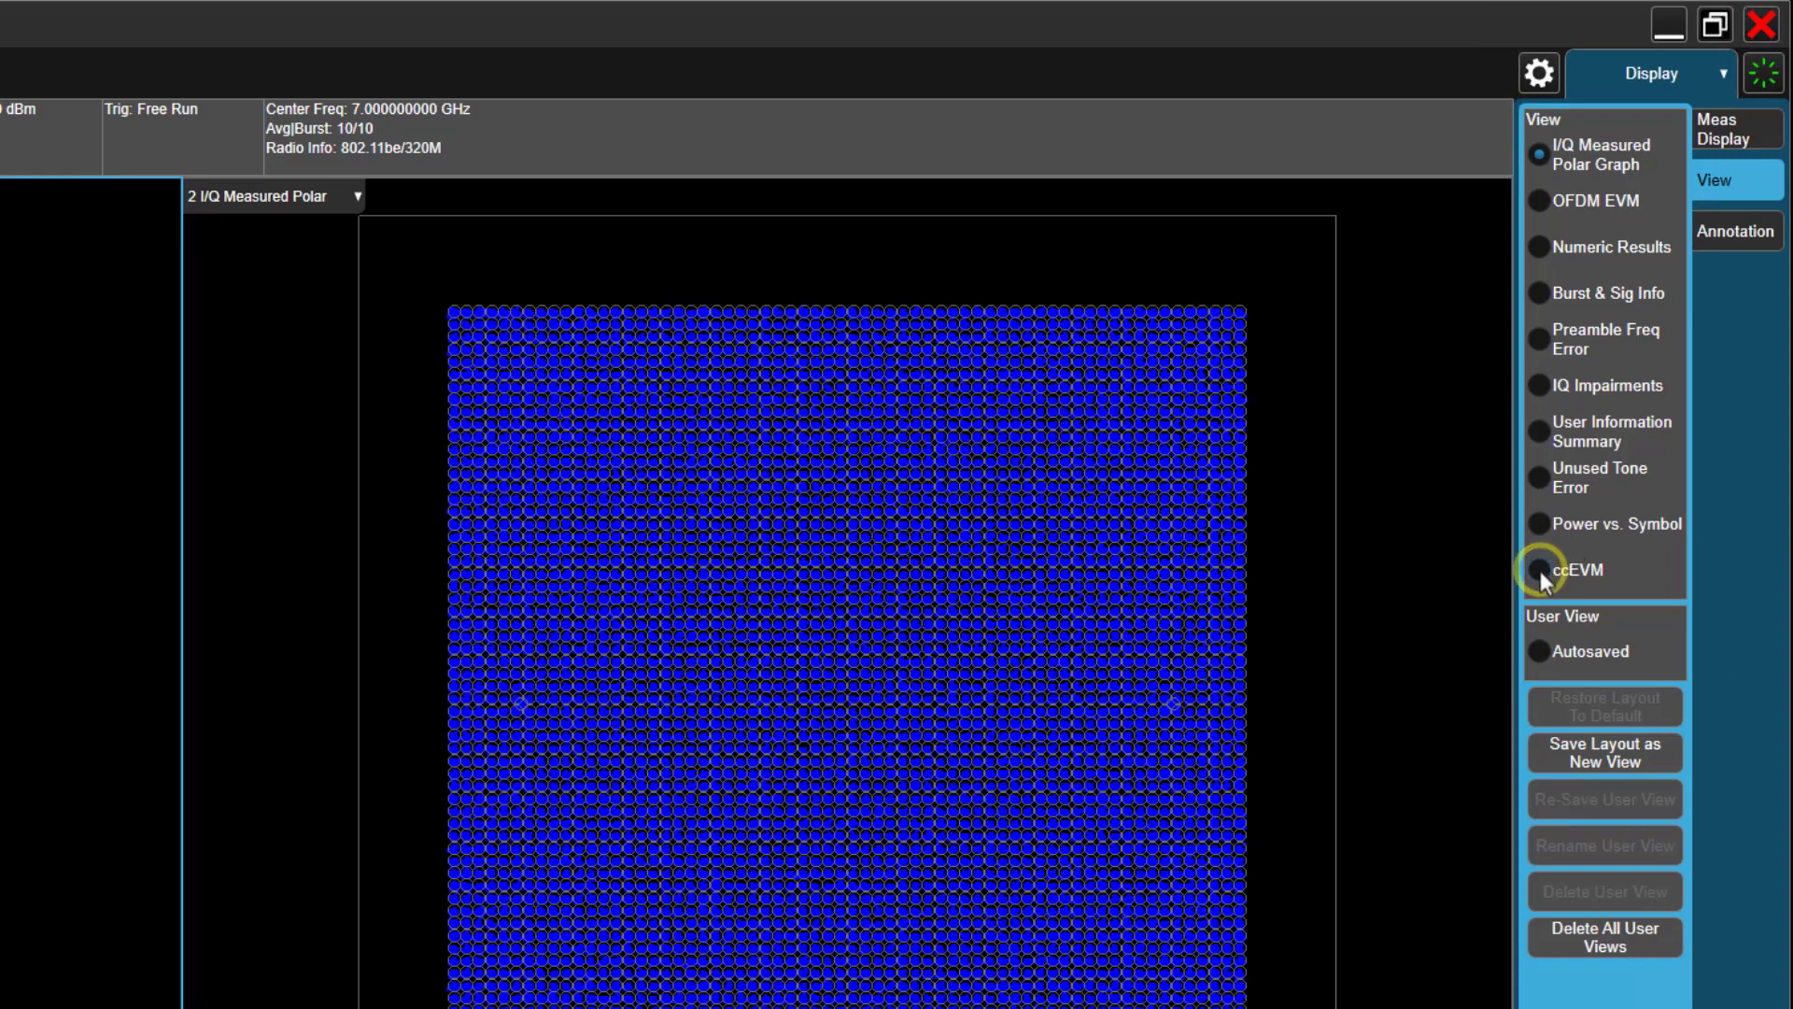
pyautogui.click(1537, 569)
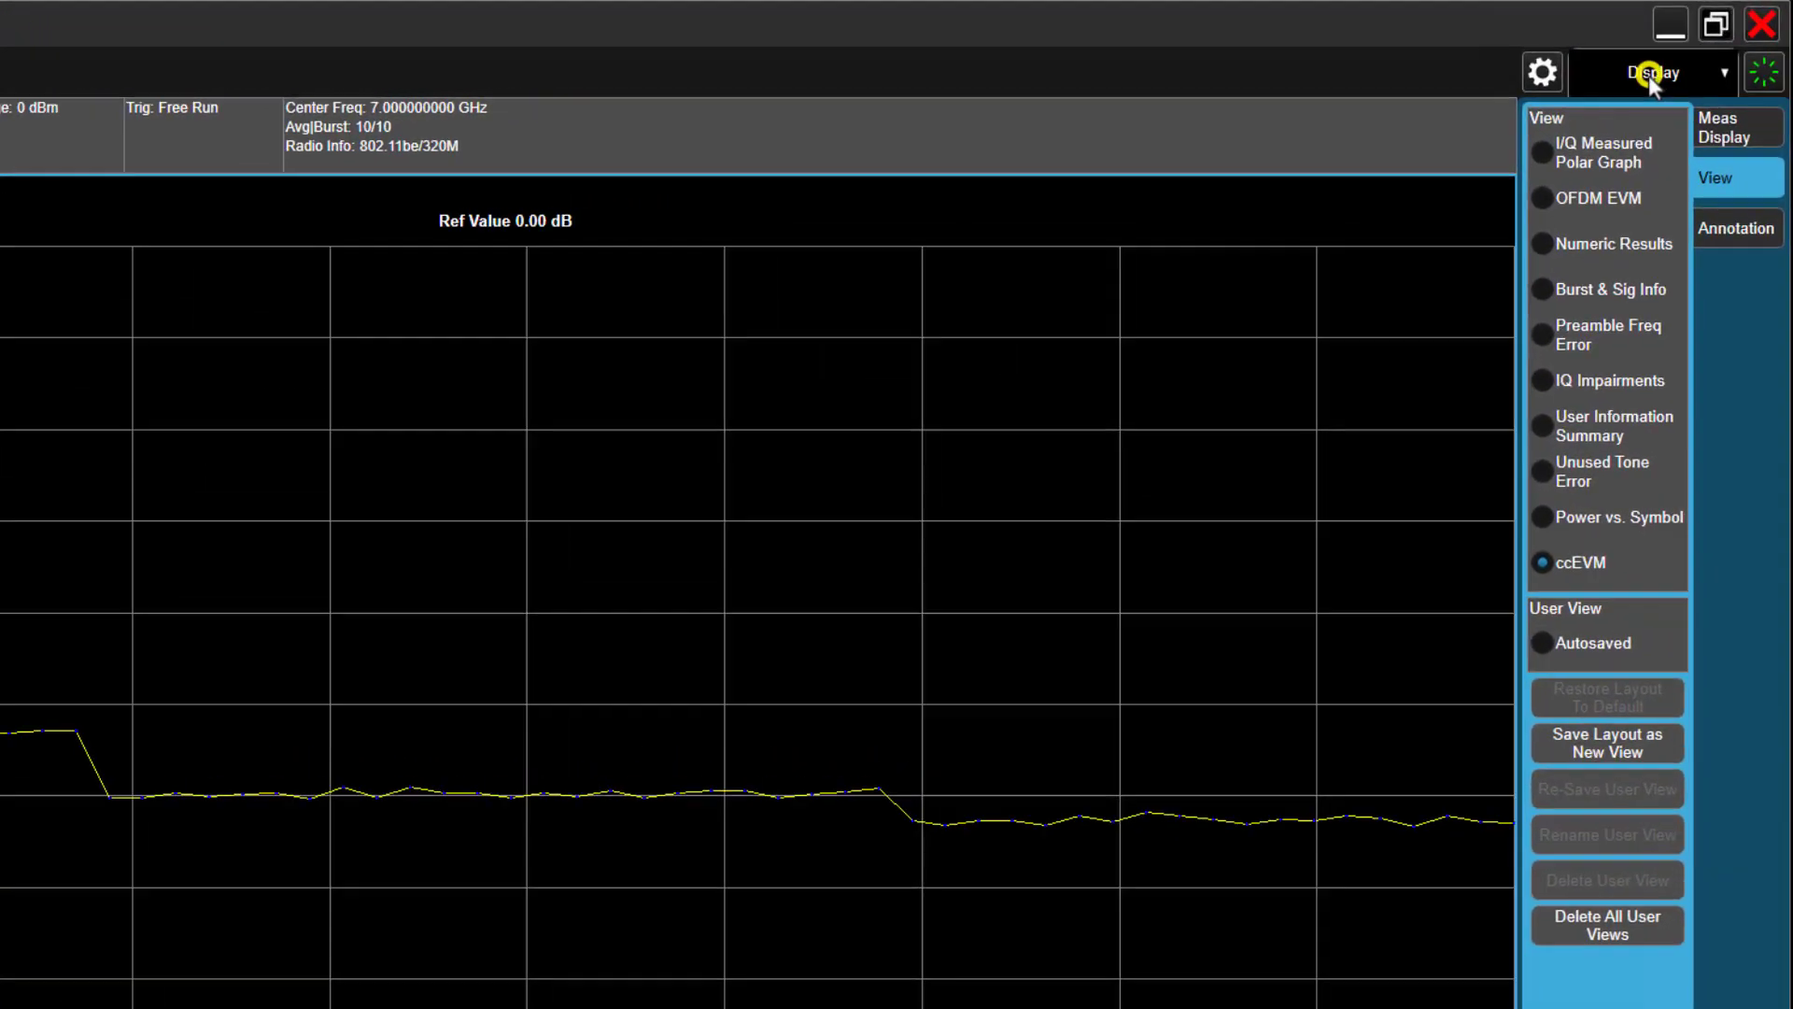
pyautogui.click(1649, 73)
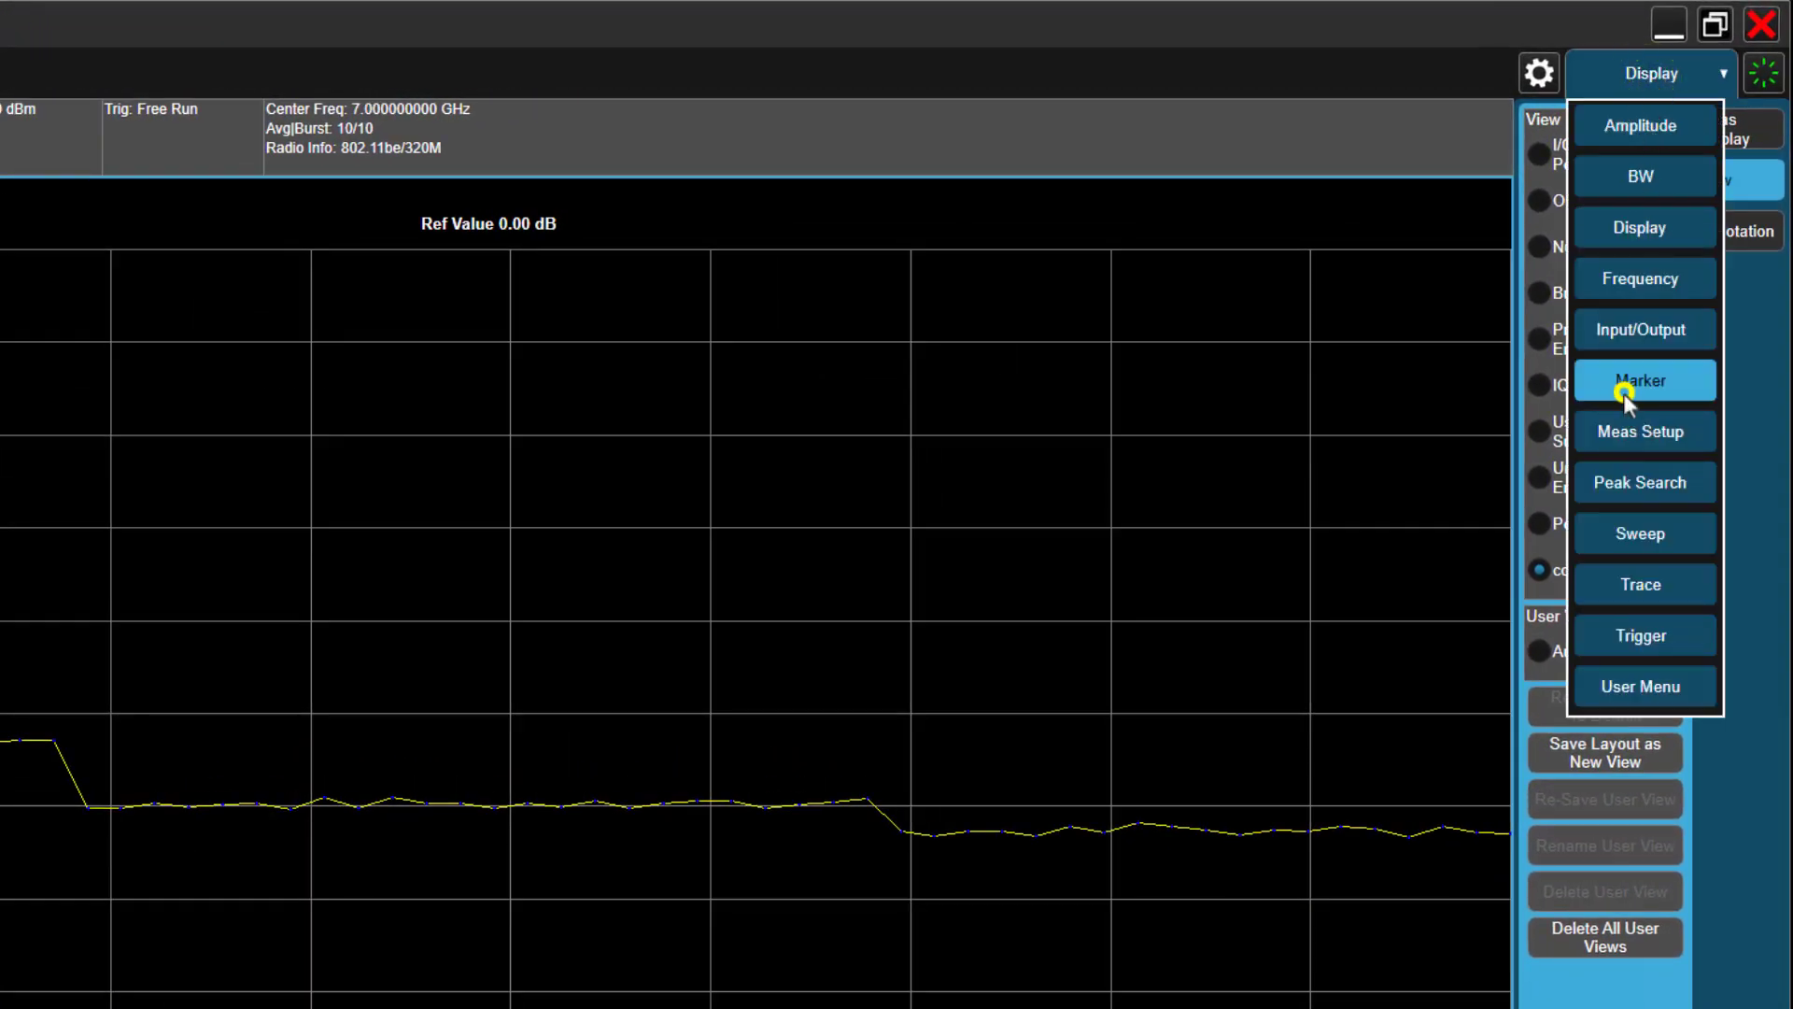
# Step: Assign marker 1 to the ccEVM vs. Symbol trace and bring up peak search options
pyautogui.click(1644, 380)
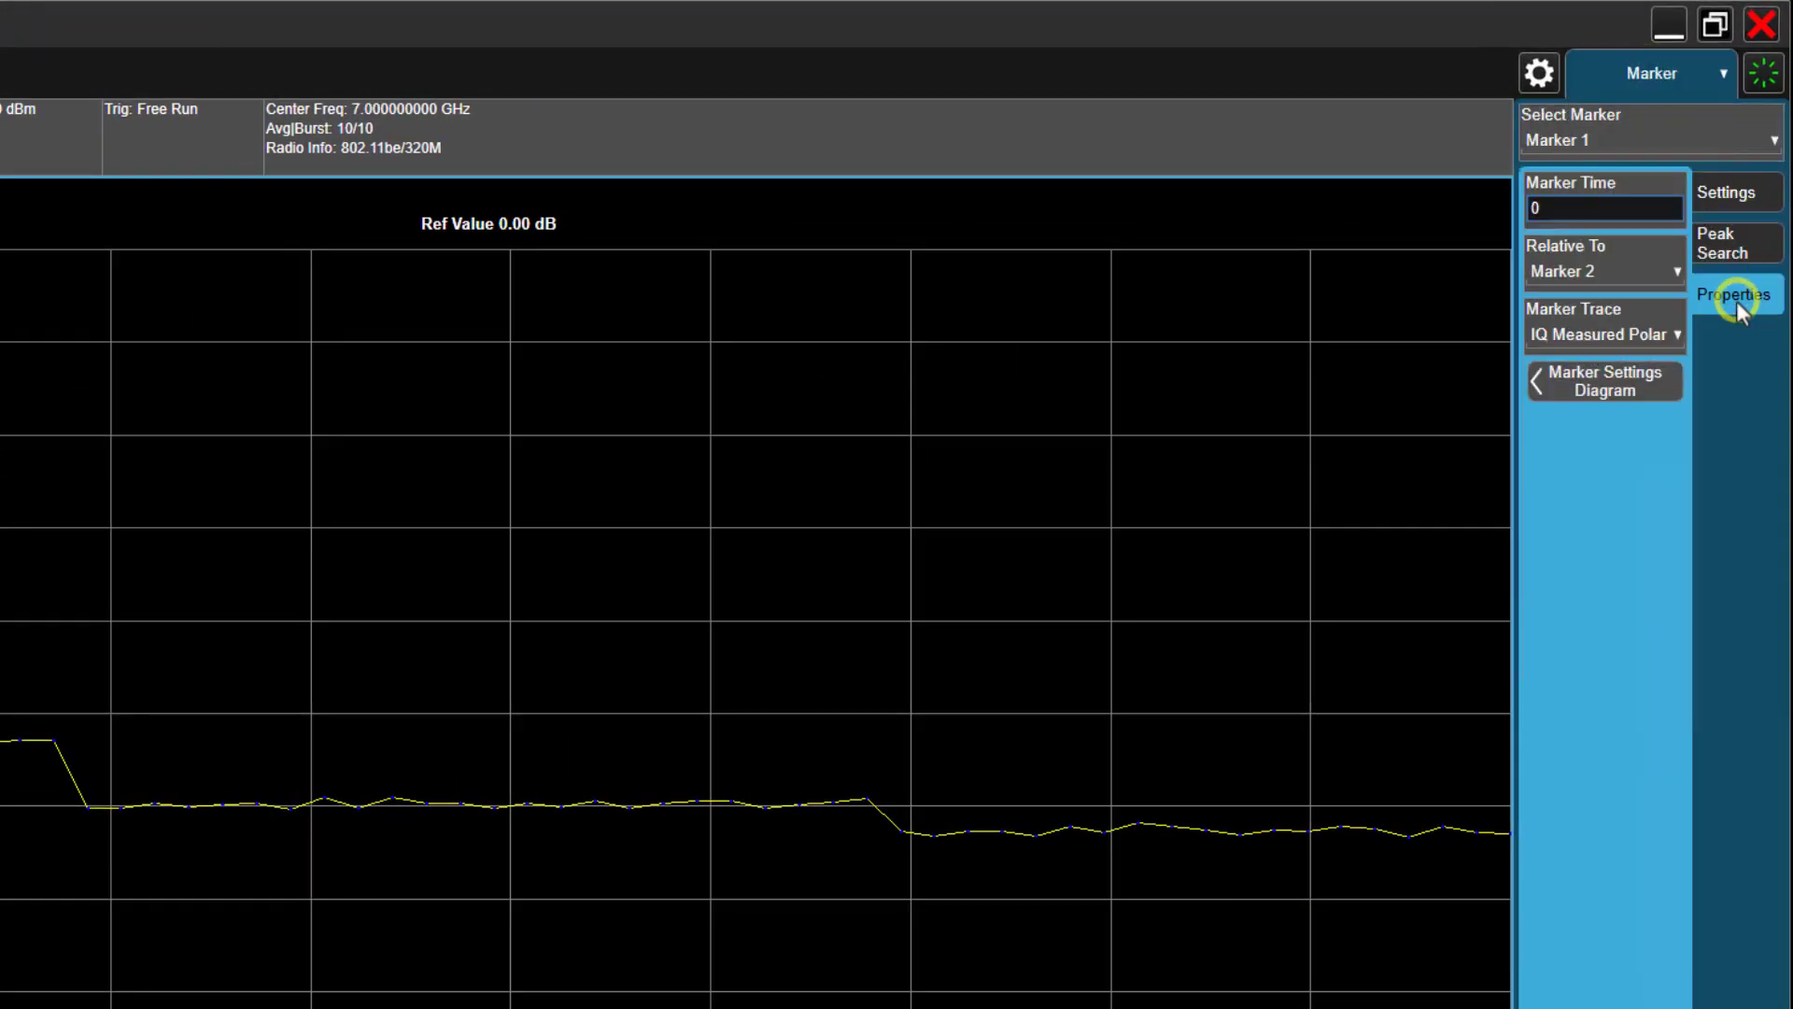
pyautogui.click(1603, 332)
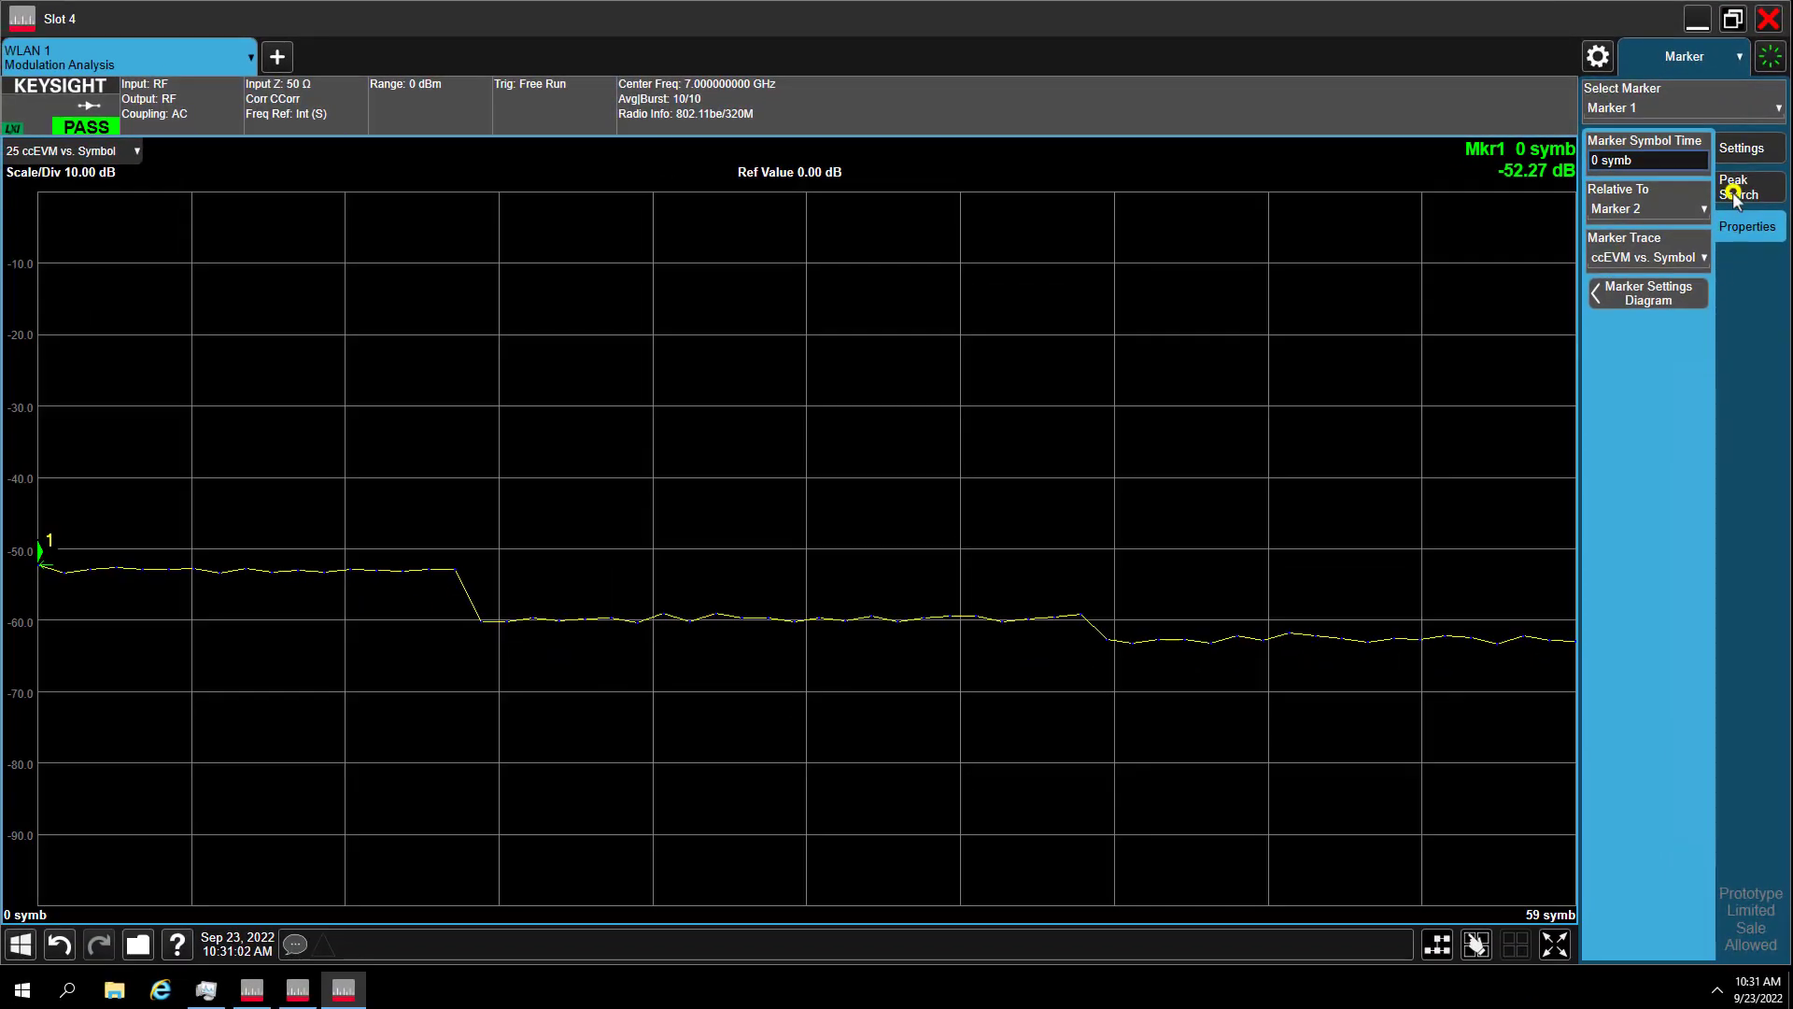
pyautogui.click(1748, 187)
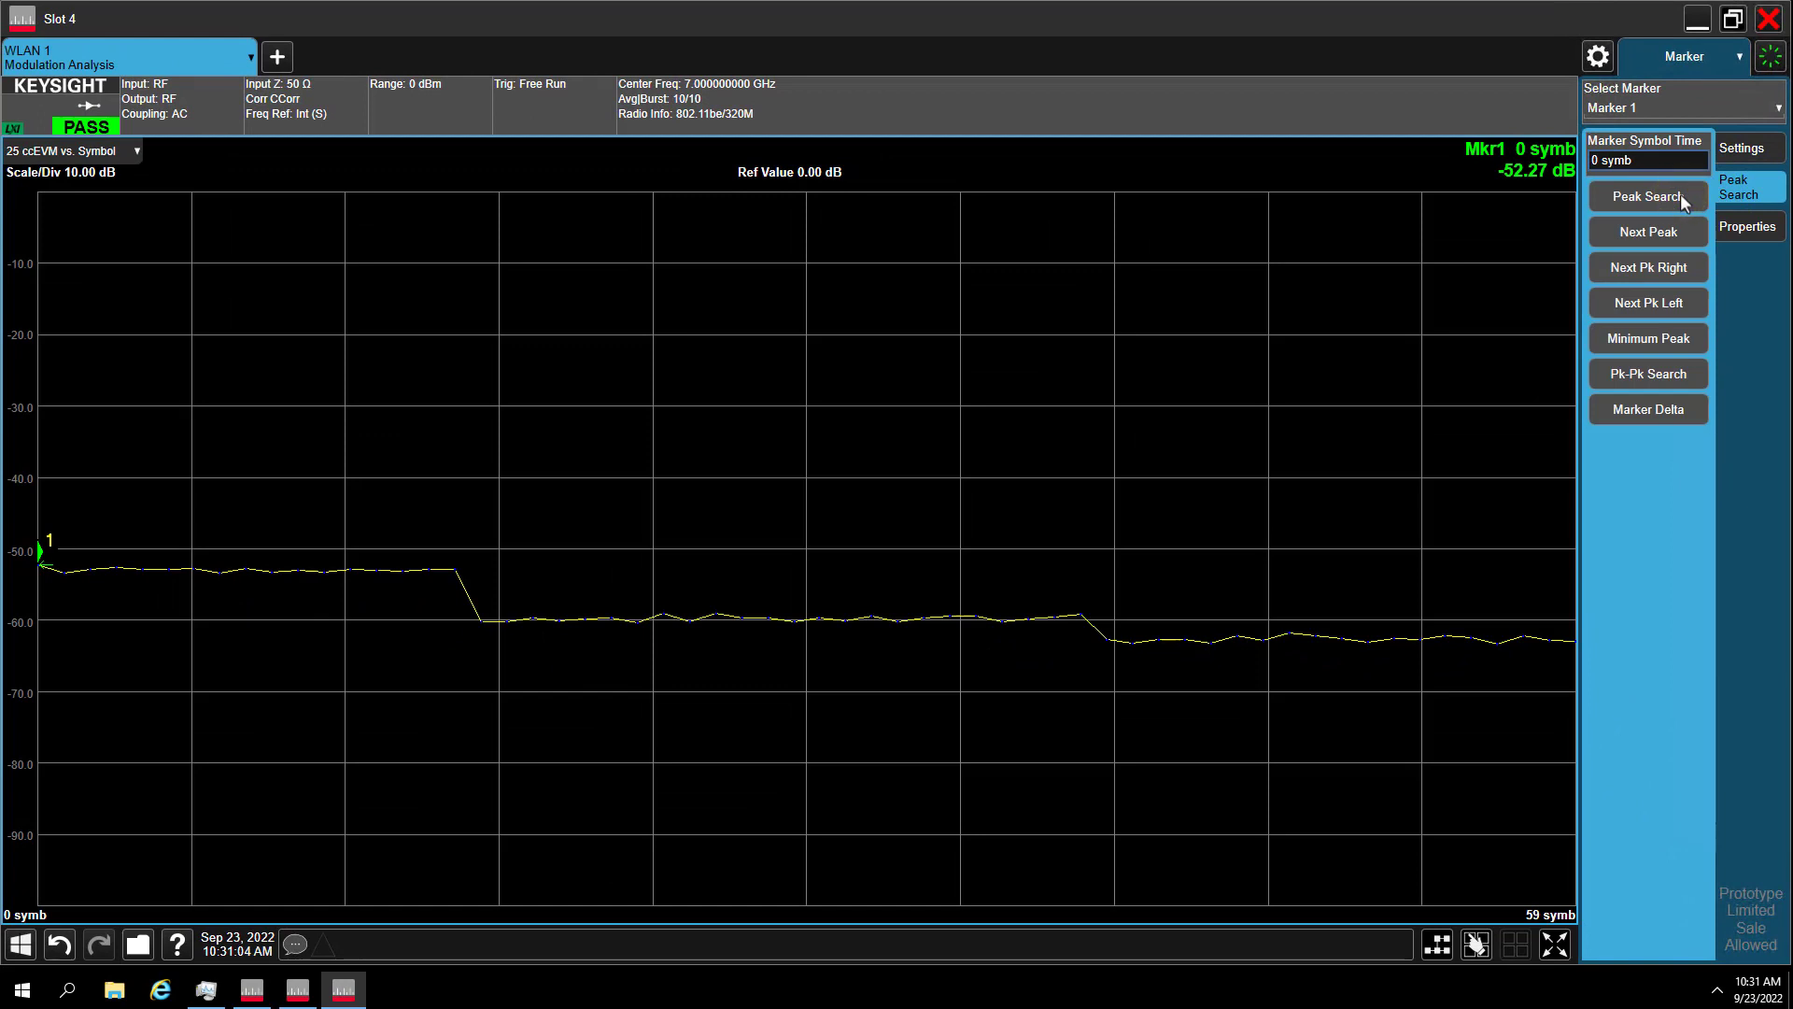
pyautogui.moveTo(1523, 176)
pyautogui.write('6')
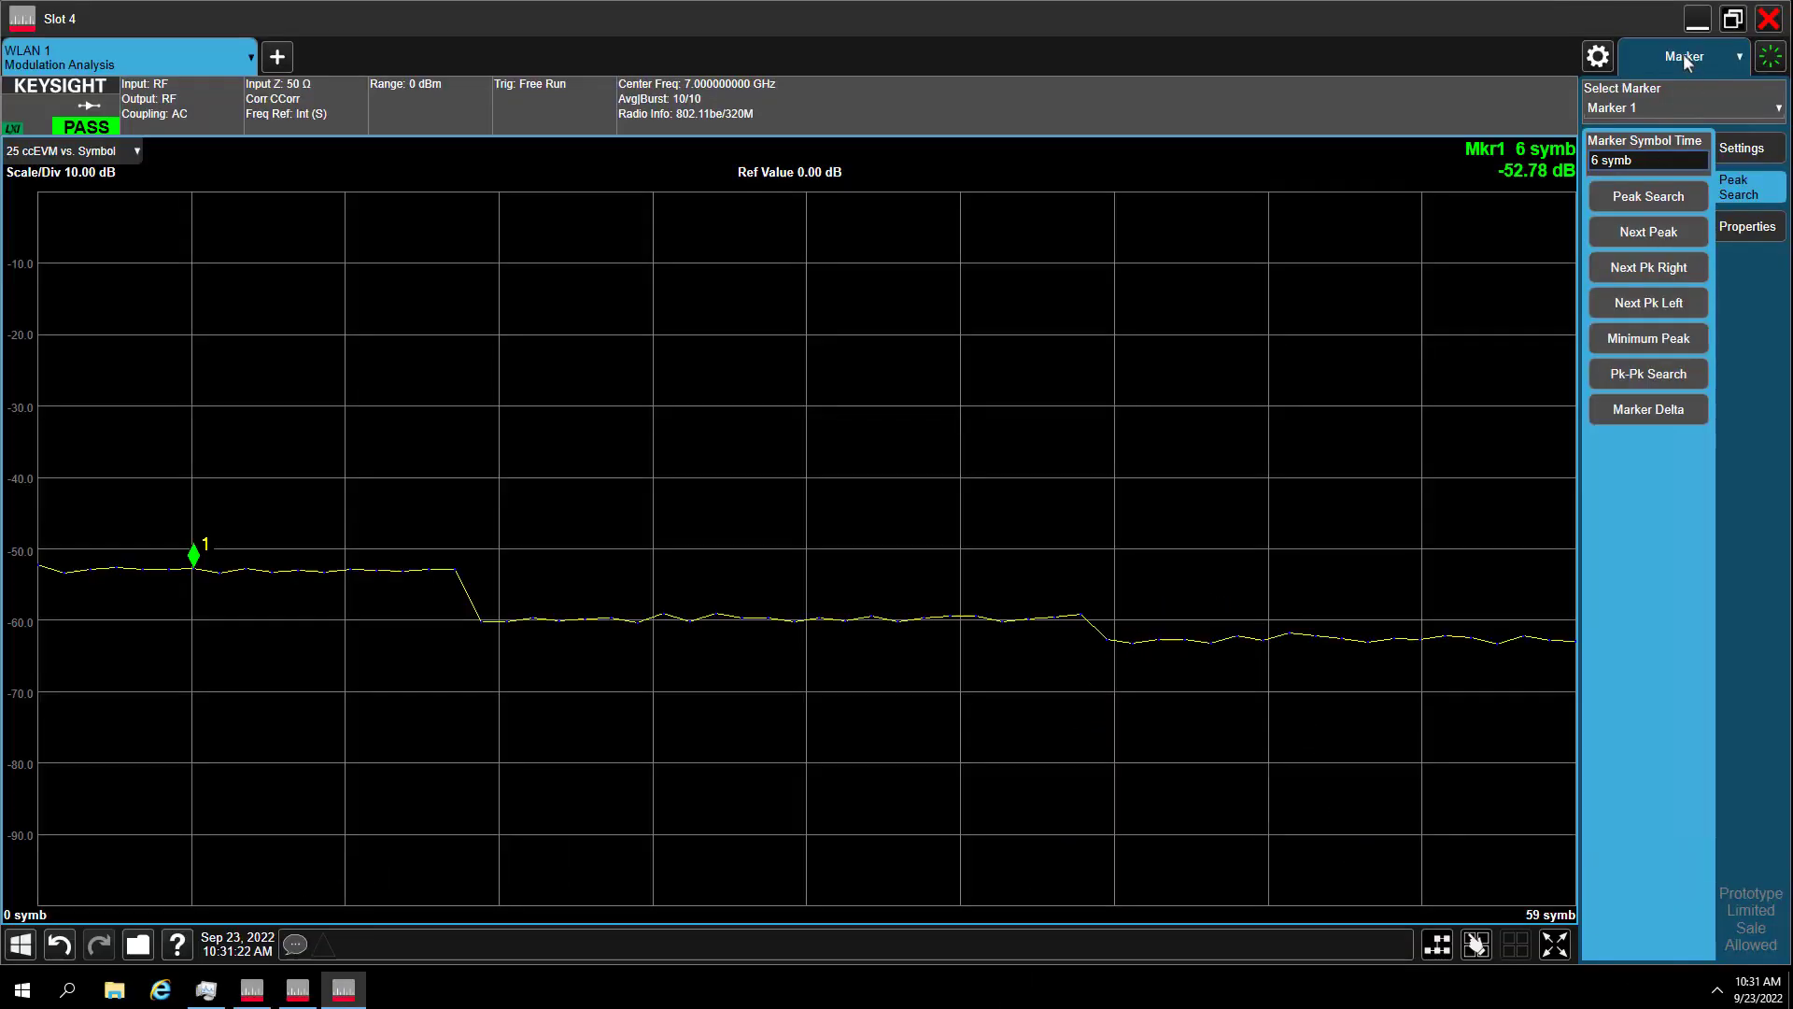
# Step: Switch the display to the I/Q Measured Polar Graph view
pyautogui.click(1733, 54)
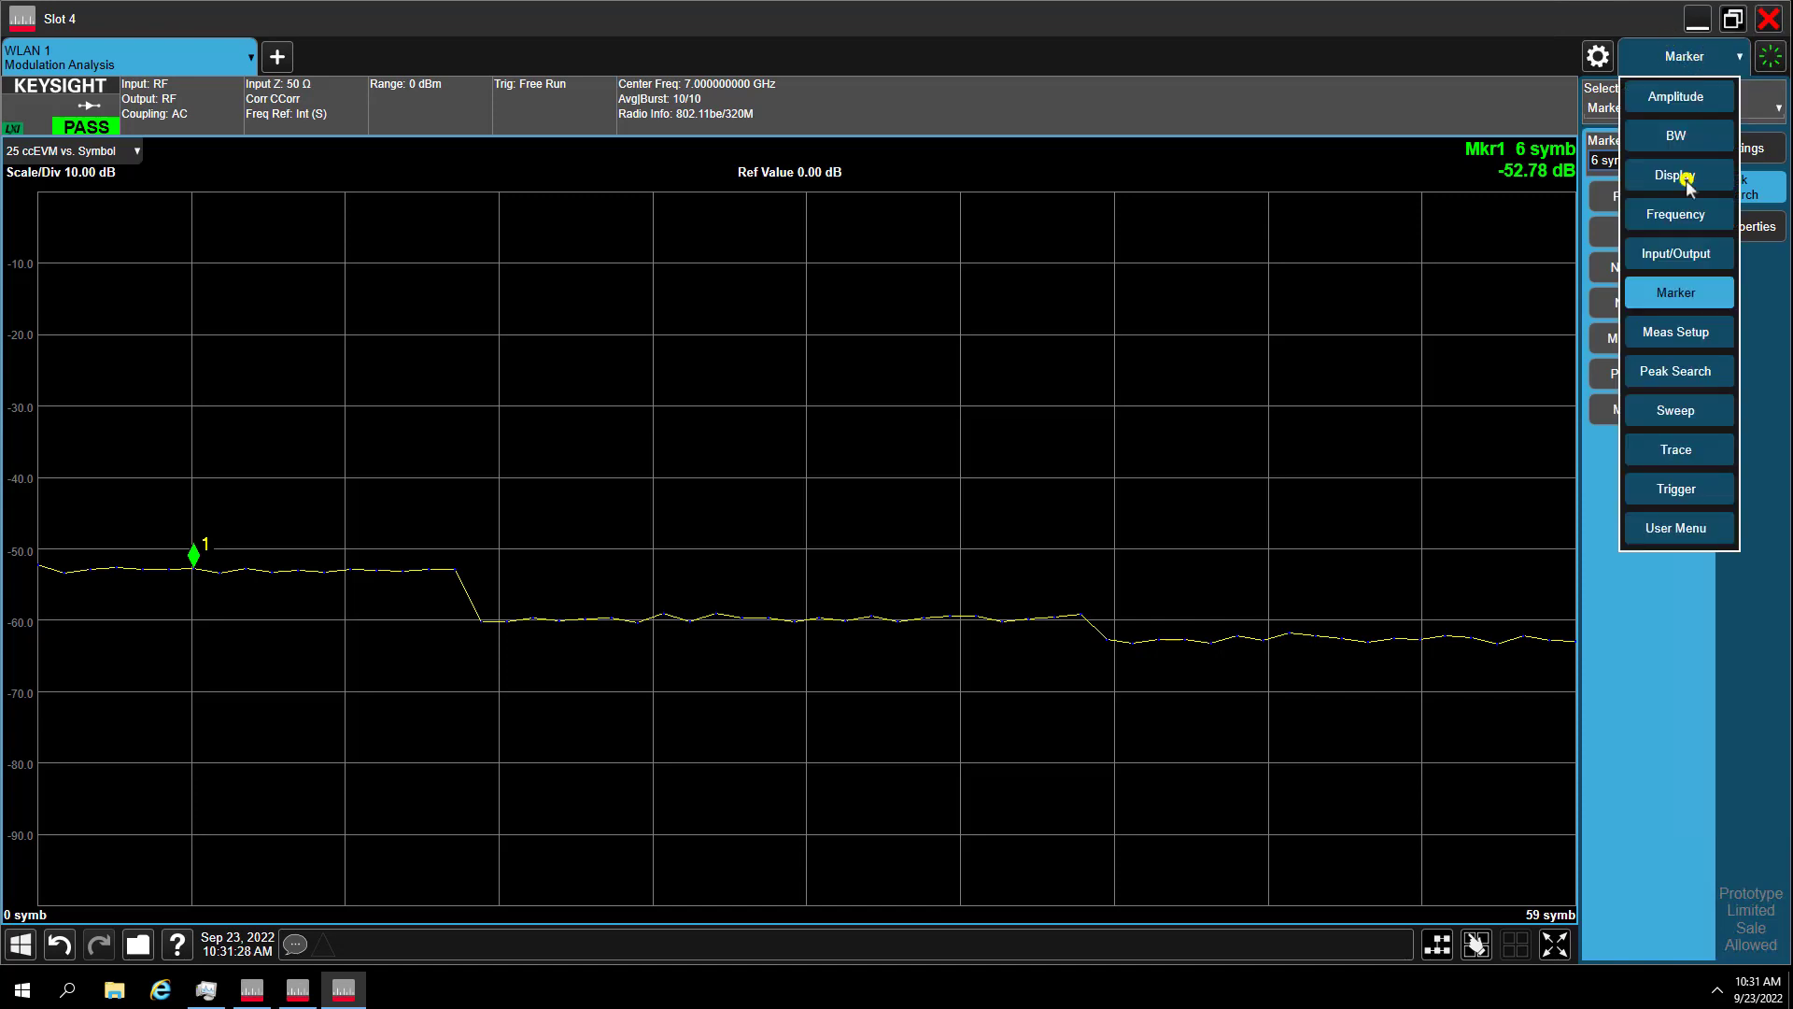
pyautogui.click(1673, 176)
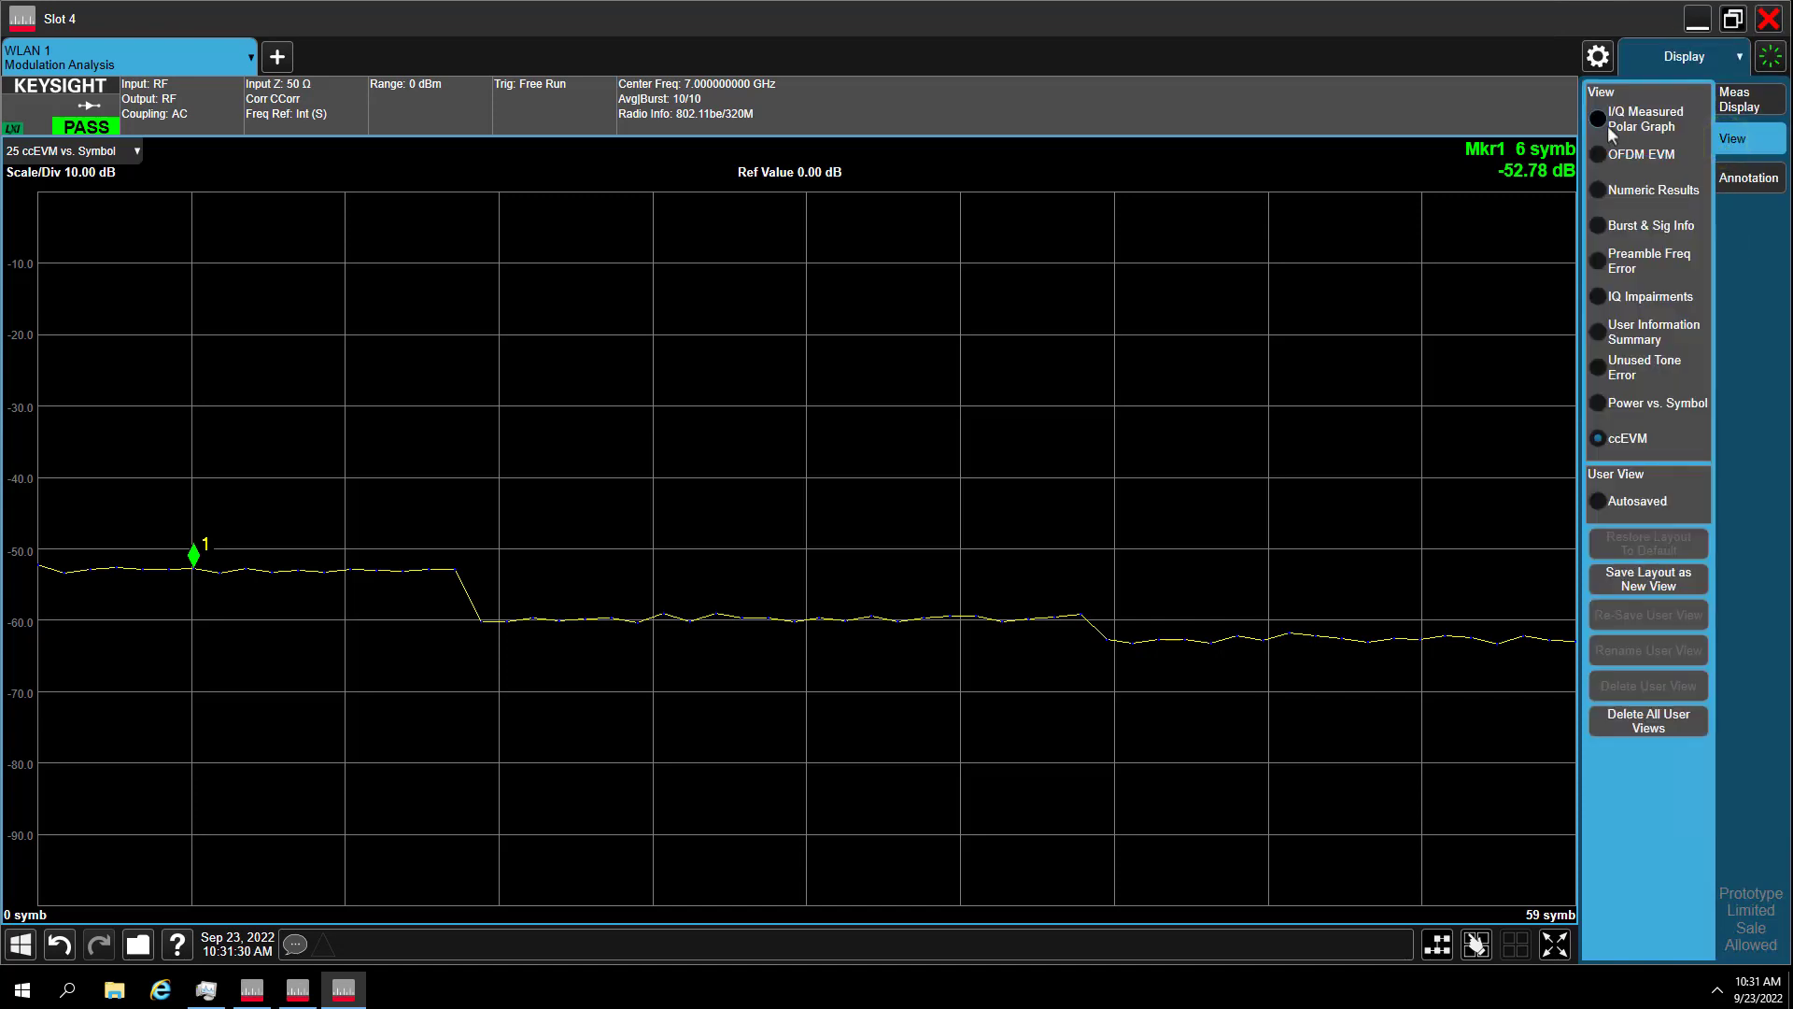
pyautogui.click(1645, 119)
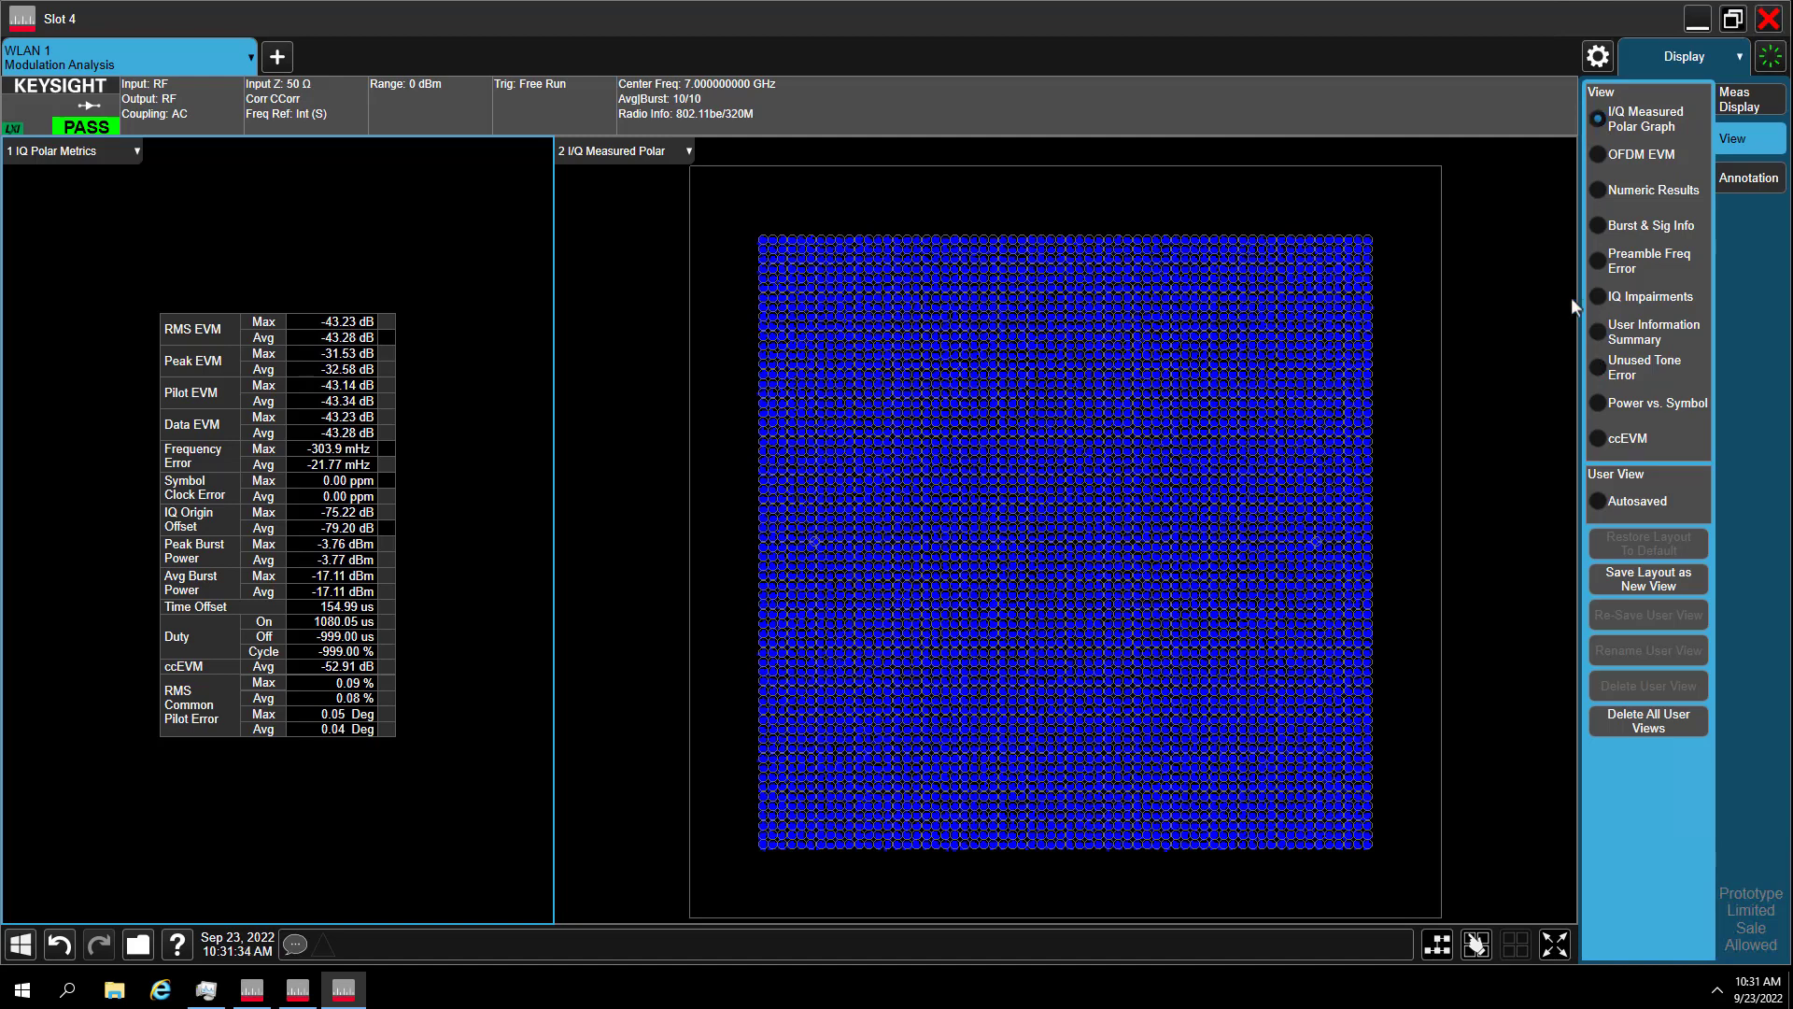
# Step: Add a ccEVM vs. Symbol window below the metrics table and widen the left column
pyautogui.click(1476, 945)
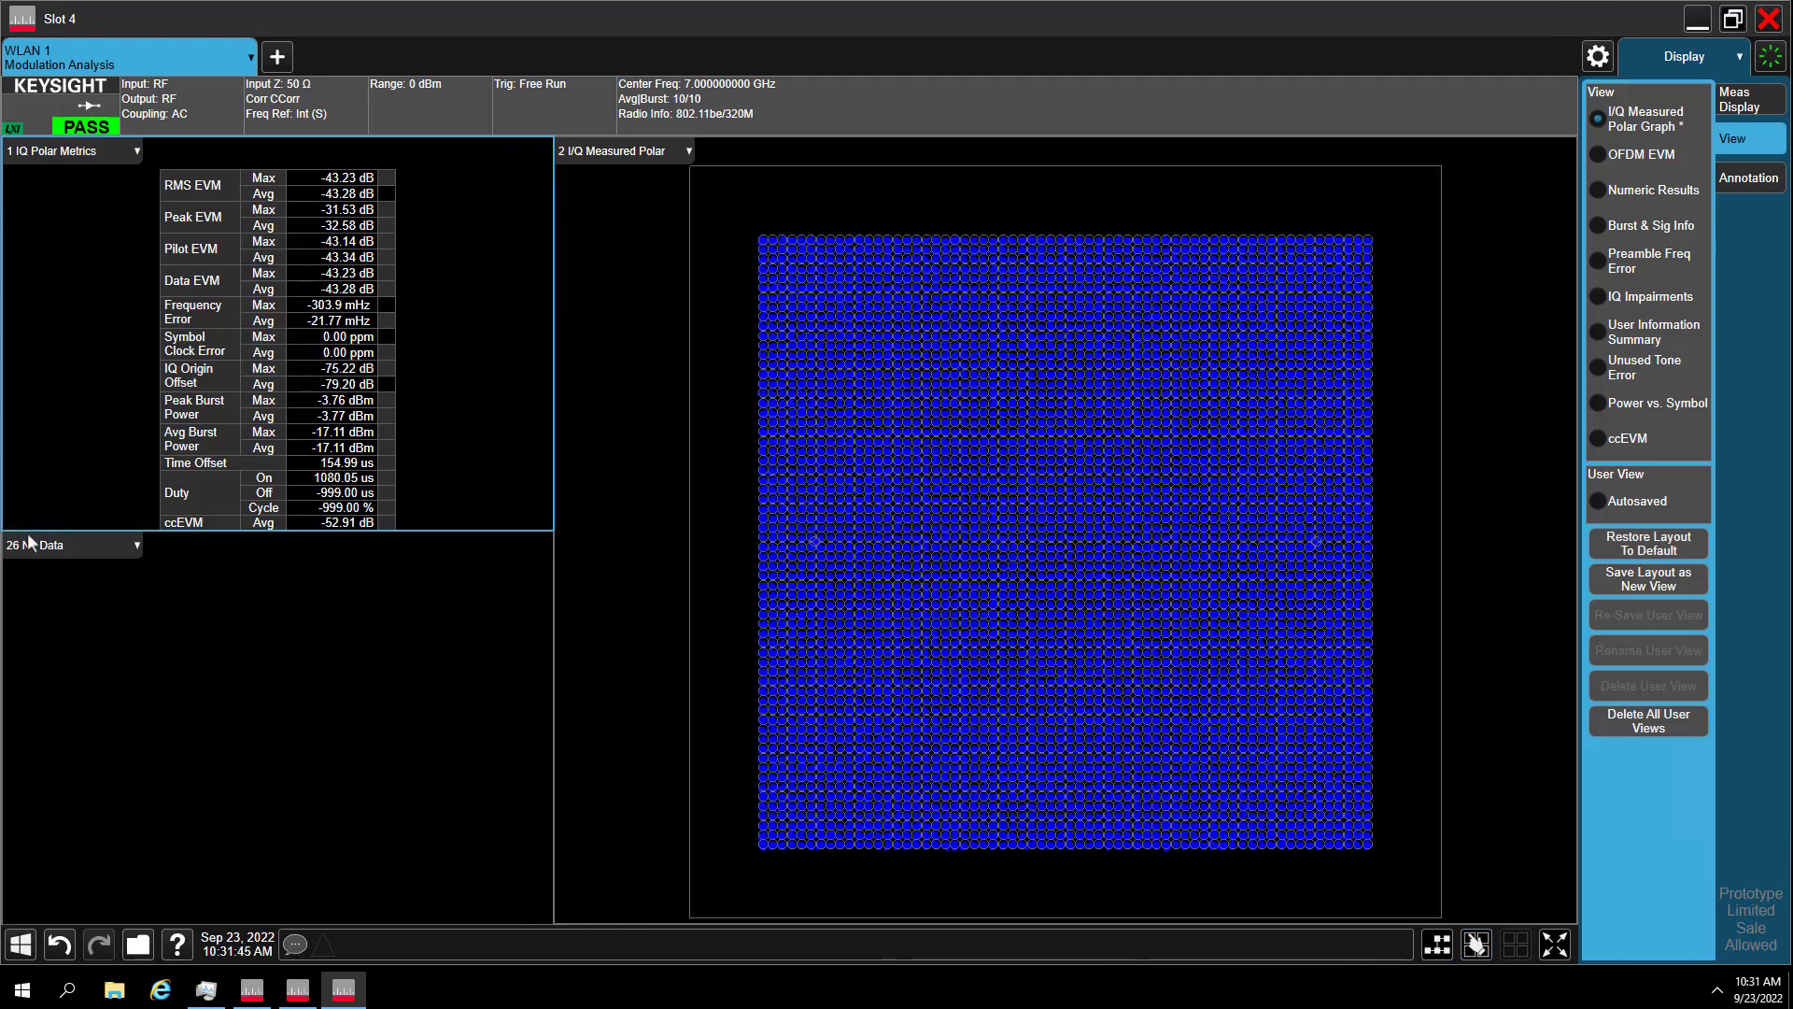
pyautogui.click(70, 545)
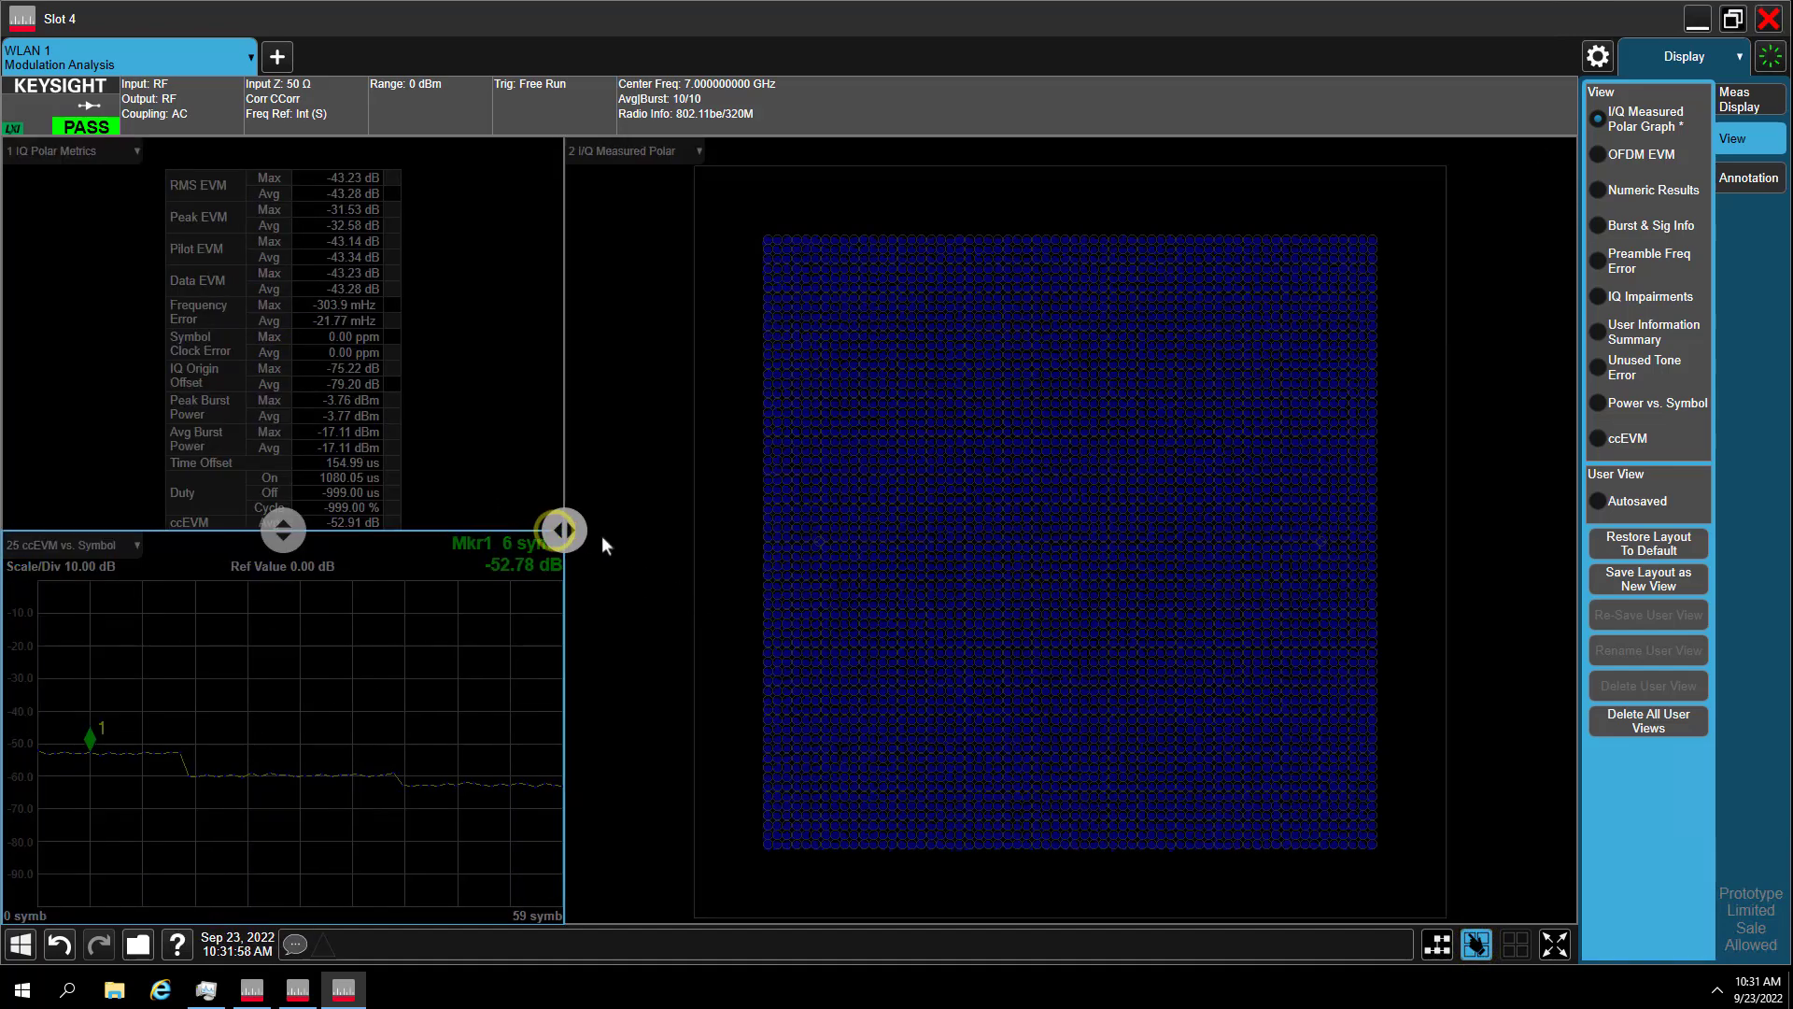
pyautogui.moveTo(559, 530); pyautogui.dragTo(692, 530)
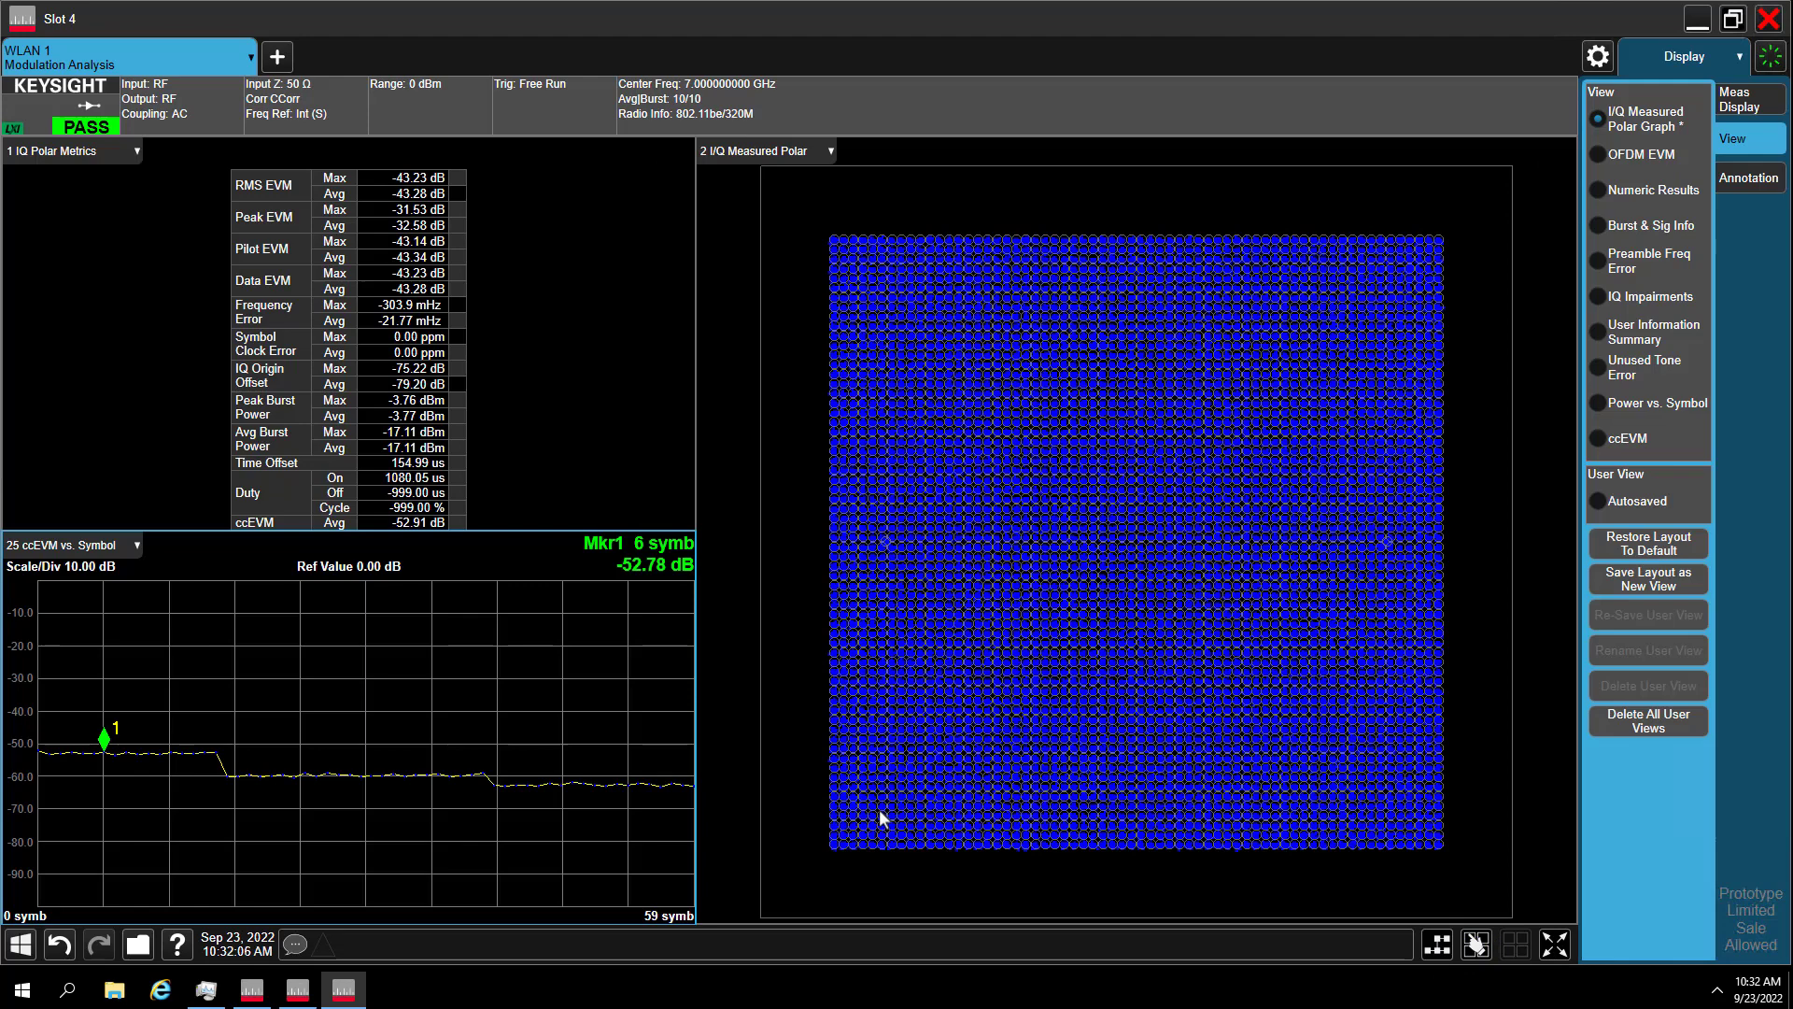
pyautogui.moveTo(1598, 586)
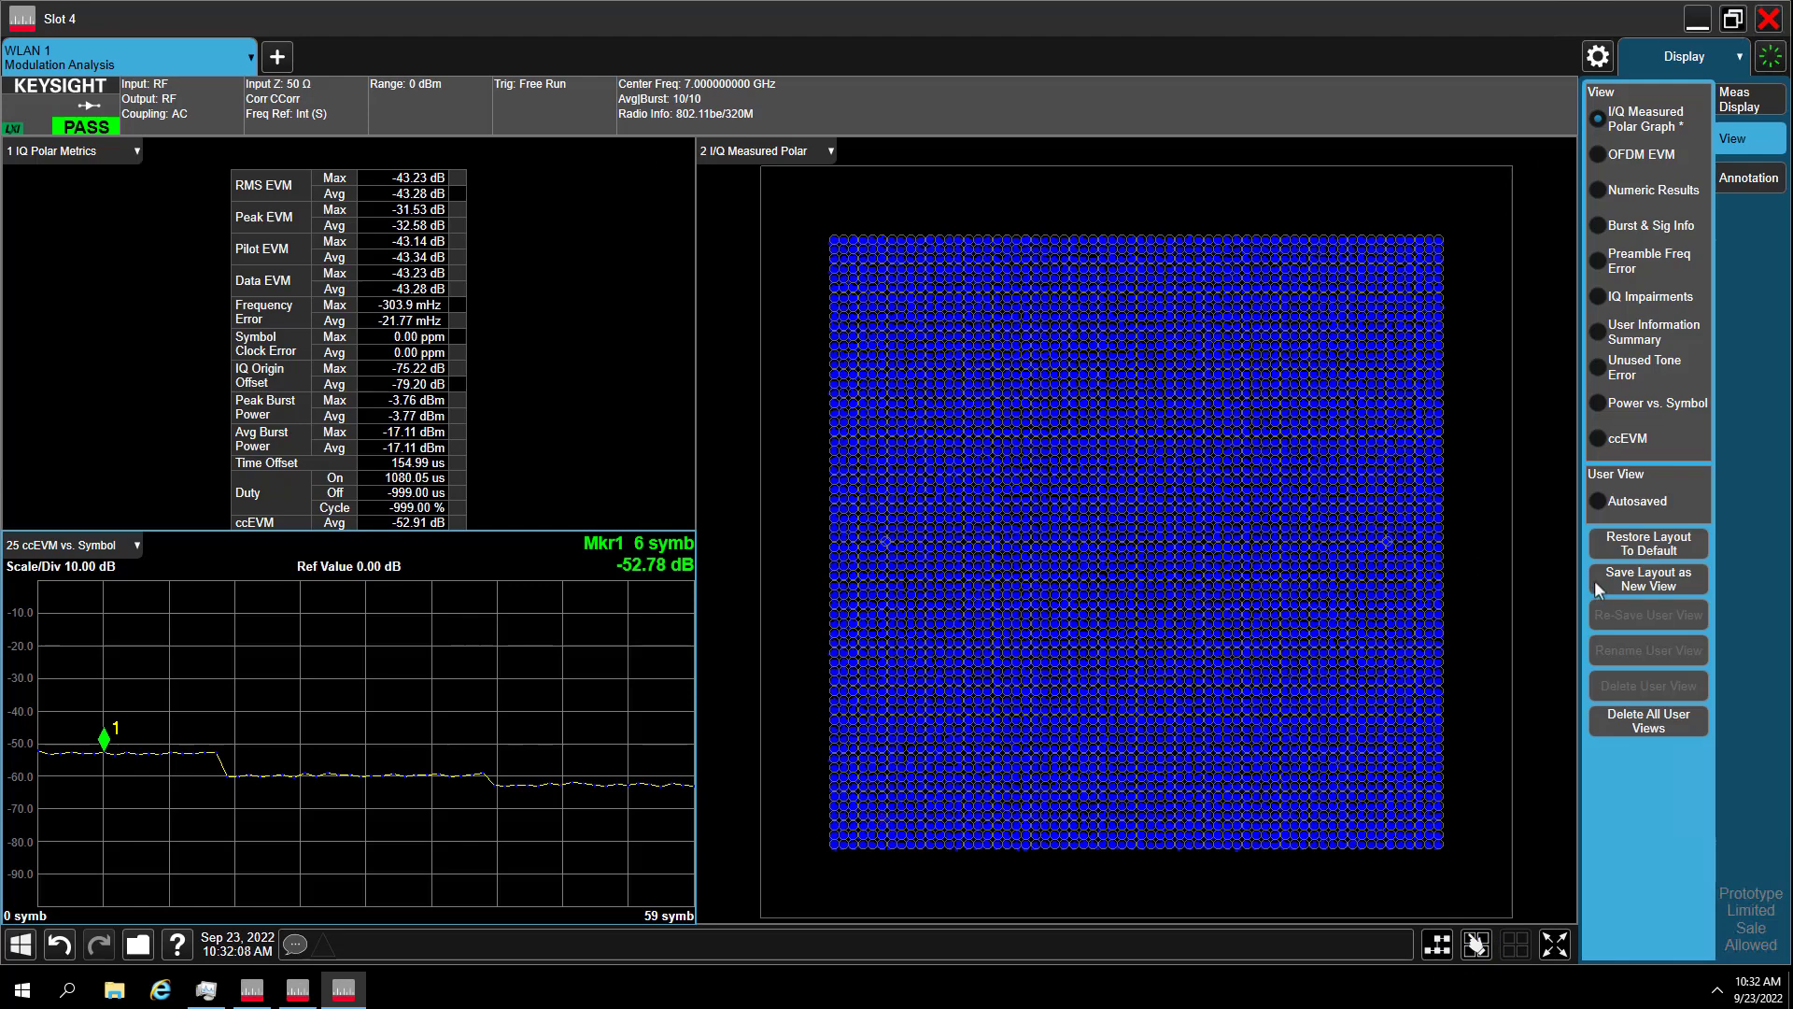
# Step: Save the layout as new view 'ccEVM_UserView', then reselect I/Q Measured Polar Graph
pyautogui.click(1647, 579)
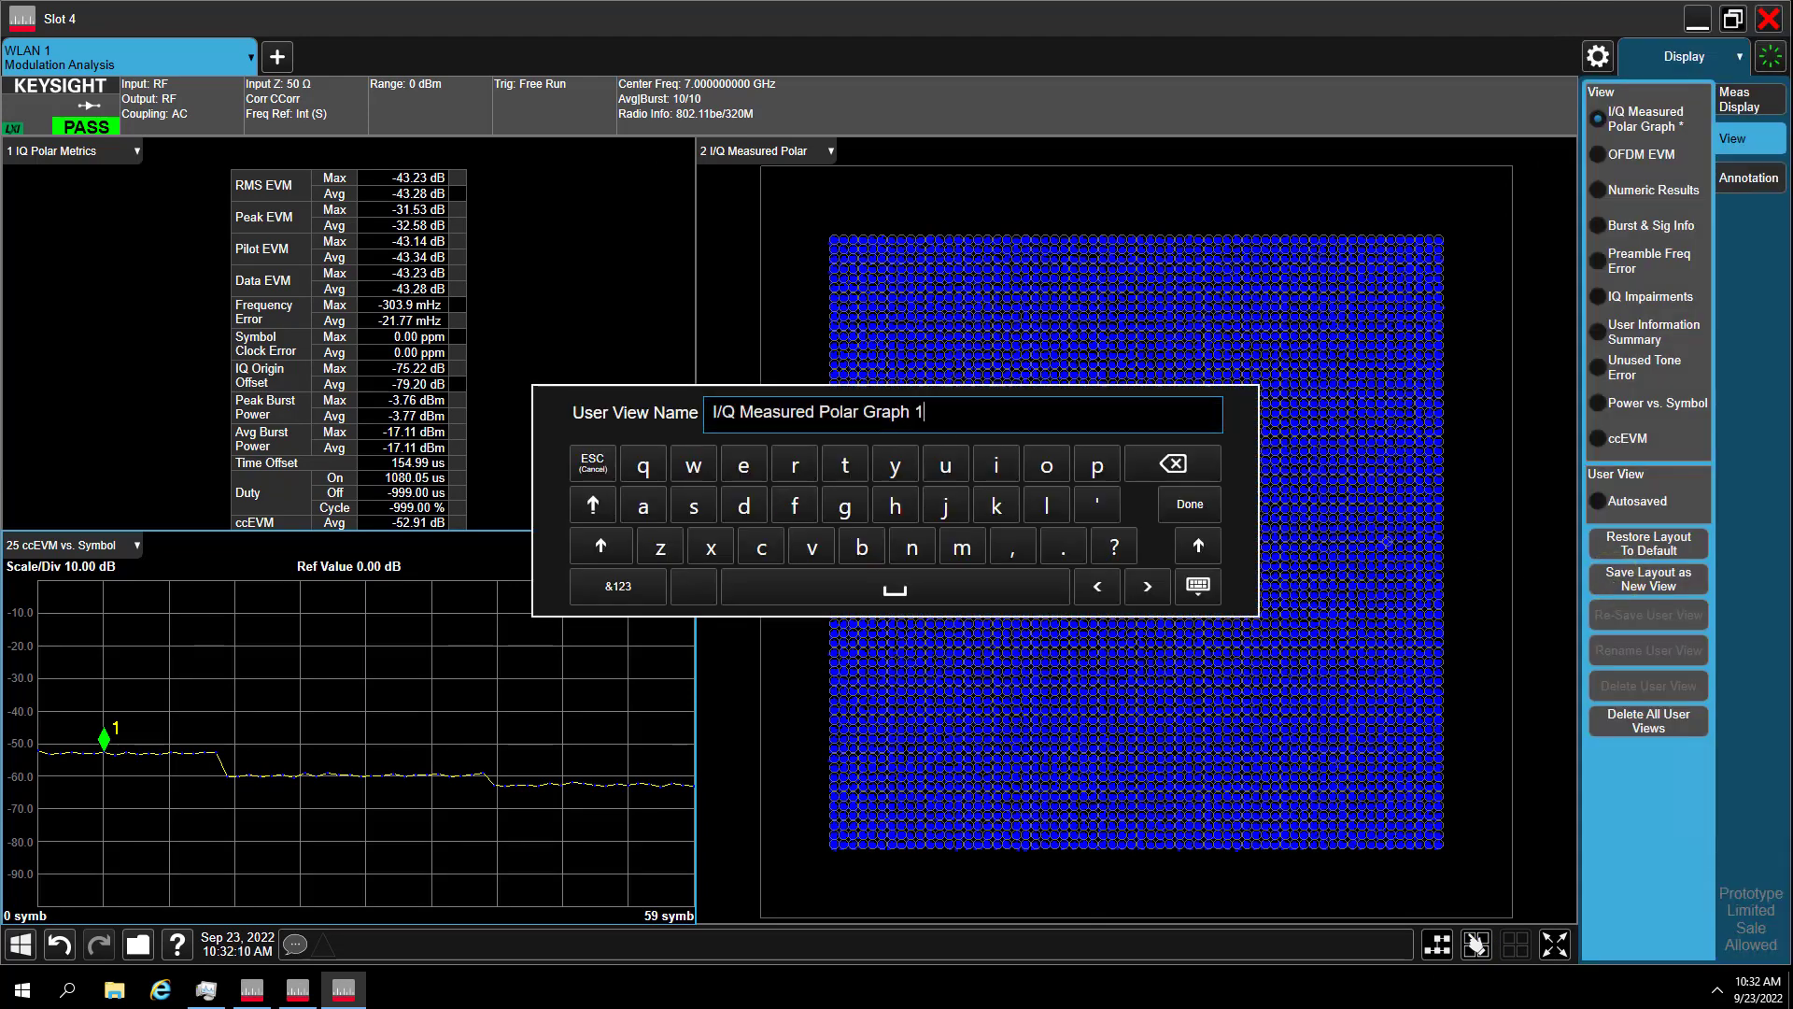
pyautogui.write('ccEVM_')
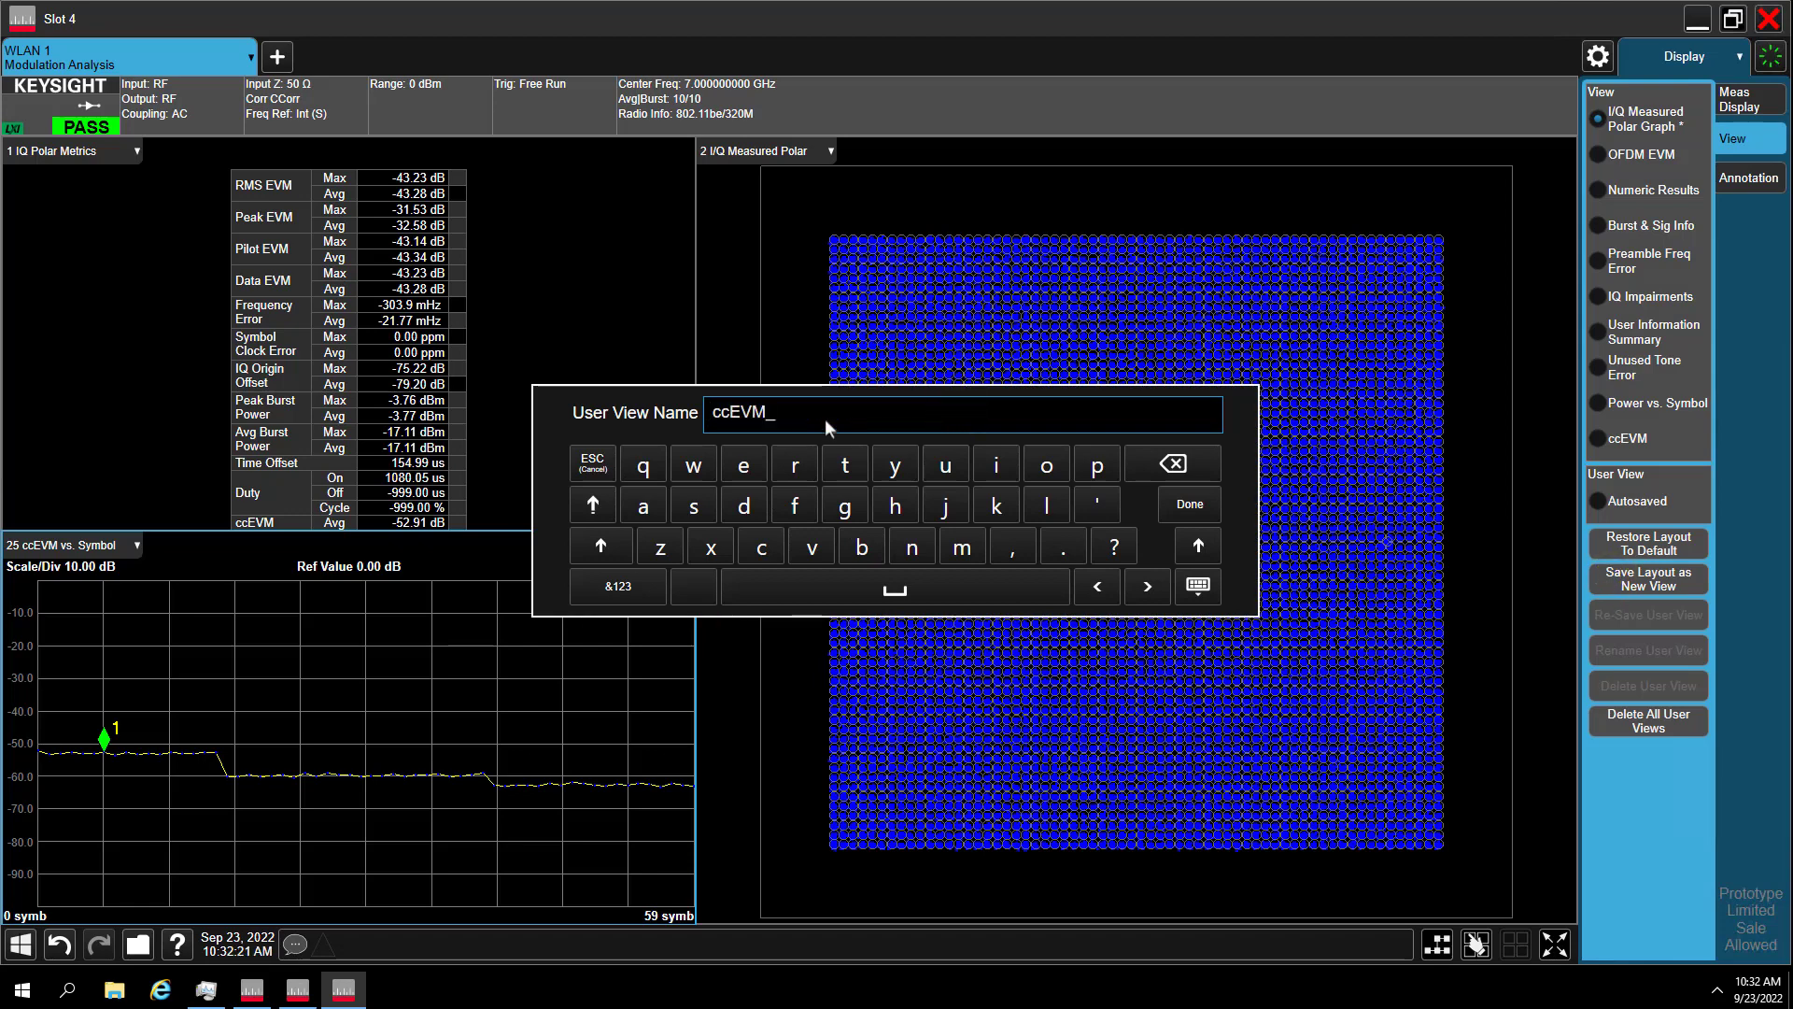
pyautogui.click(1189, 505)
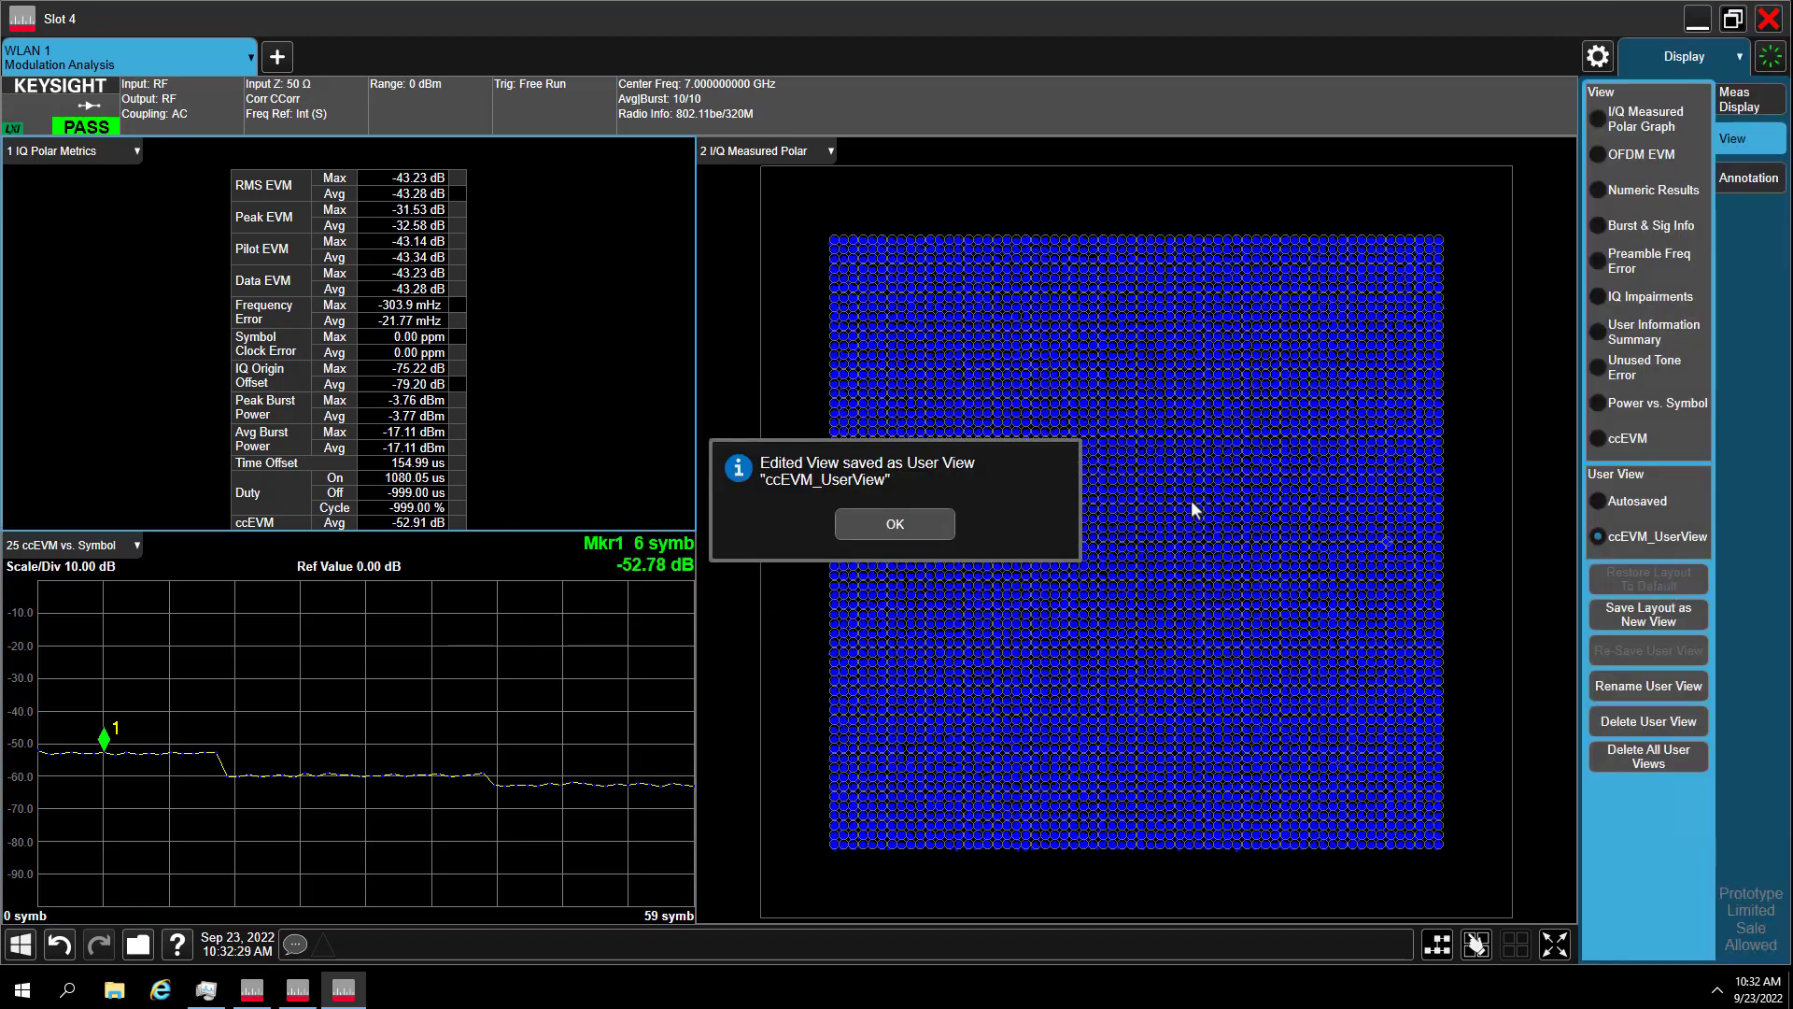
pyautogui.click(894, 524)
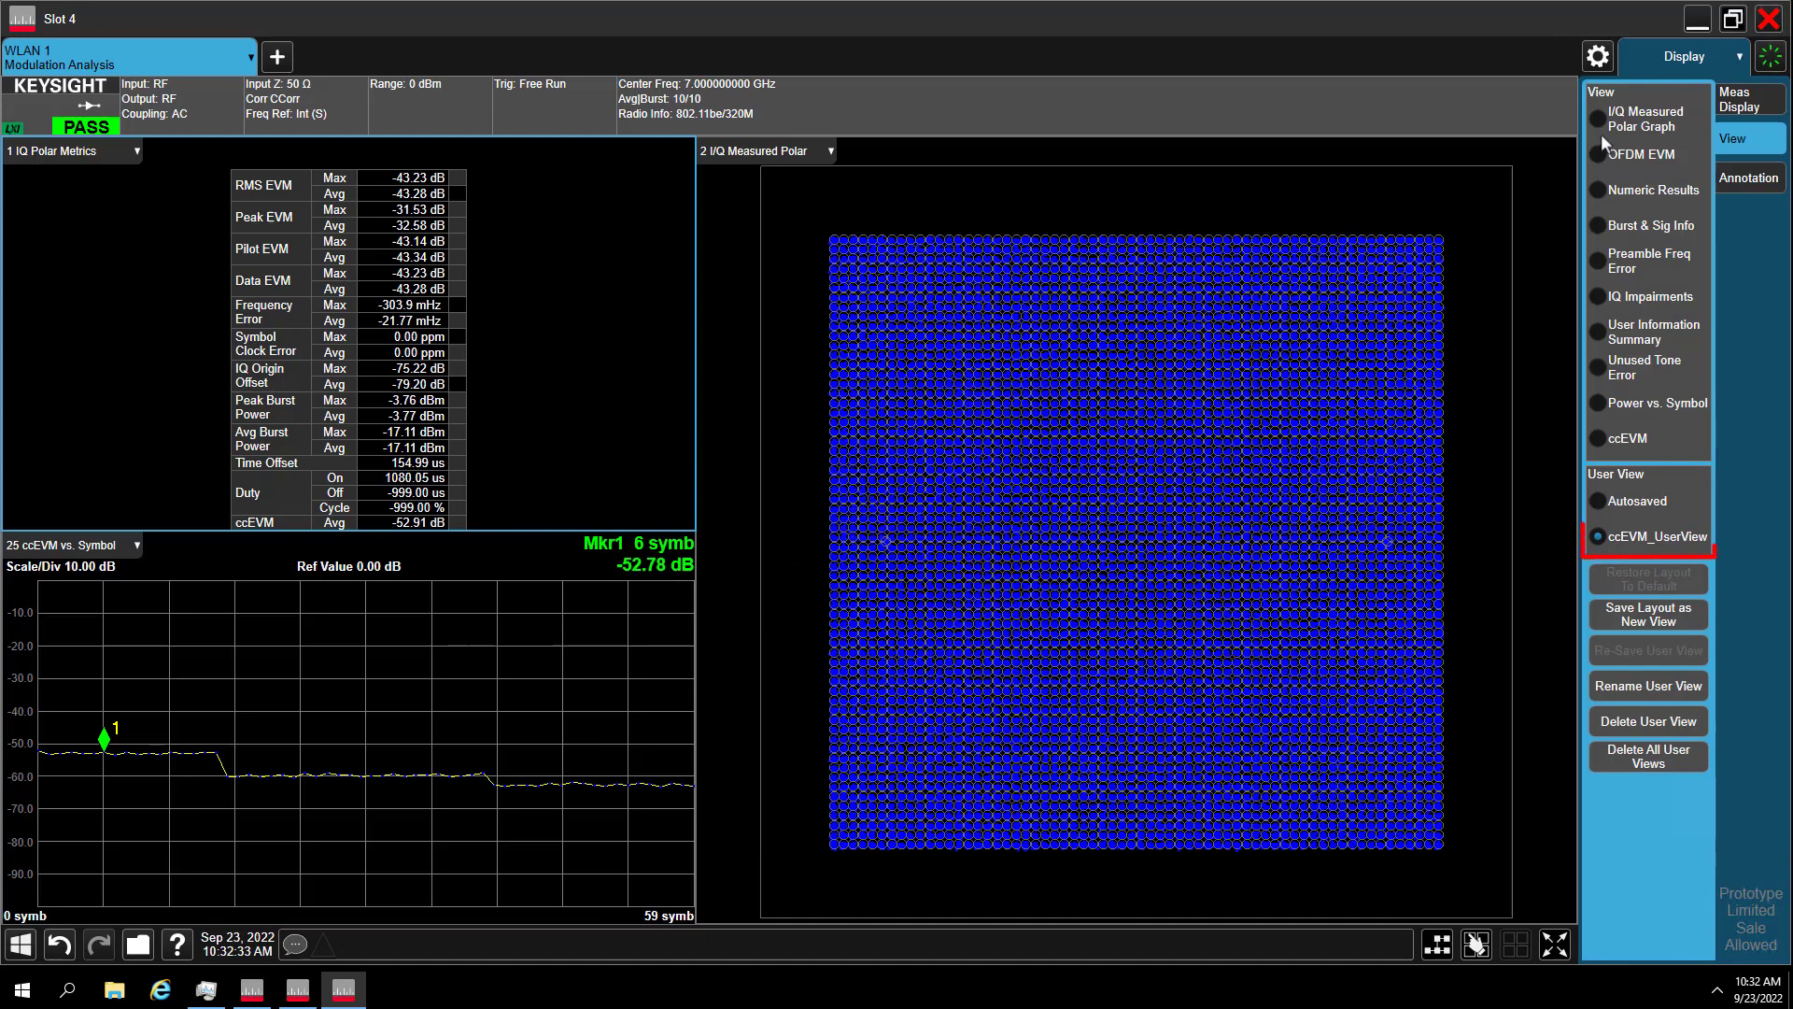
pyautogui.click(1597, 120)
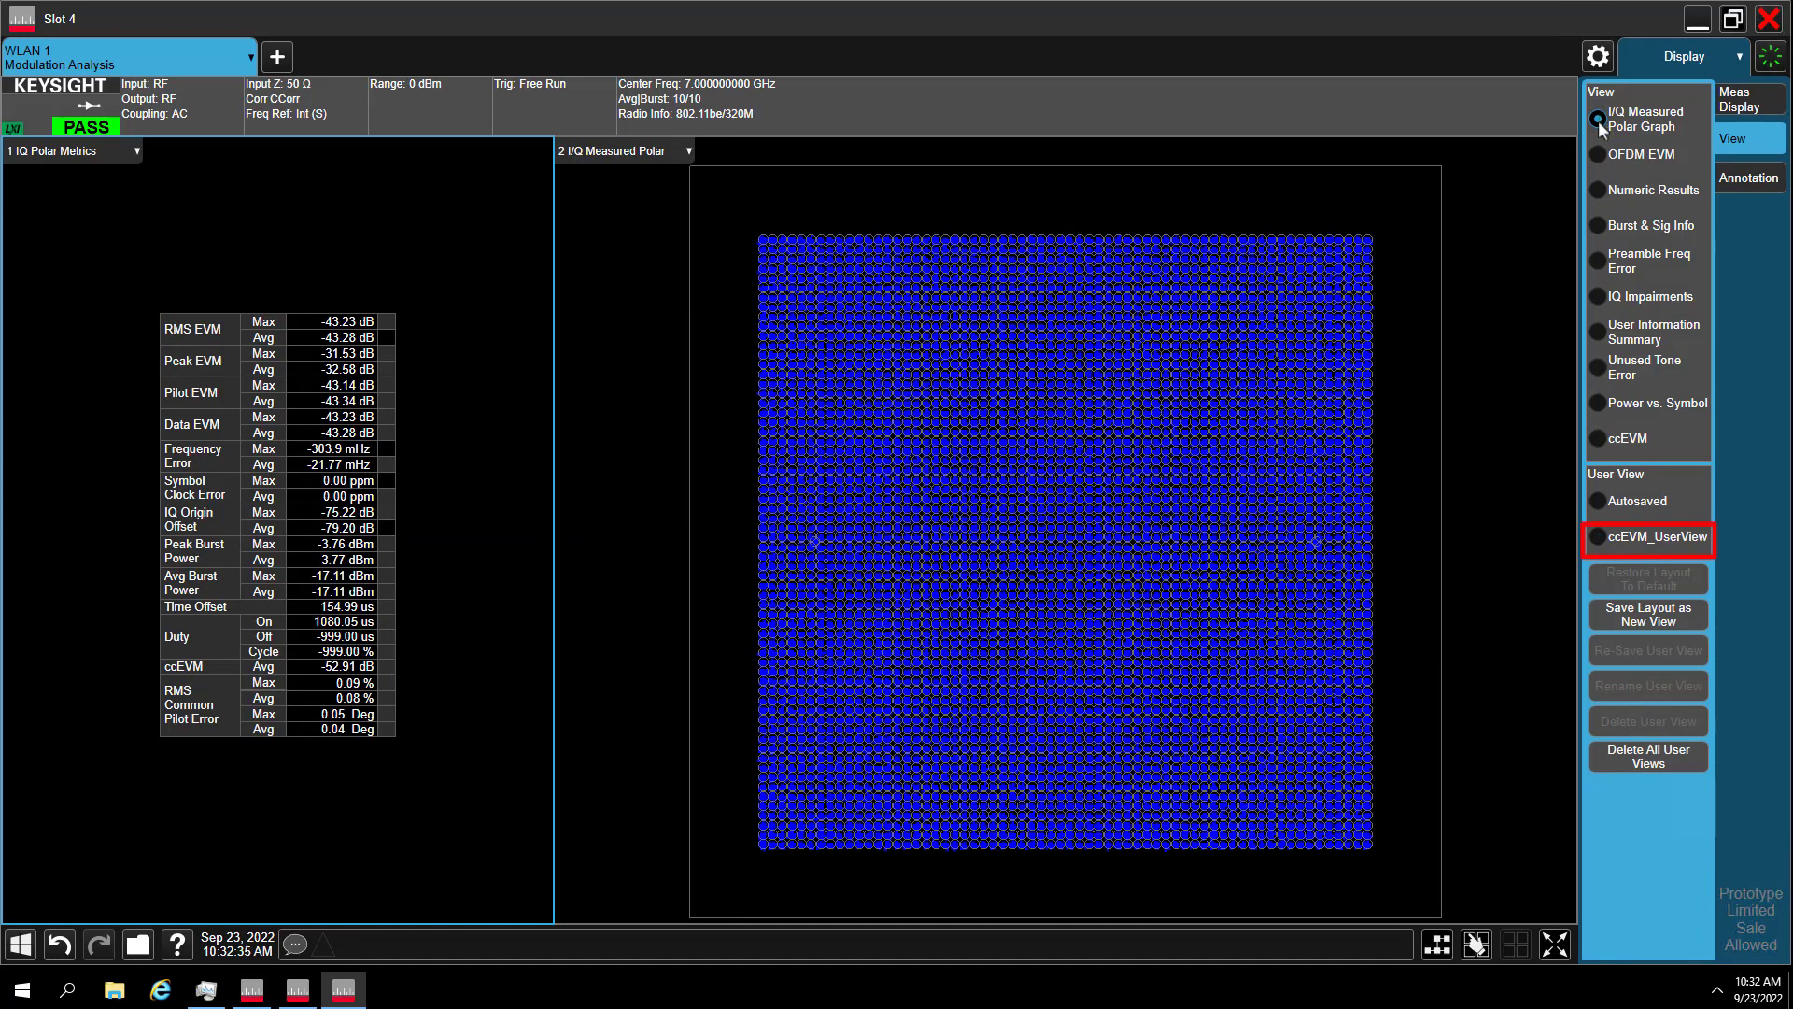
pyautogui.click(1596, 538)
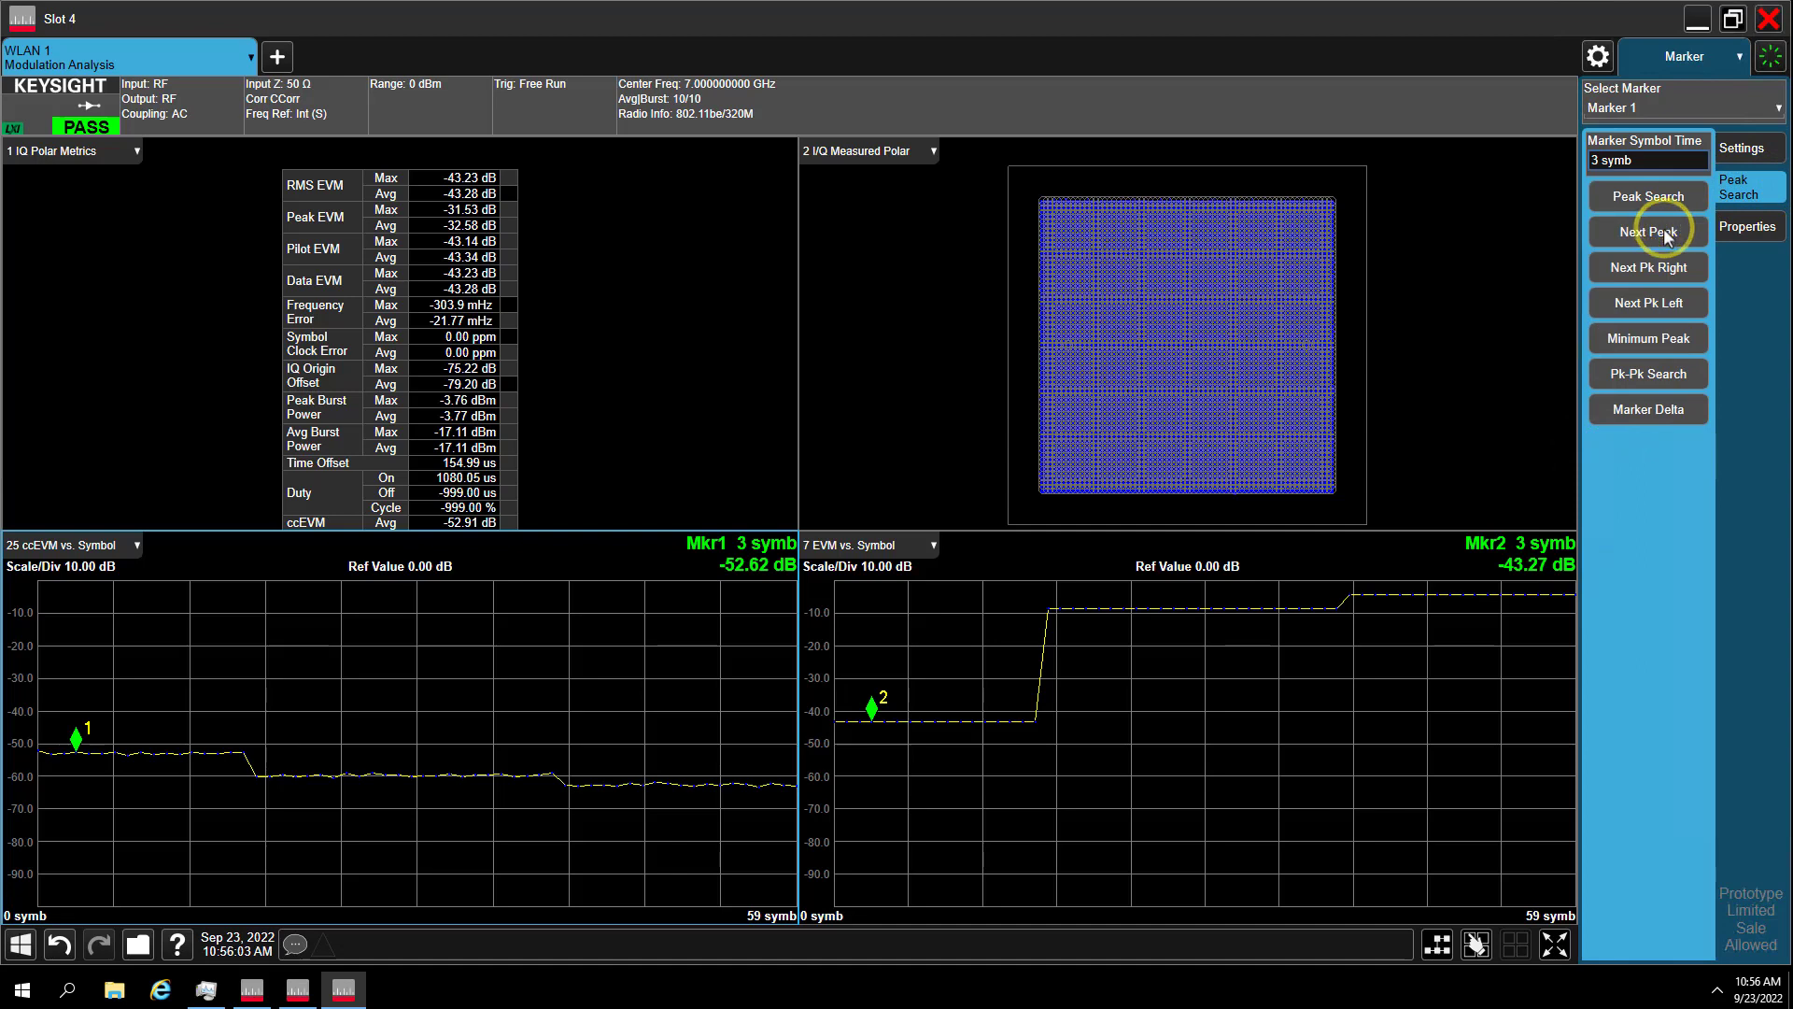
pyautogui.moveTo(85, 789)
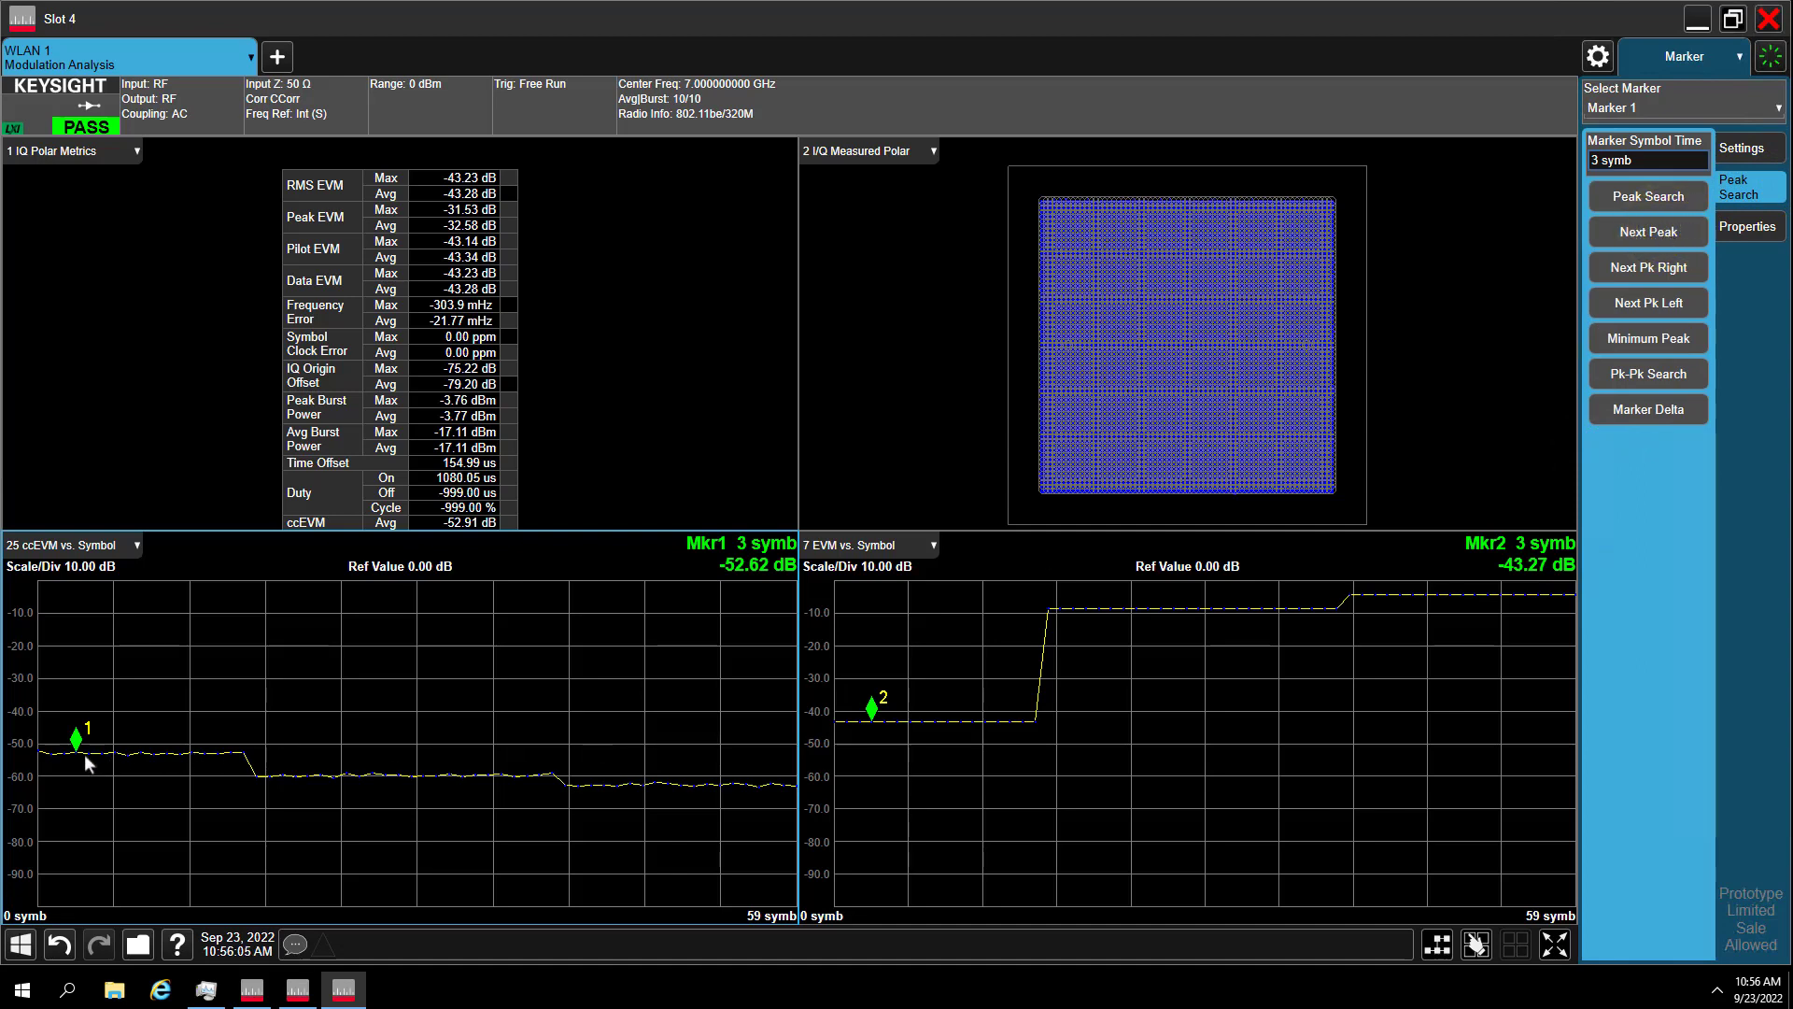